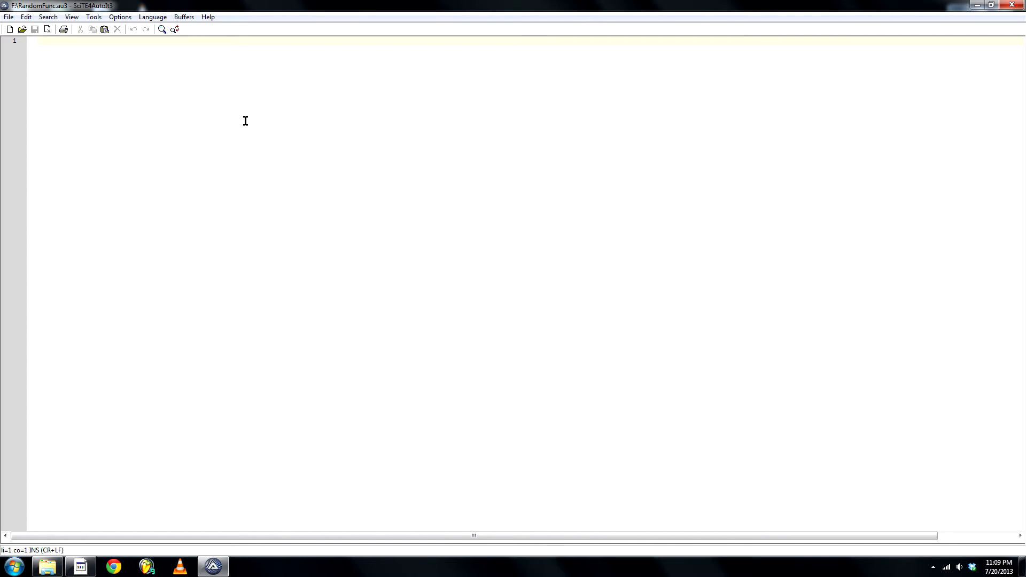
- Write HotKeySet("{ESC}","Close") as the script's first line
{"action": "type", "text": "HotKeySet"}
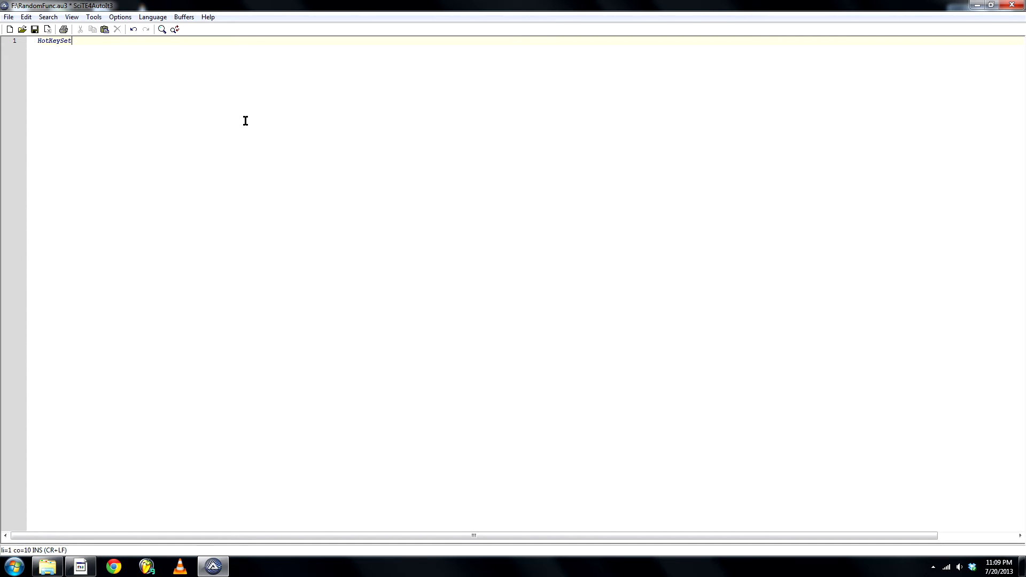
{"action": "type", "text": "("}
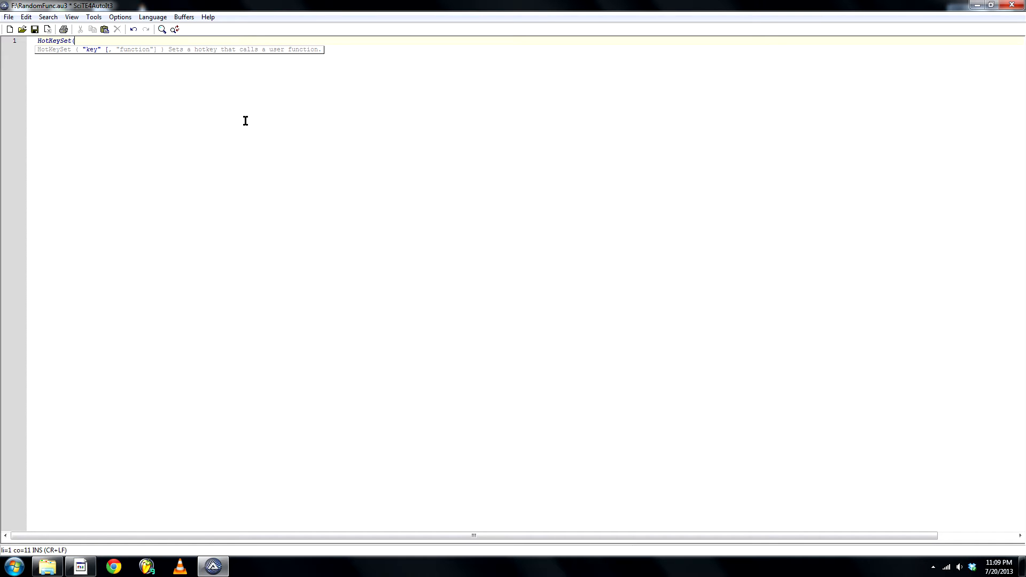
{"action": "type", "text": "\"{}\""}
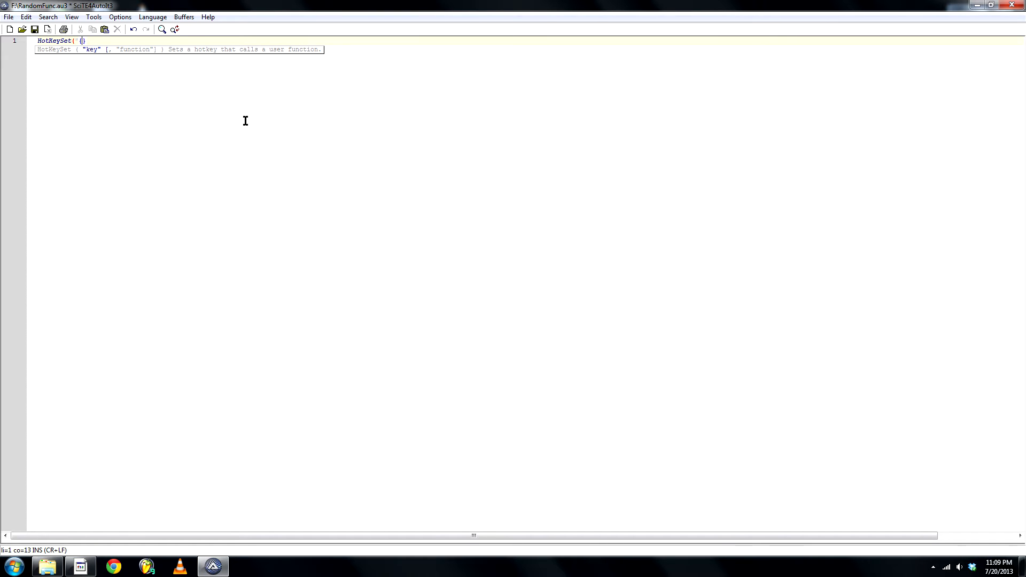
{"action": "type", "text": "{ESC}"}
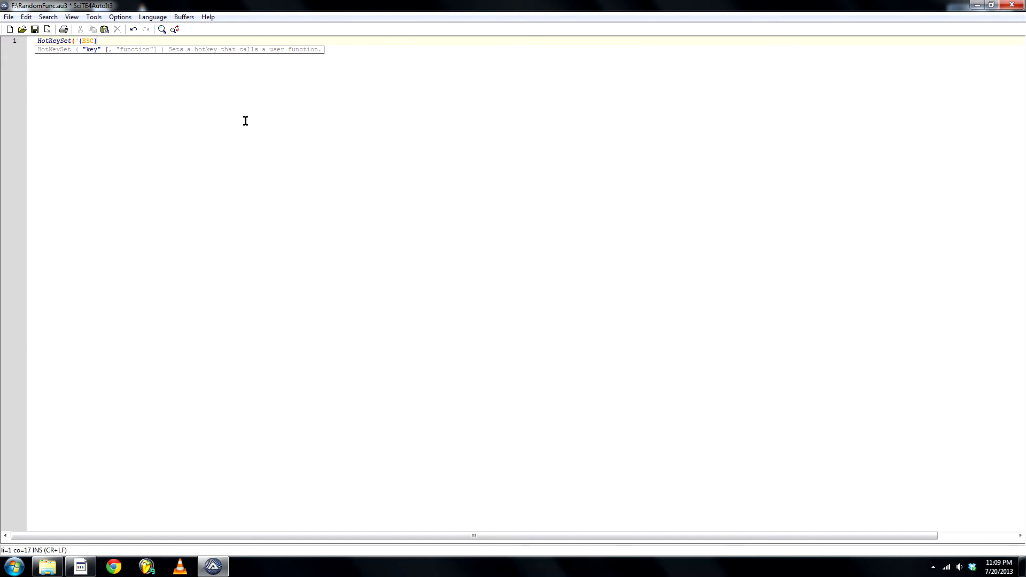
{"action": "type", "text": "\""}
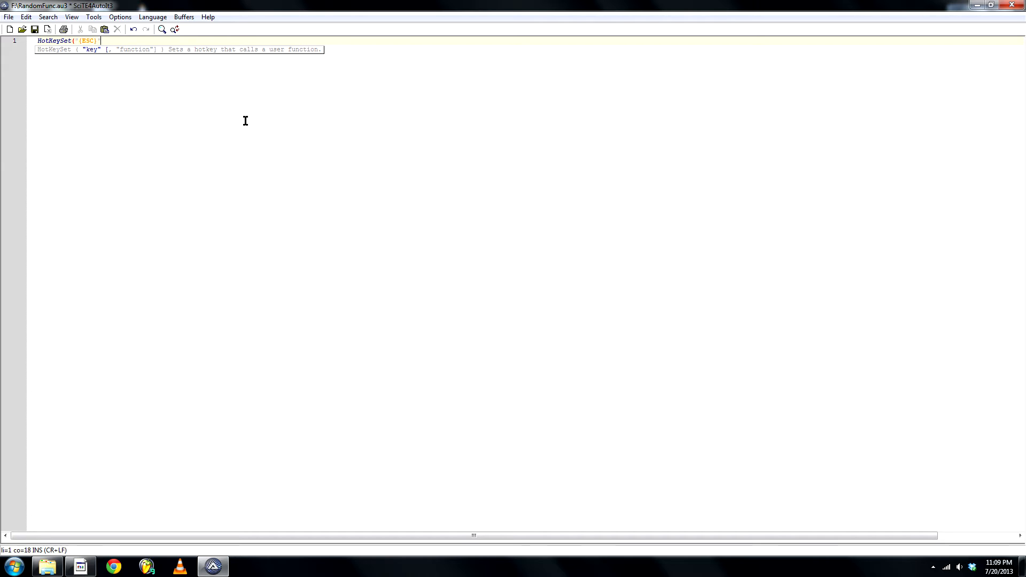
{"action": "type", "text": ",\"Clo"}
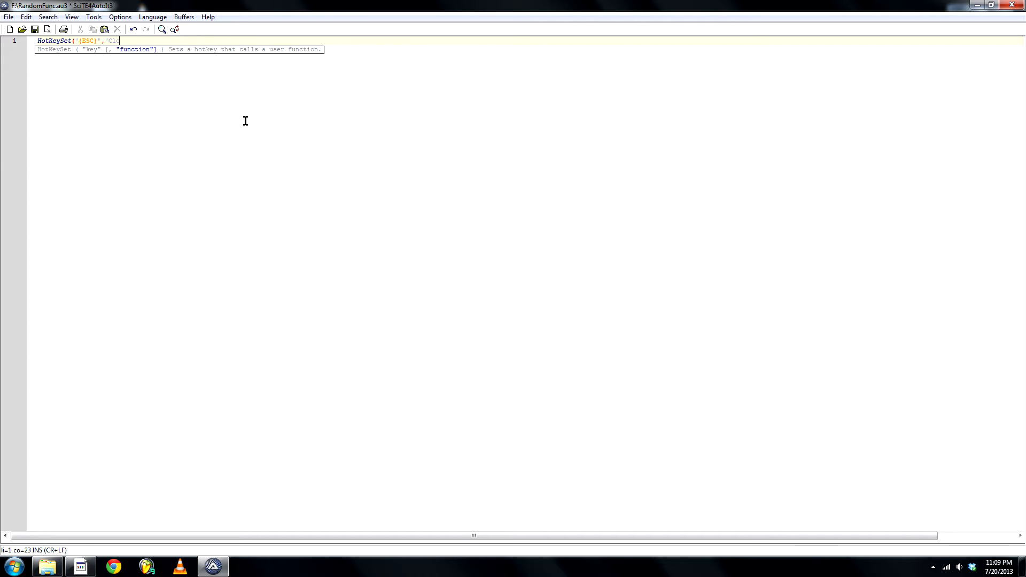
{"action": "type", "text": "se\")"}
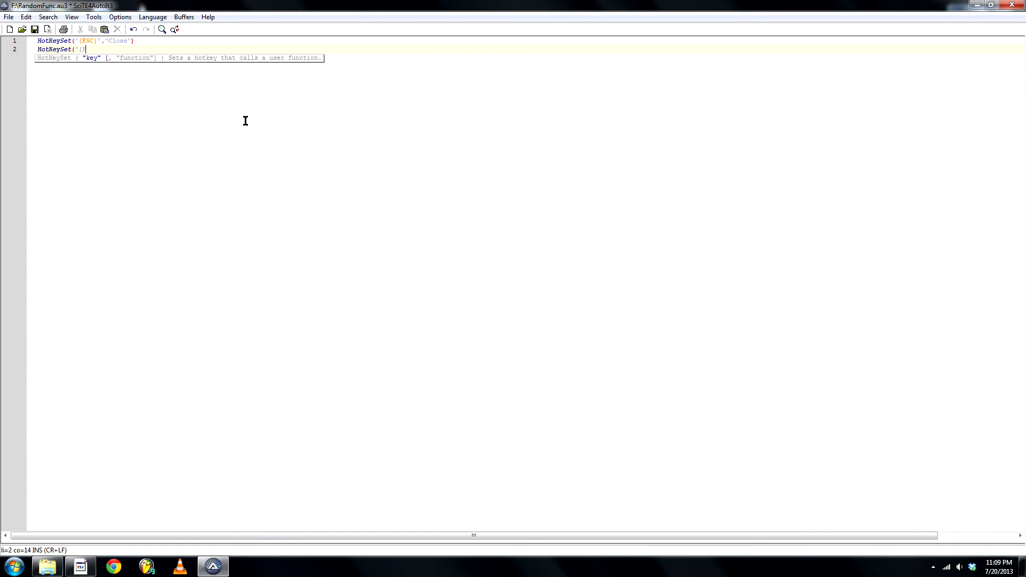
- Write HotKeySet("{F1}","Start") on line 2 and add blank lines below
{"action": "type", "text": "F"}
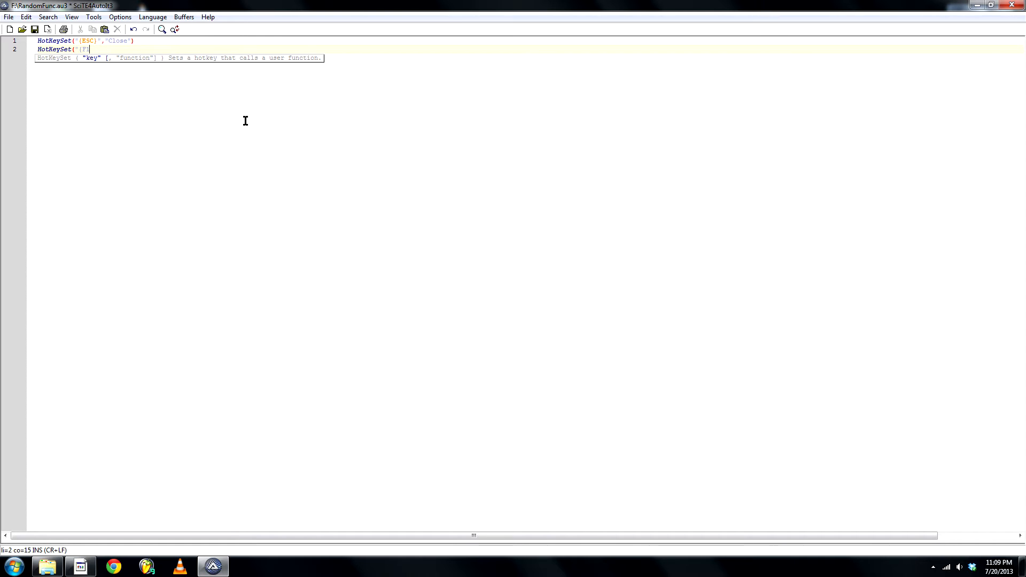
{"action": "type", "text": "}"}
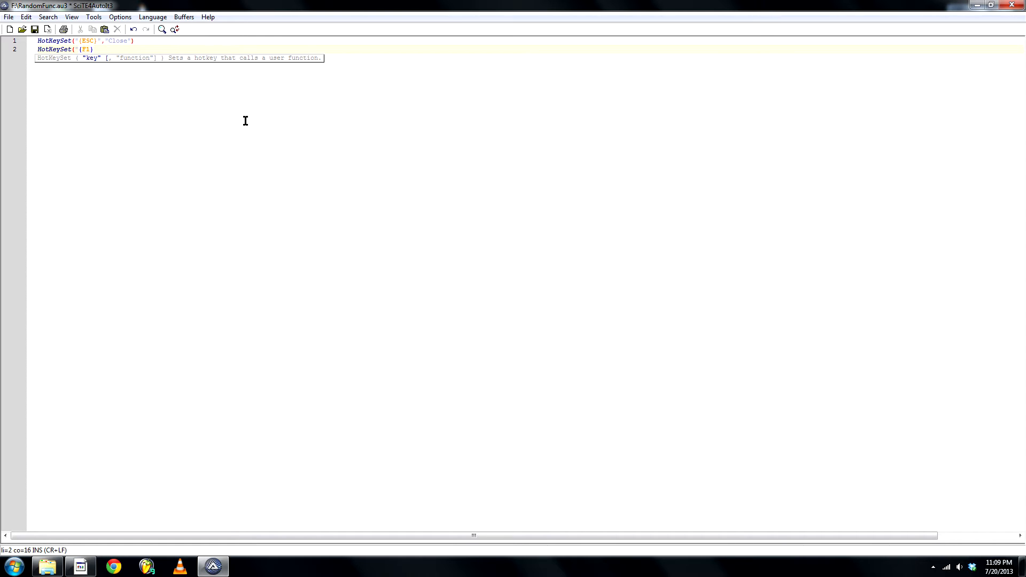
{"action": "type", "text": "\""}
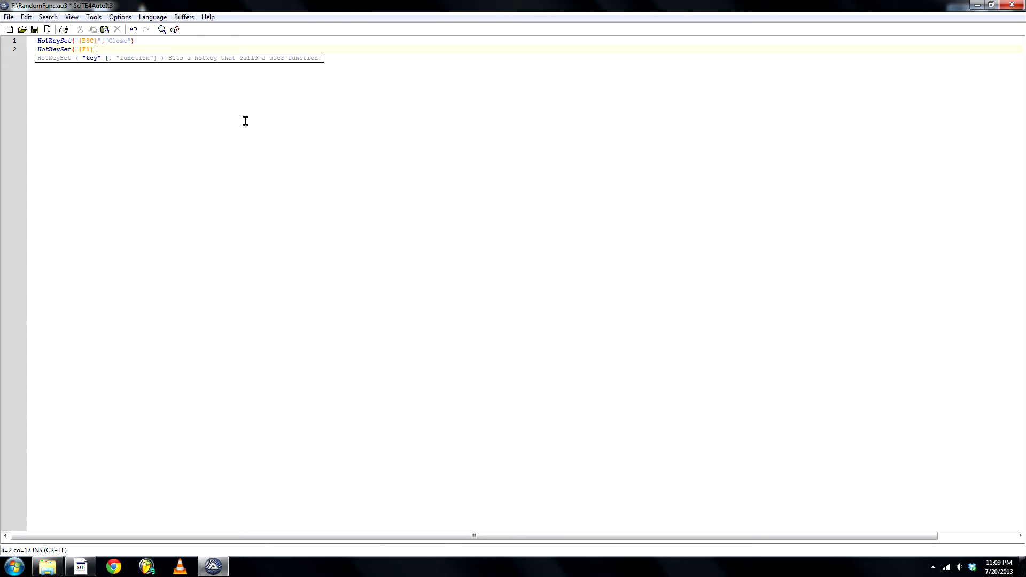
{"action": "type", "text": ",\"Sta"}
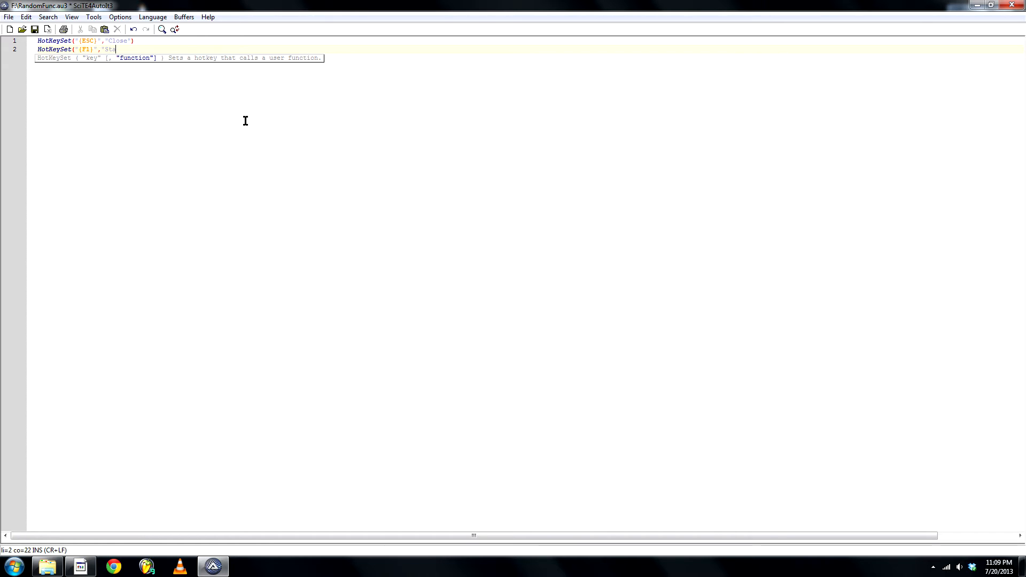
{"action": "type", "text": "art\")"}
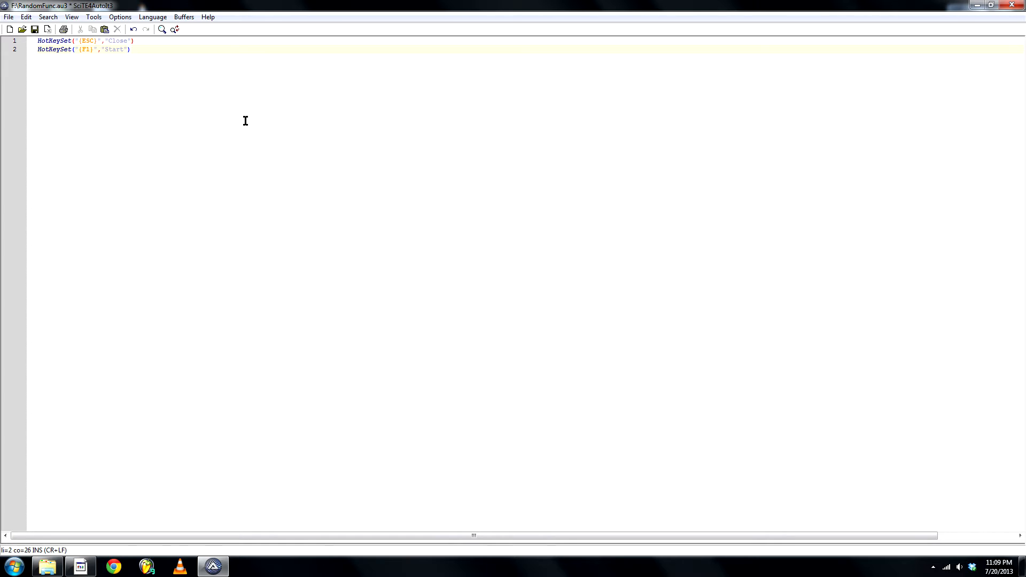
{"action": "key", "text": "Enter"}
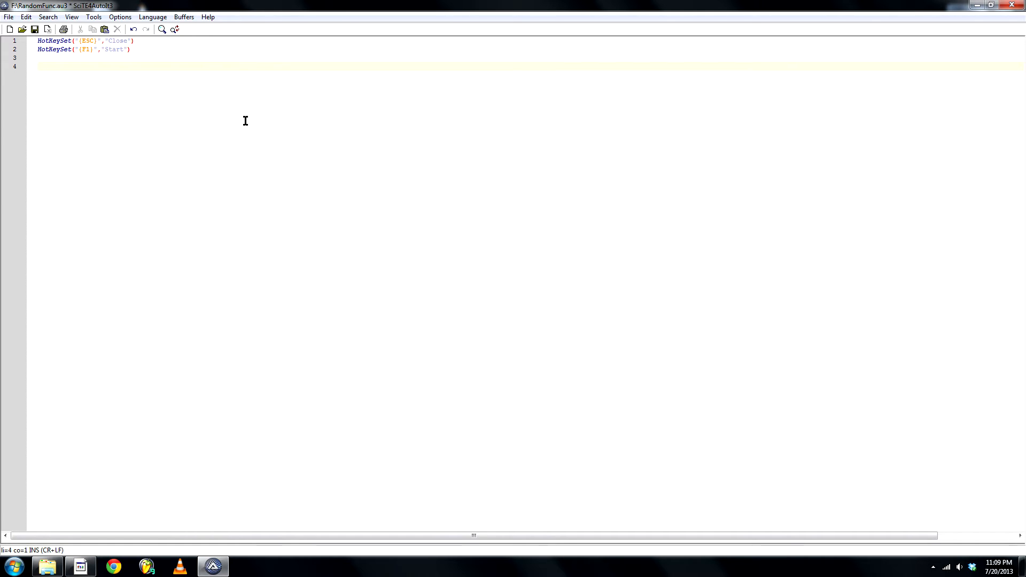
- Write the While 1 / Sleep(100) / WEnd loop and a Close function that calls Exit
{"action": "type", "text": "While 1"}
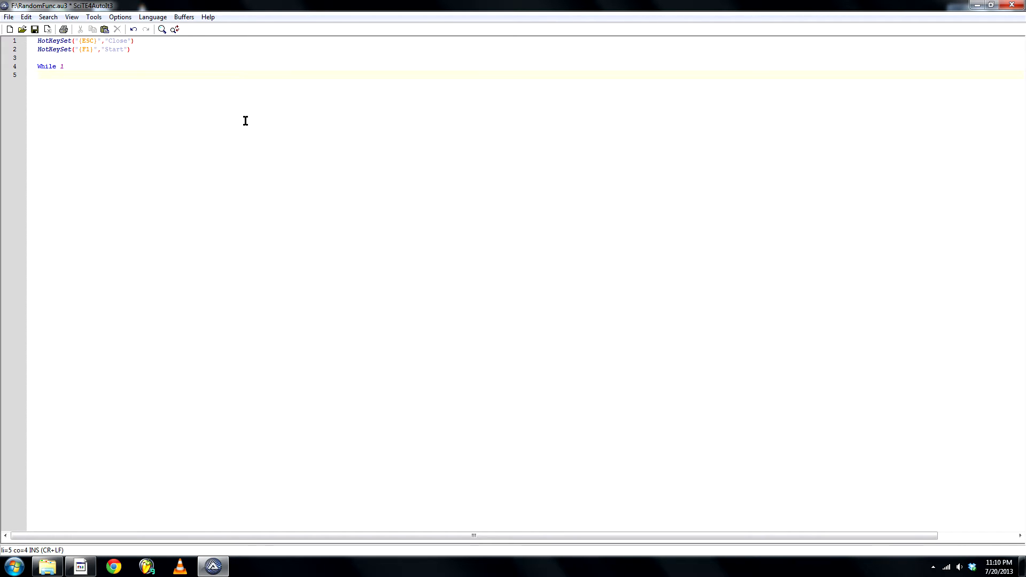
{"action": "type", "text": "Sleep(100"}
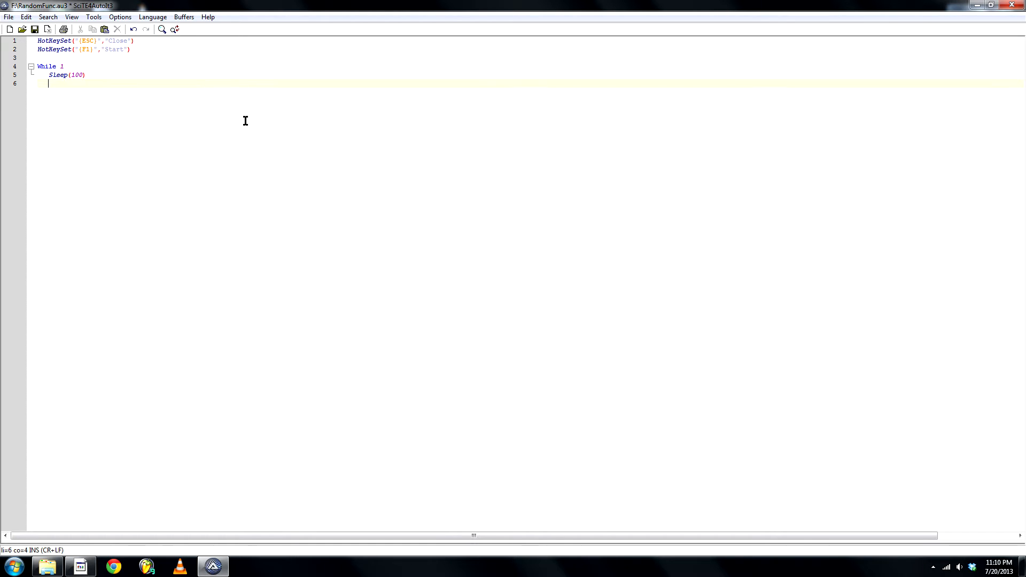
{"action": "type", "text": "WEnd"}
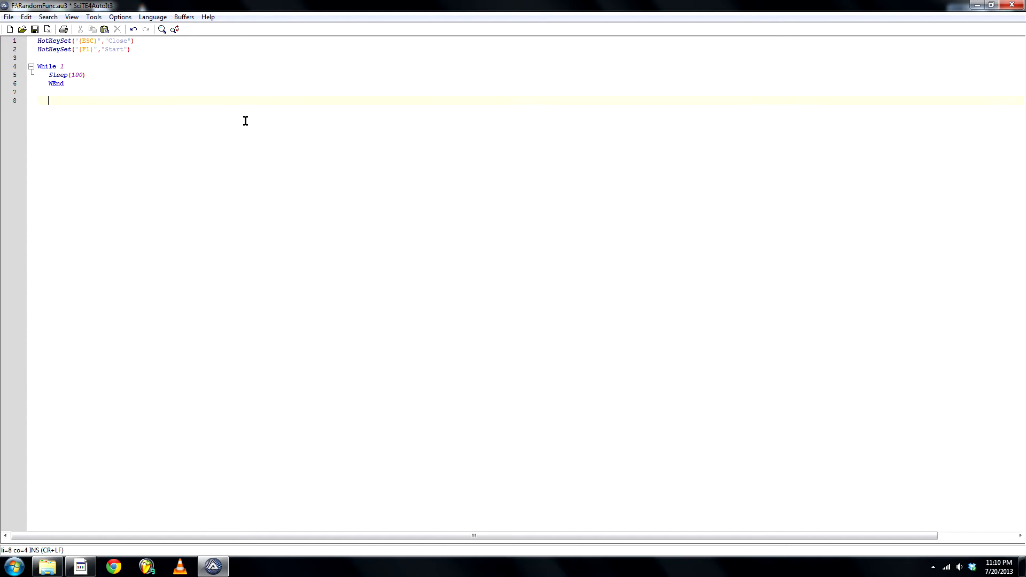
{"action": "type", "text": "Func Close("}
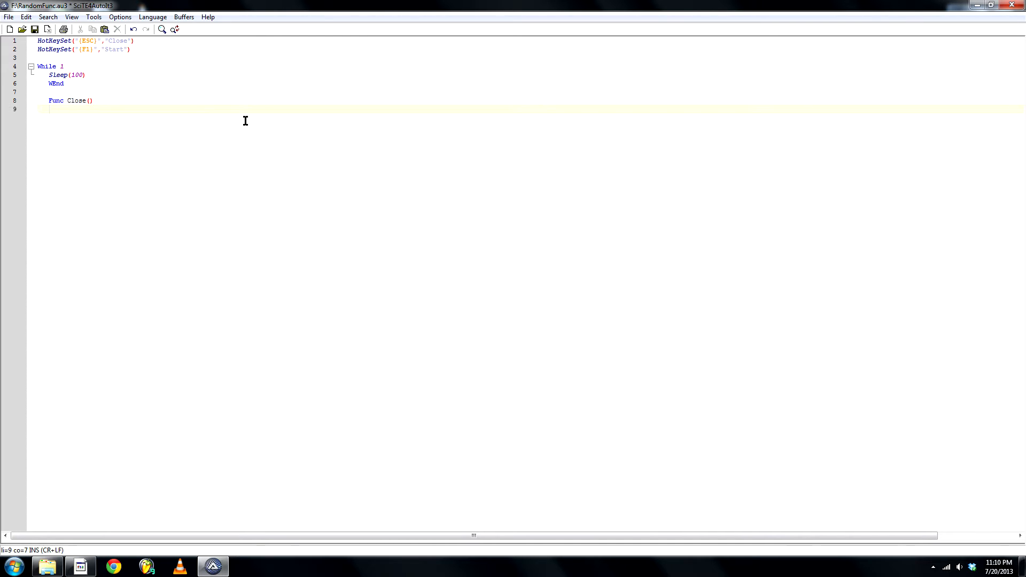
{"action": "type", "text": "Exit"}
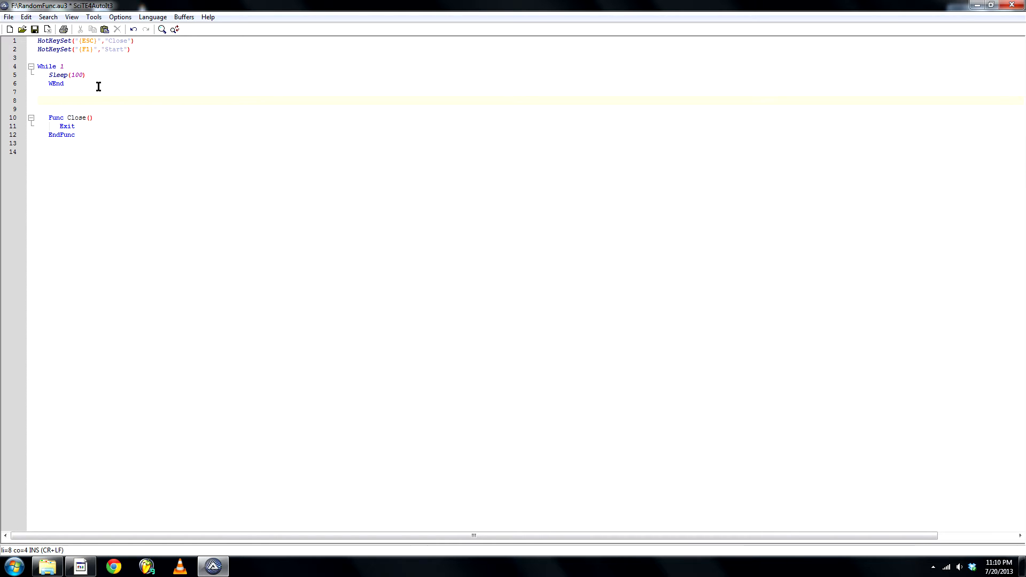
- Begin Func Start() above Close and start its first line Local $Pos
{"action": "type", "text": "Func"}
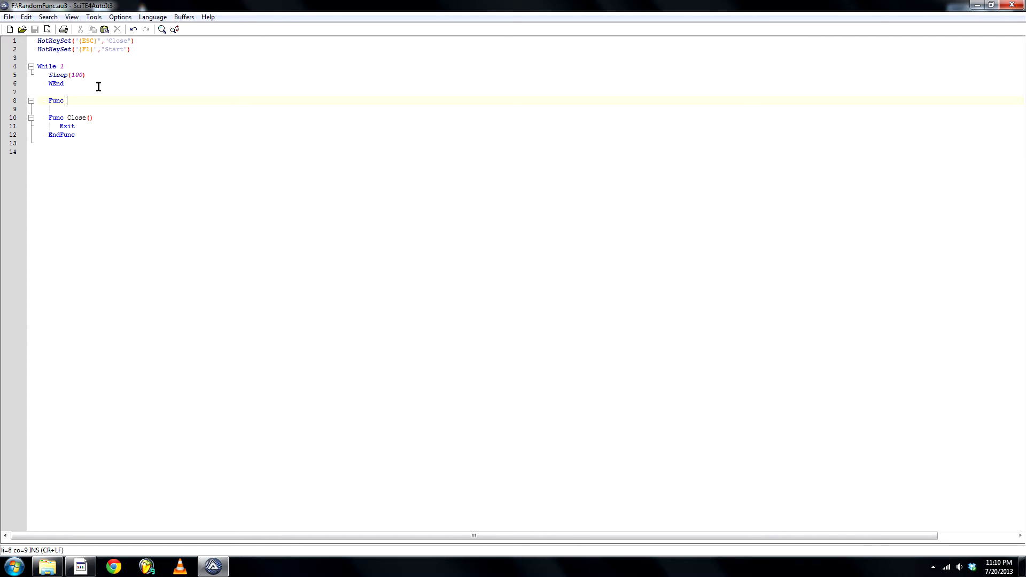
{"action": "type", "text": "Start"}
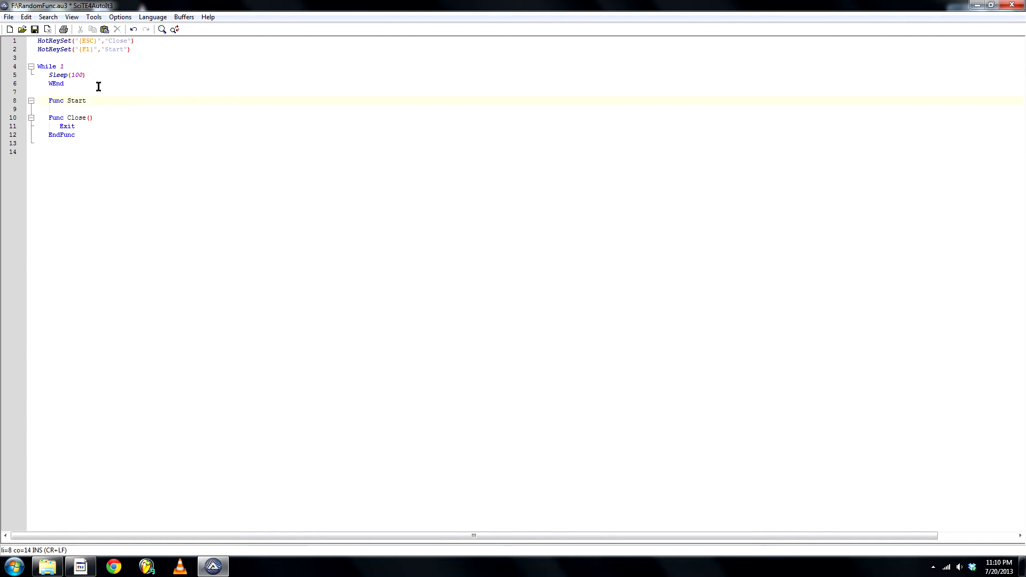
{"action": "type", "text": "()"}
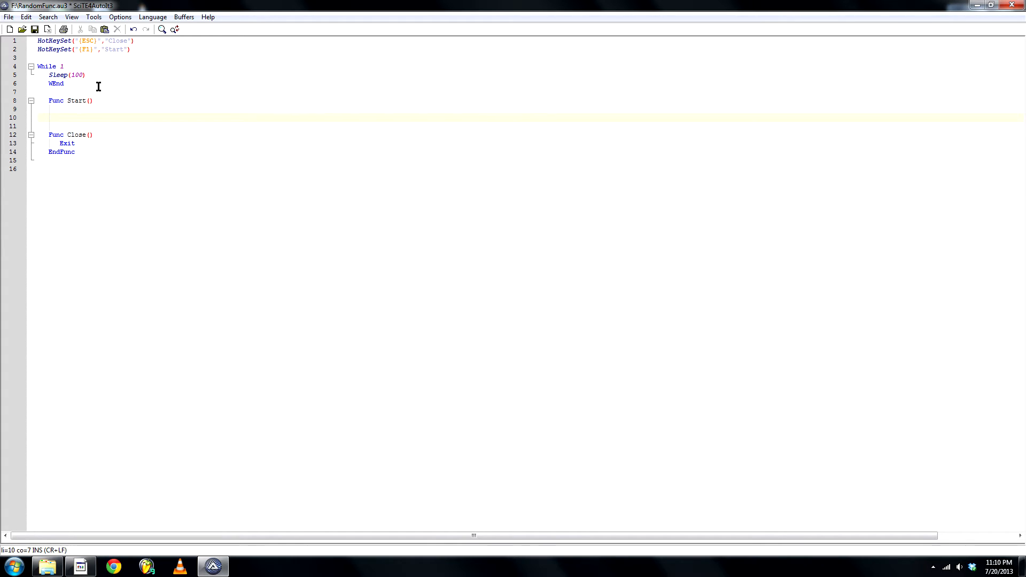
{"action": "type", "text": "Local"}
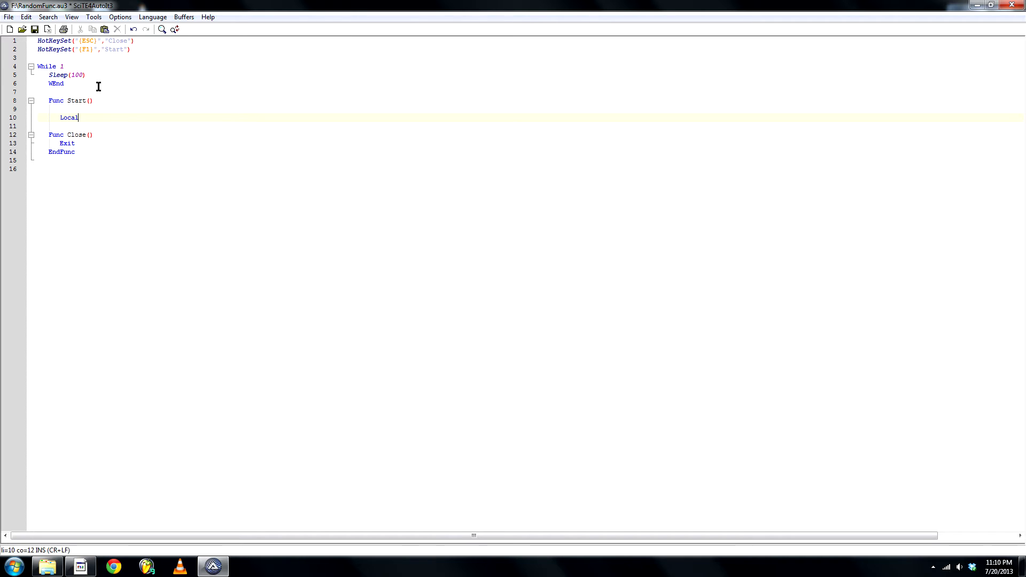
{"action": "type", "text": "$"}
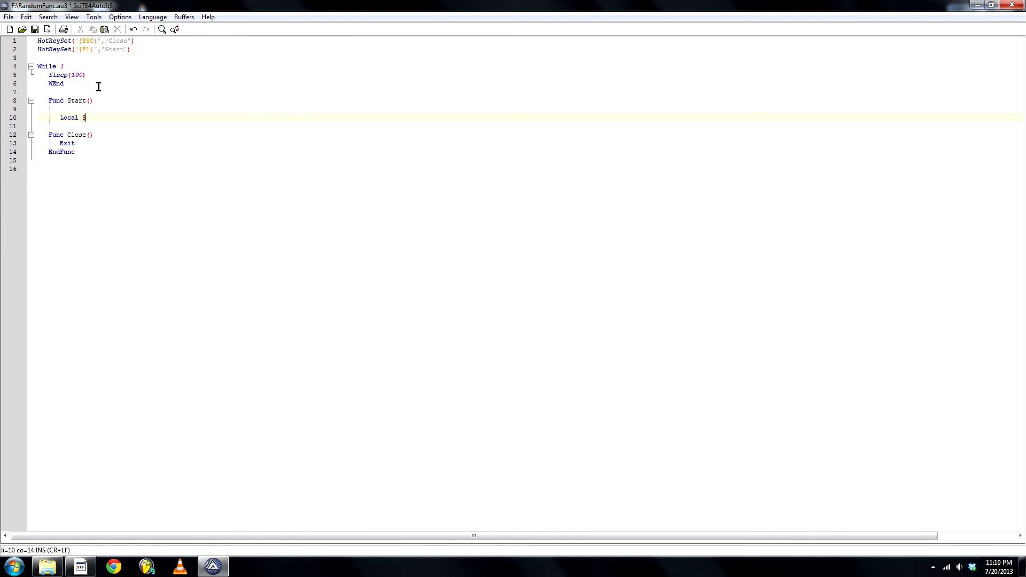
{"action": "type", "text": "Pos = Rs"}
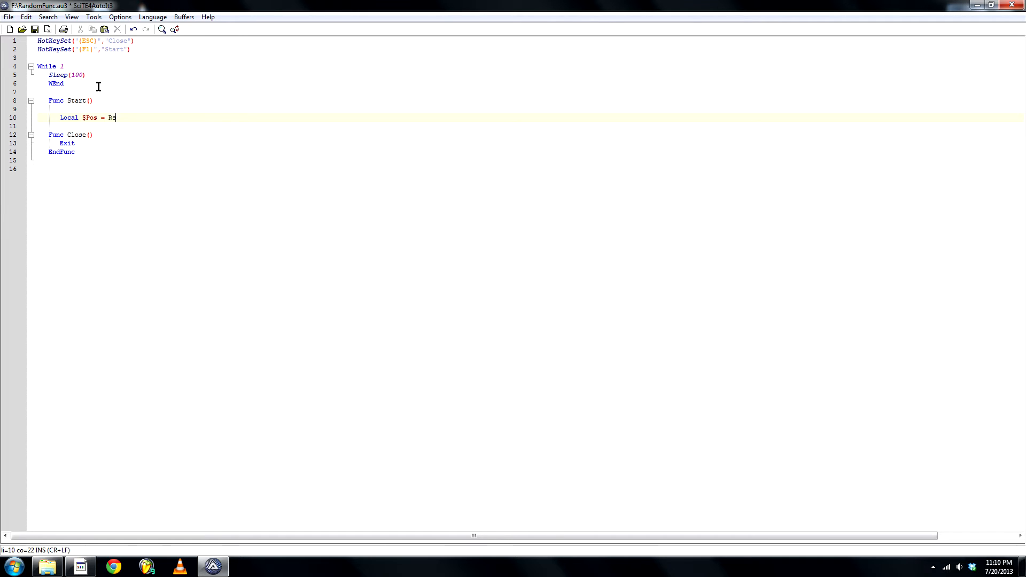
- Assign $Pos = Random(1,10000,1) and begin a second Local line
{"action": "type", "text": "ndom"}
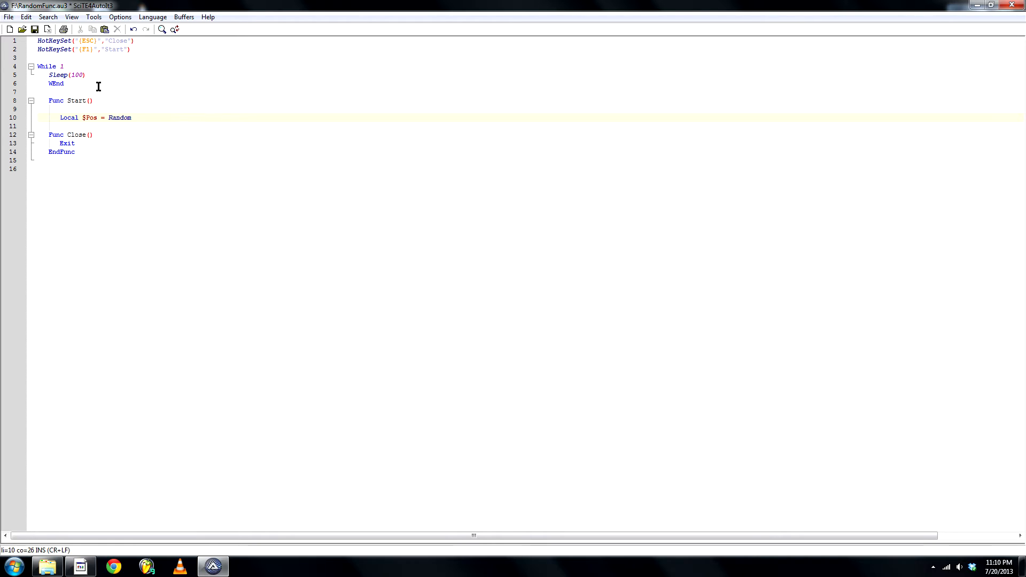
{"action": "type", "text": "(1"}
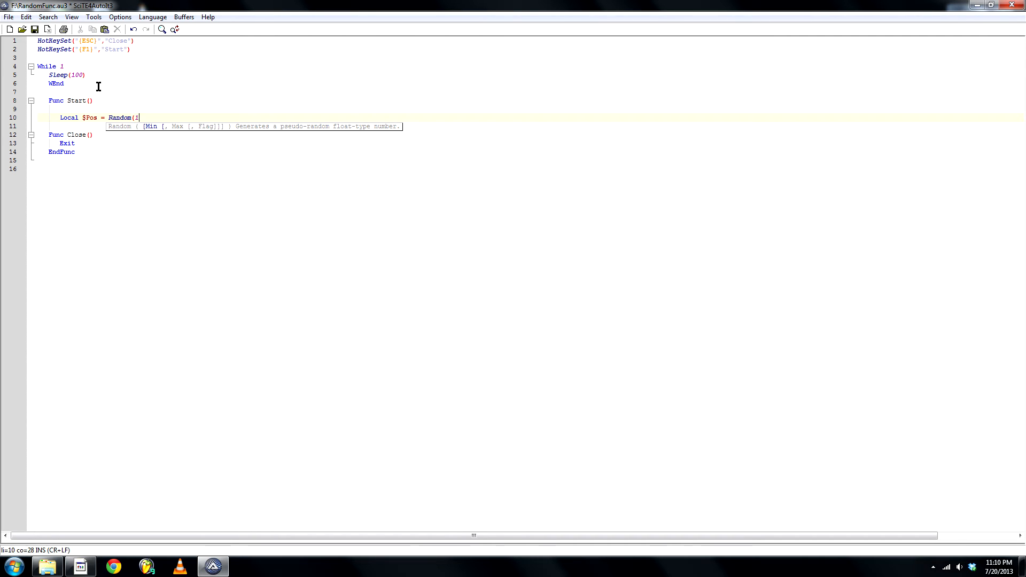
{"action": "type", "text": ",100"}
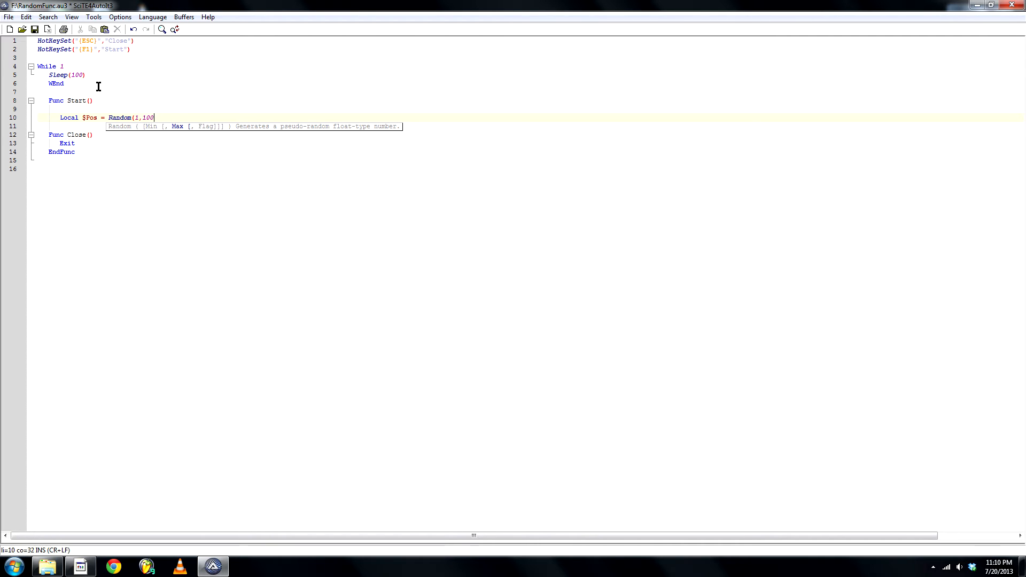
{"action": "type", "text": "00,1"}
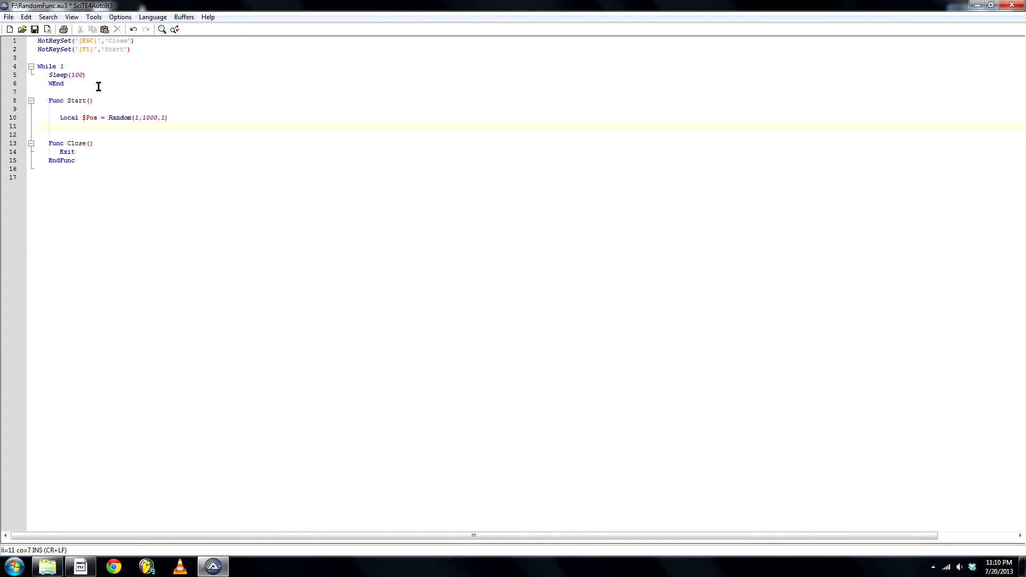
{"action": "type", "text": "Local"}
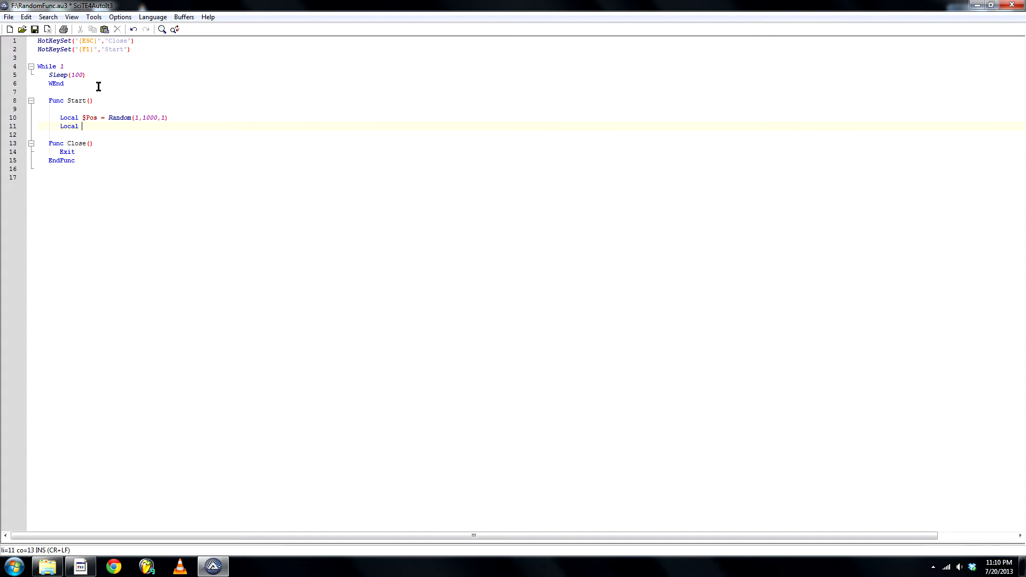
- Write Local $Pos2 = Random(1,1000,1), removing the stray plus sign, and add new lines
{"action": "type", "text": "$"}
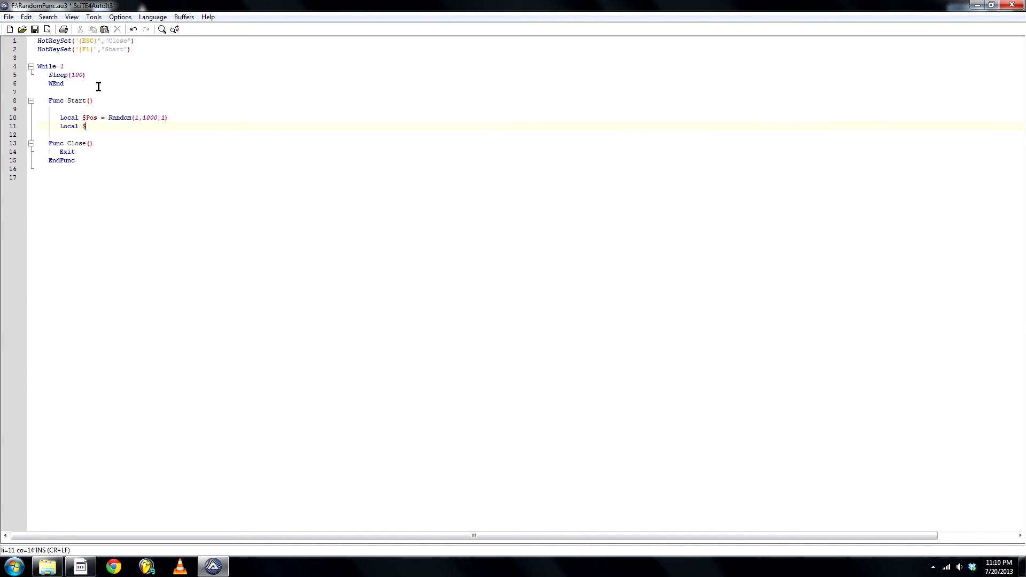
{"action": "type", "text": "Pos"}
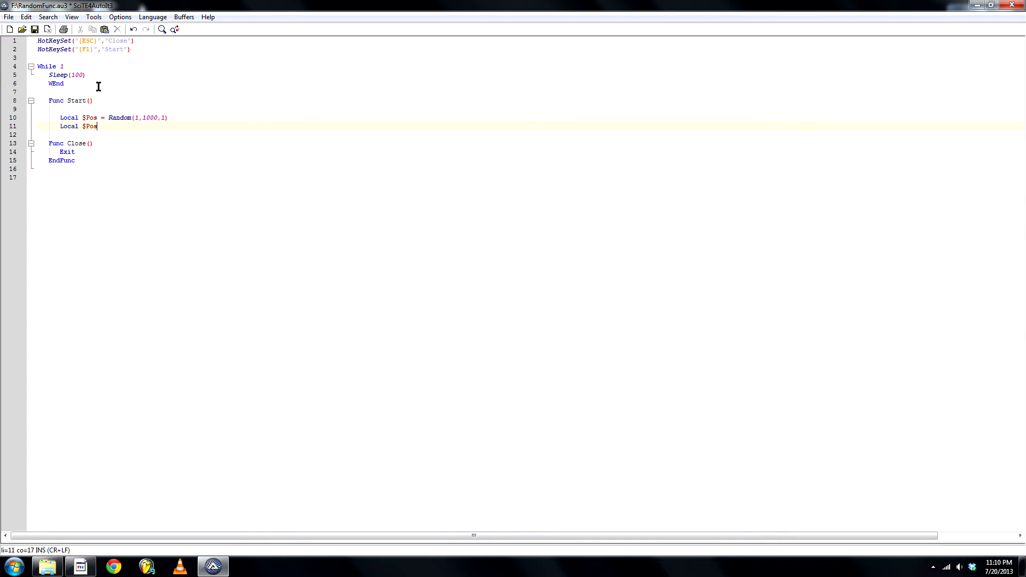
{"action": "type", "text": "2 + ="}
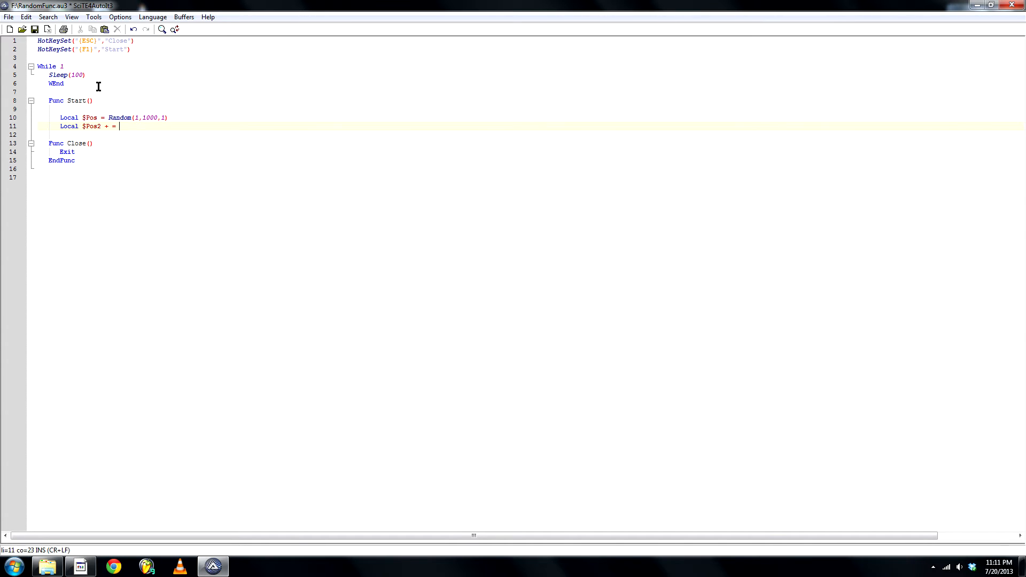
{"action": "key", "text": "BackSpace"}
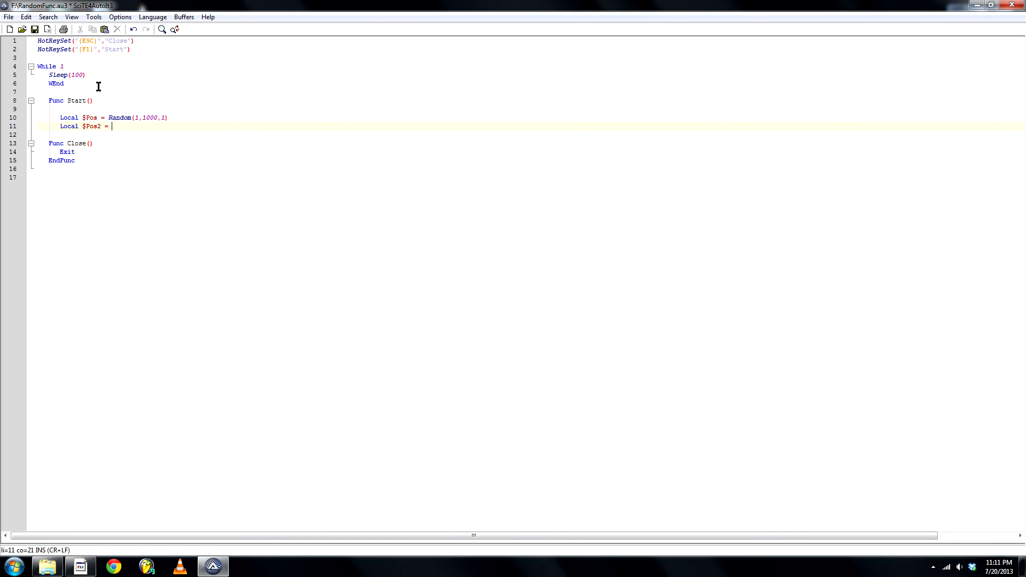
{"action": "type", "text": "Random("}
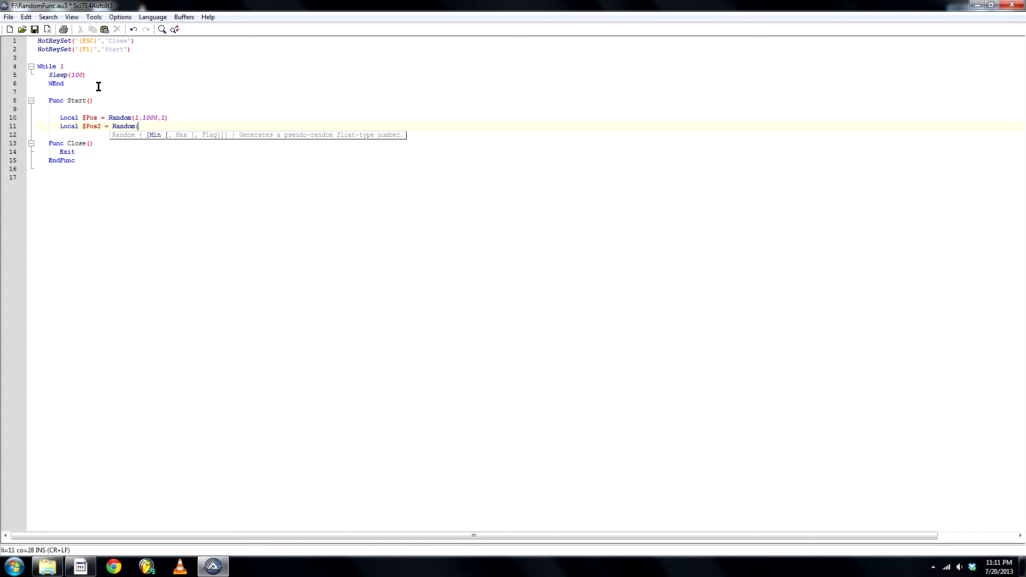
{"action": "type", "text": "1,1000,"}
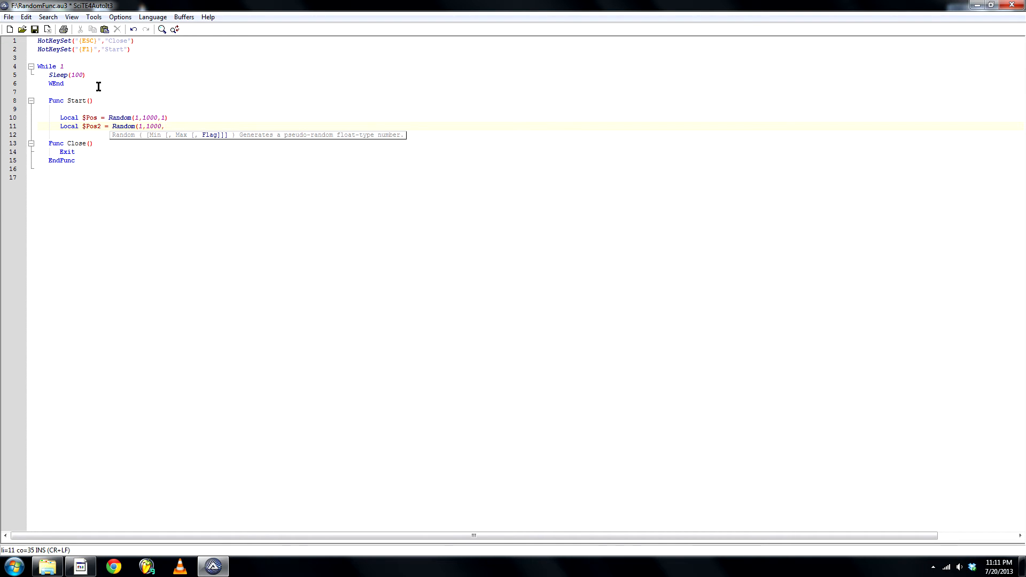
{"action": "type", "text": "1)"}
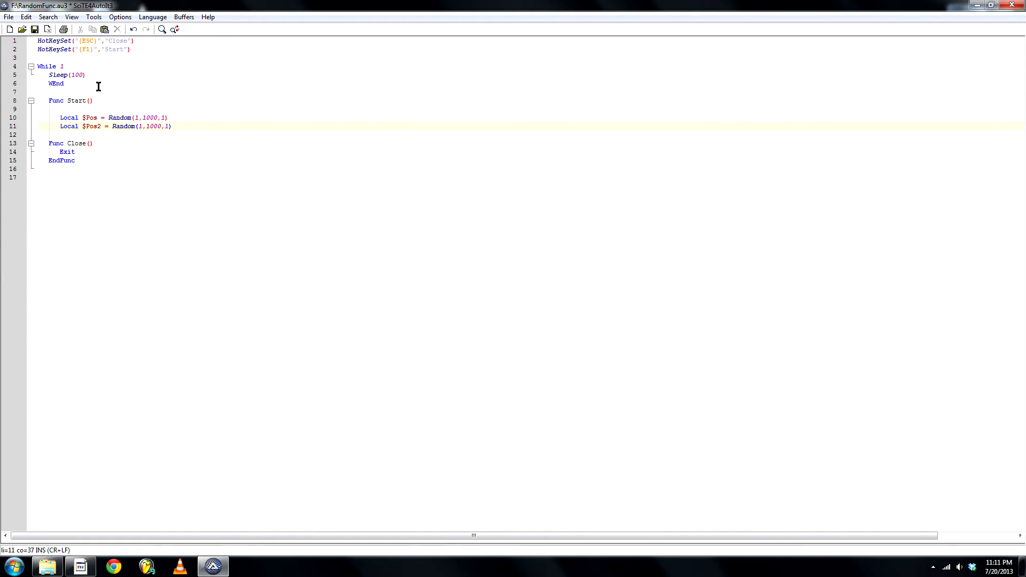
{"action": "key", "text": "Enter"}
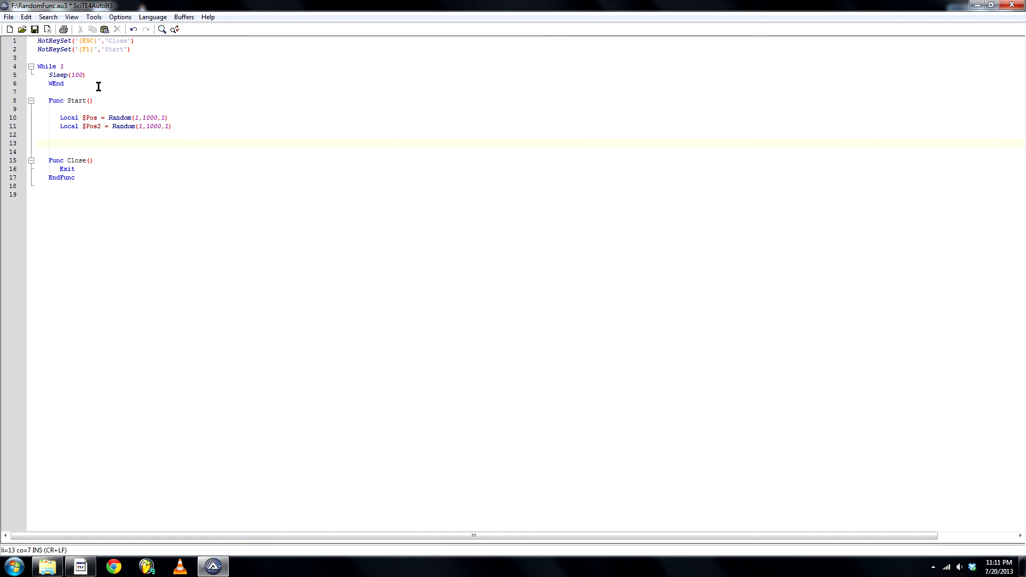
- Write MouseMove($Pos,$Pos2,15) followed by a Sleep(500) line
{"action": "type", "text": "Mousemo"}
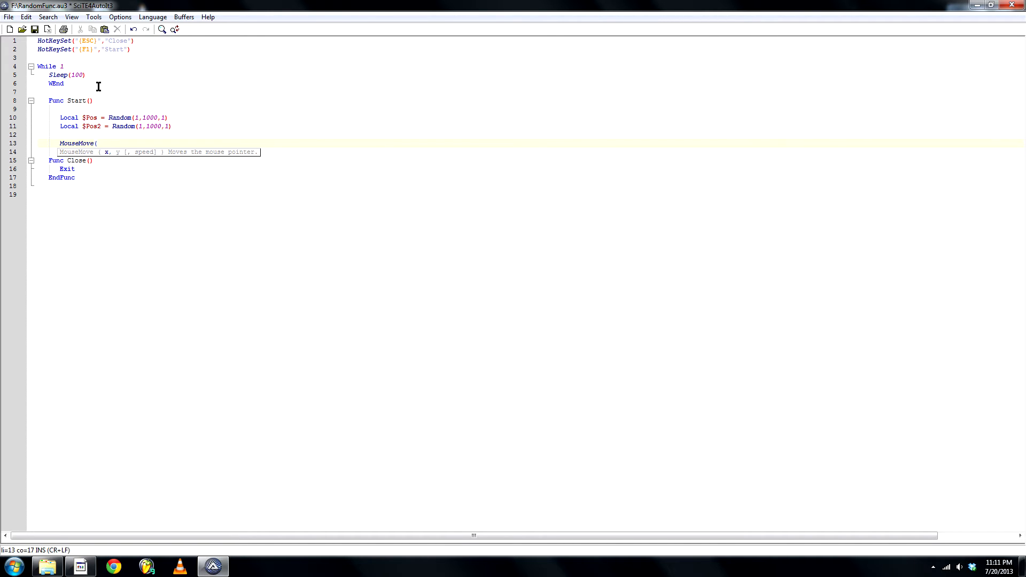
{"action": "type", "text": "$"}
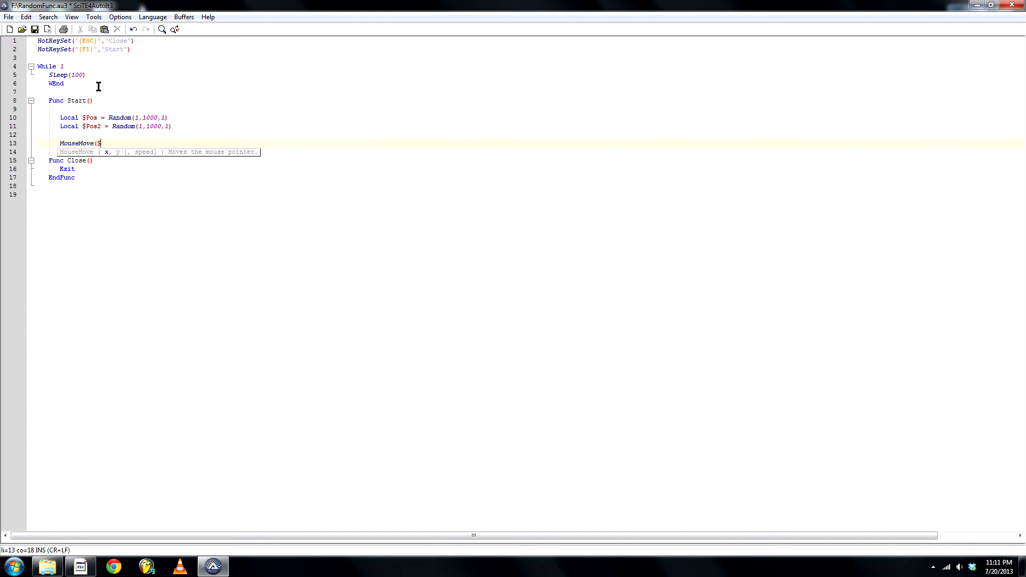
{"action": "type", "text": "Pos,"}
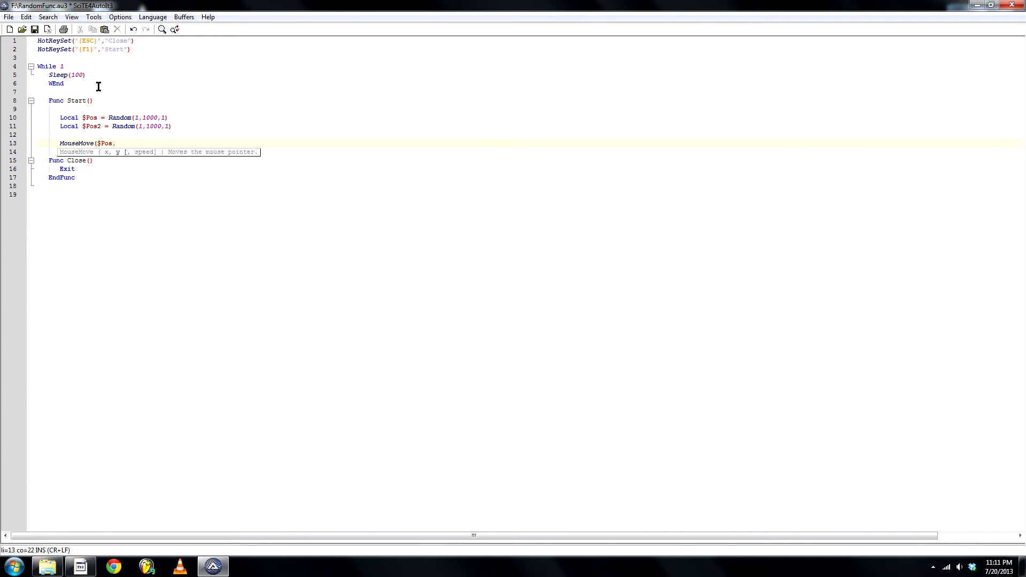
{"action": "type", "text": "$Pos2"}
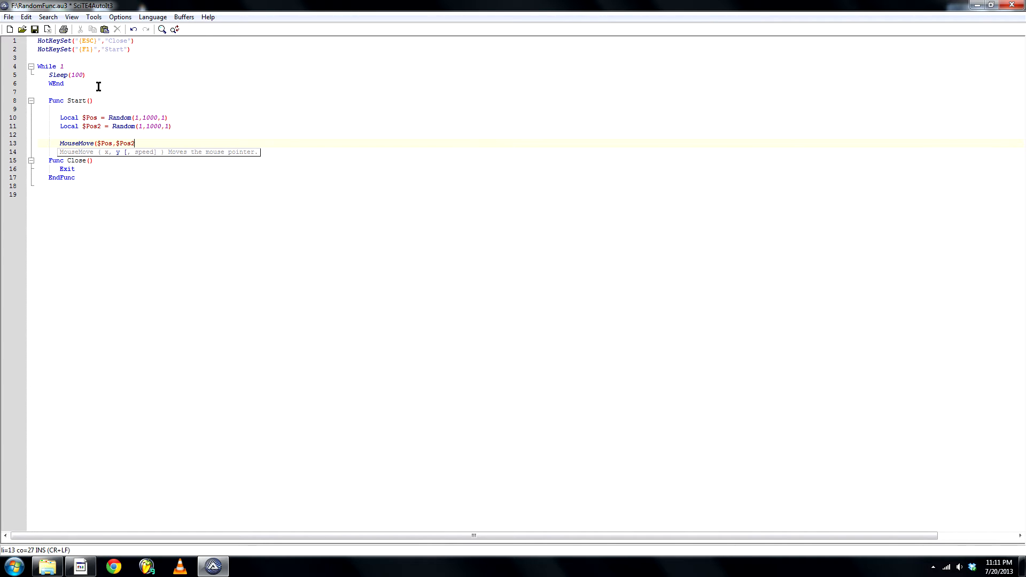
{"action": "type", "text": ","}
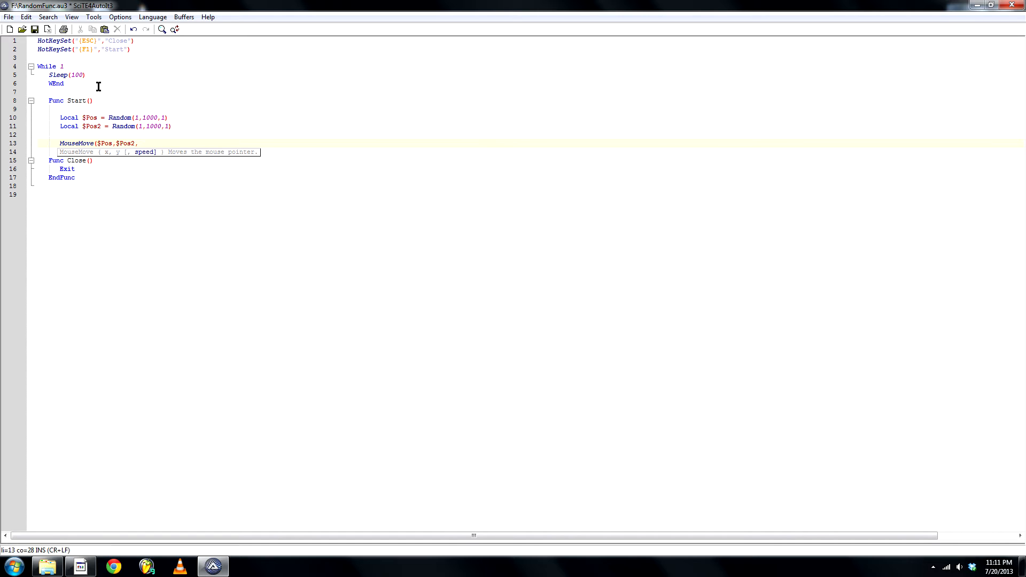
{"action": "type", "text": "15)"}
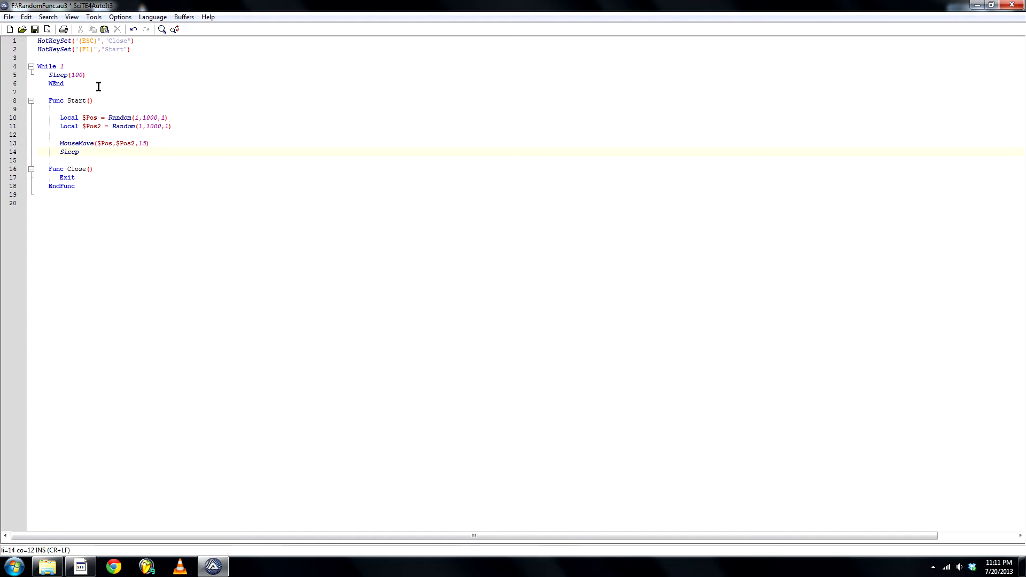
{"action": "type", "text": "(500"}
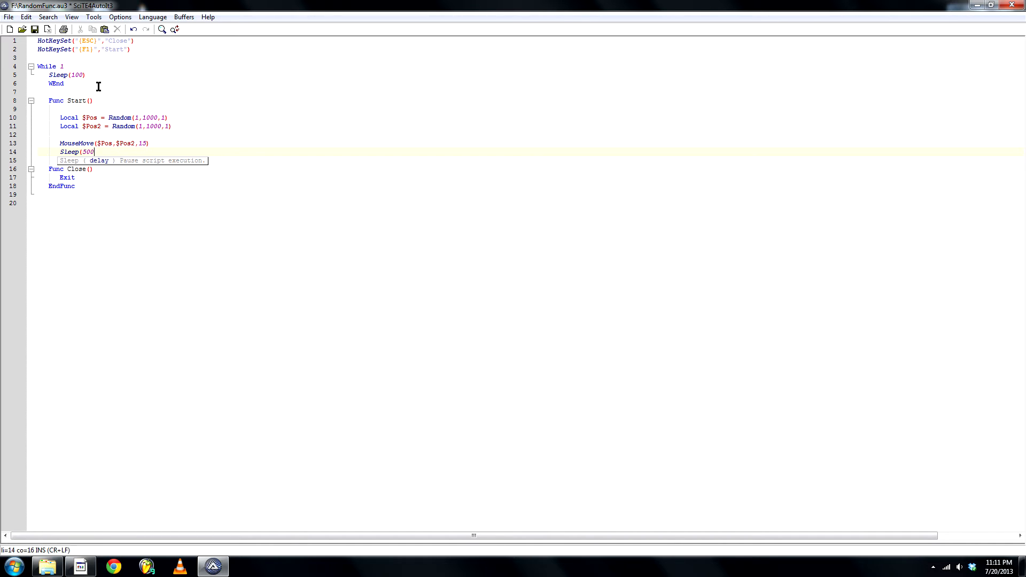
- Begin MsgBox(0,"New Position", on a new line after the pause
{"action": "key", "text": "Enter"}
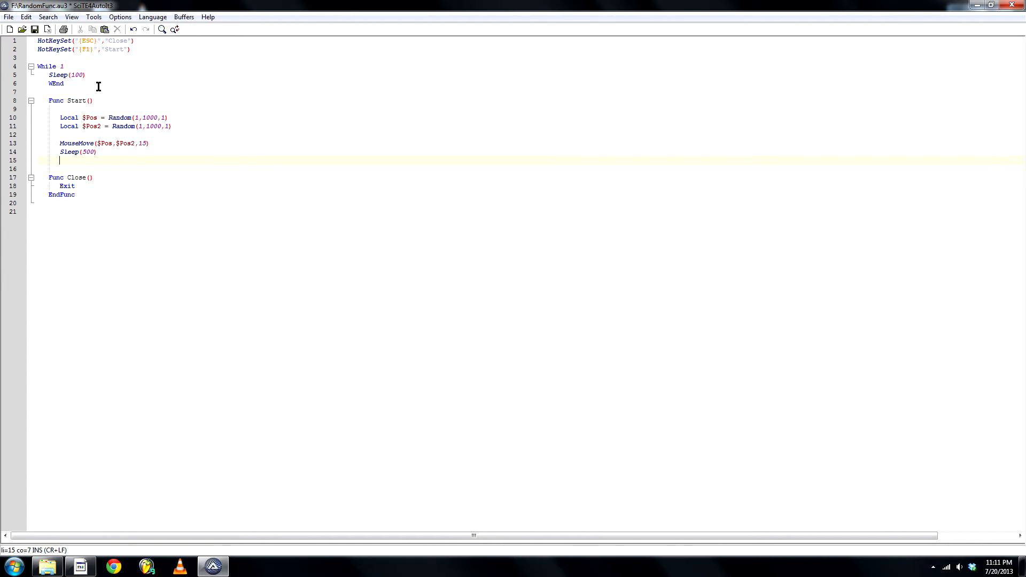
{"action": "type", "text": "MsgBox"}
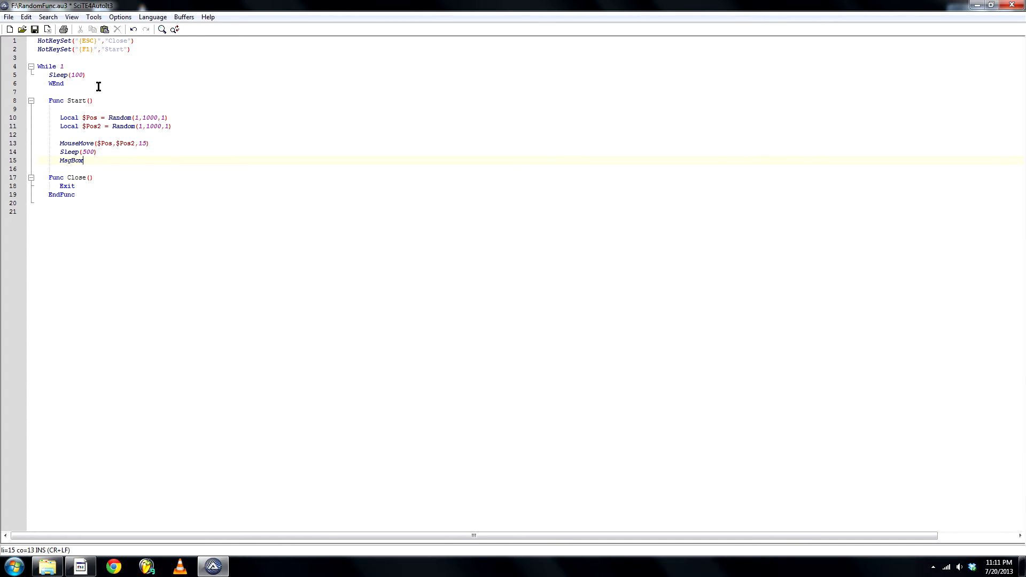
{"action": "type", "text": "(0,"}
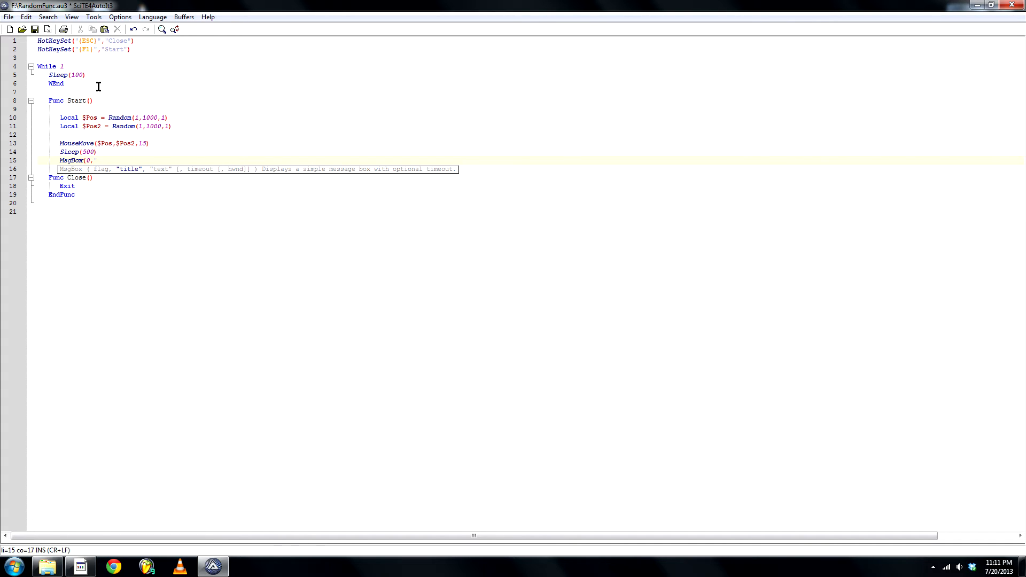
{"action": "type", "text": "\""}
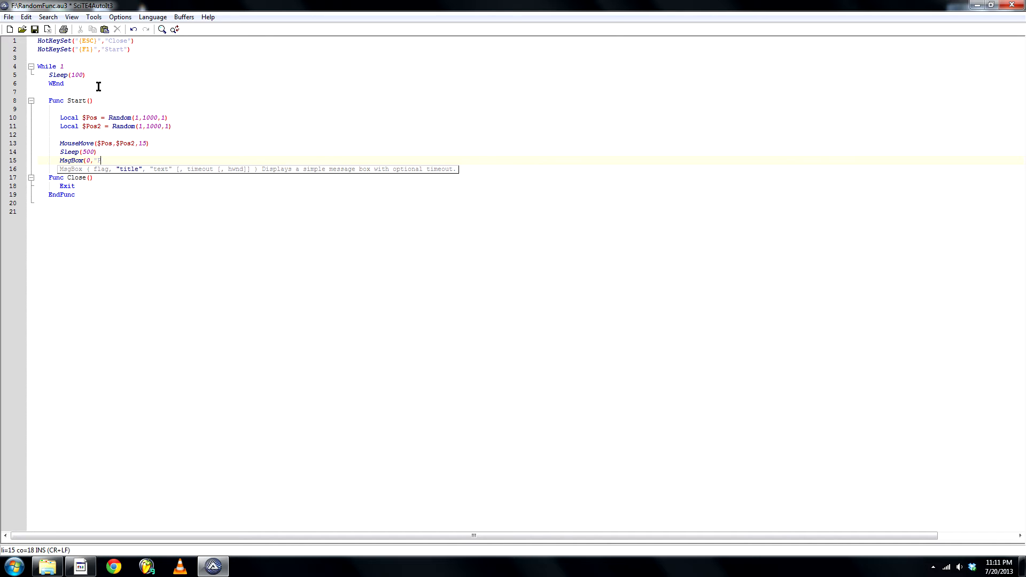
{"action": "type", "text": "New"}
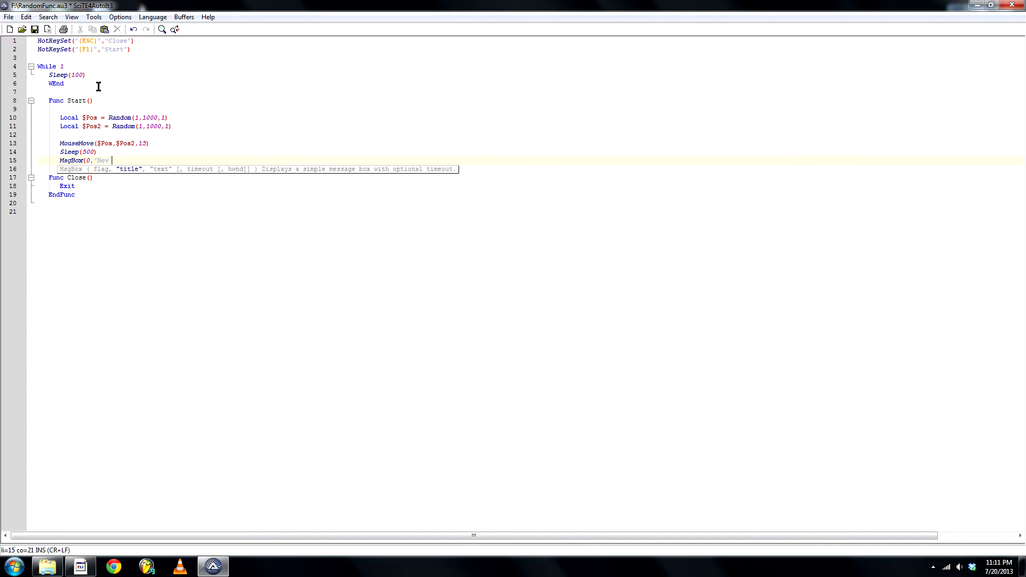
{"action": "type", "text": "Po"}
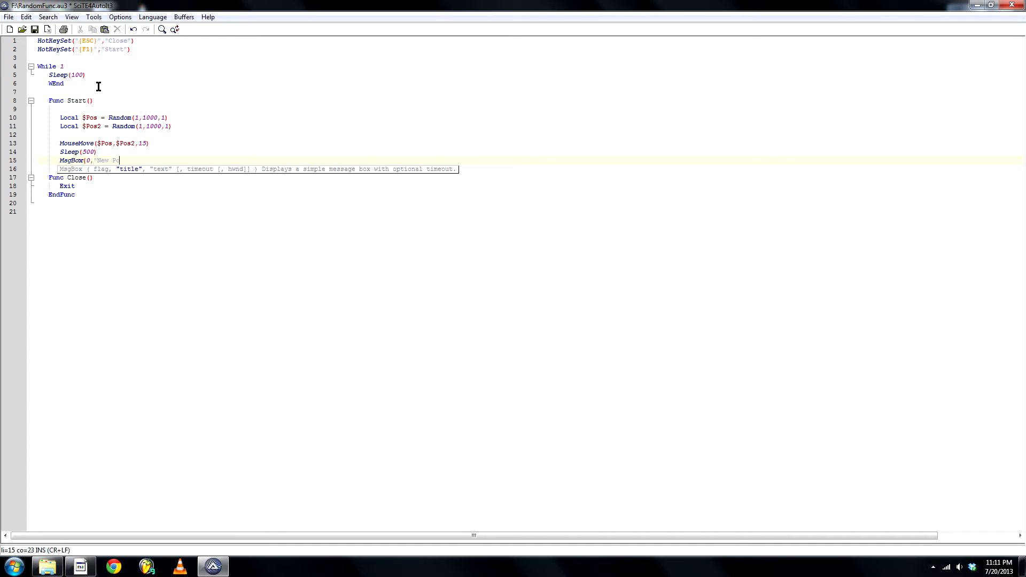
{"action": "type", "text": "s"}
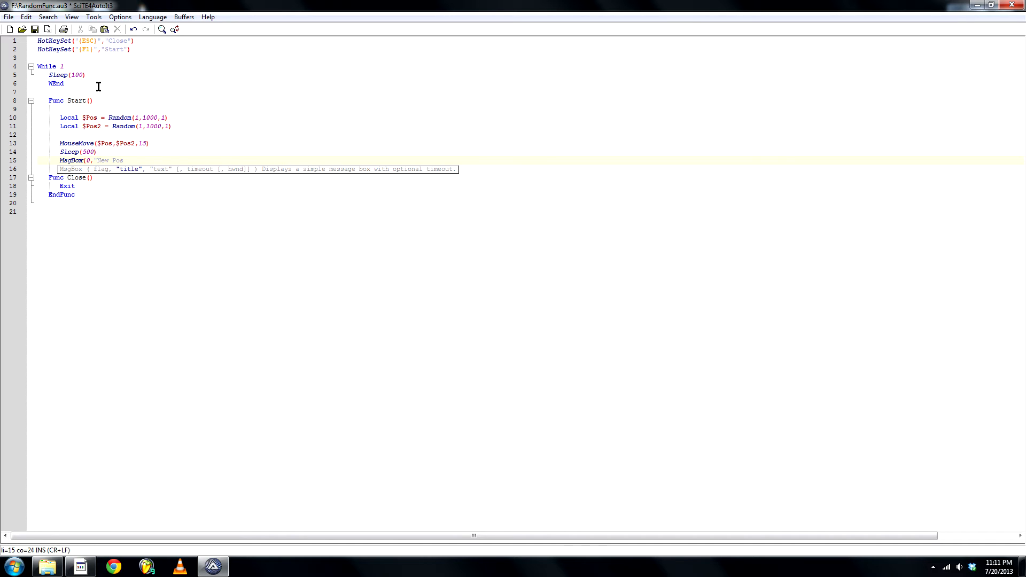
{"action": "type", "text": "ition"}
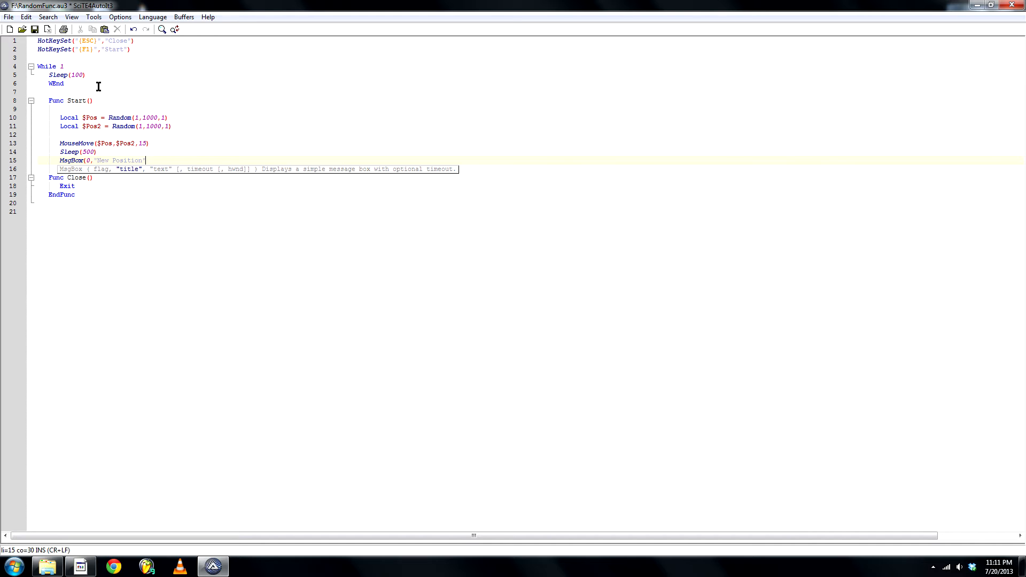
{"action": "type", "text": "\","}
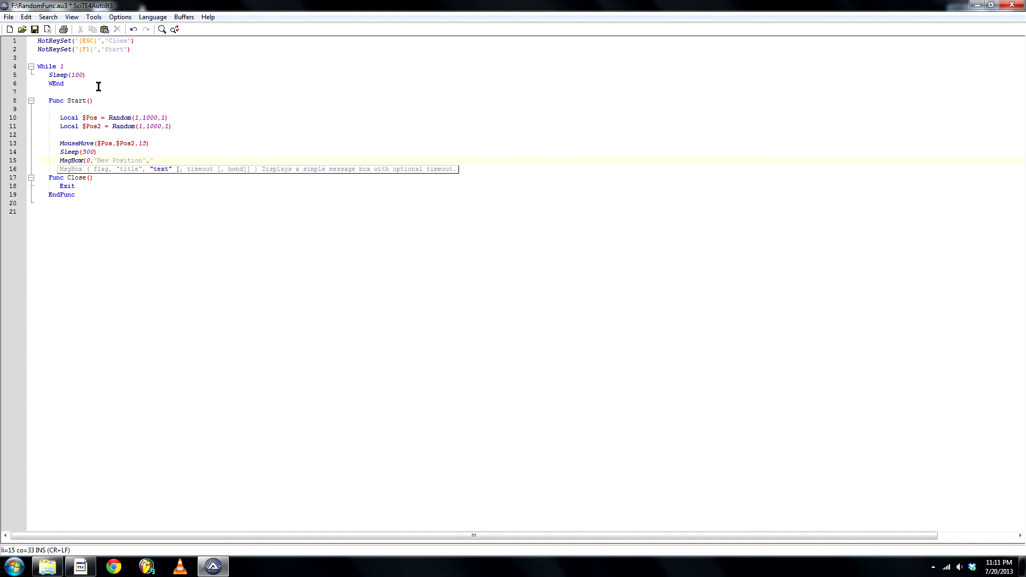
- Finish the message as "Your position is " & $Pos & $Pos2) and start a new line
{"action": "type", "text": "\"Your"}
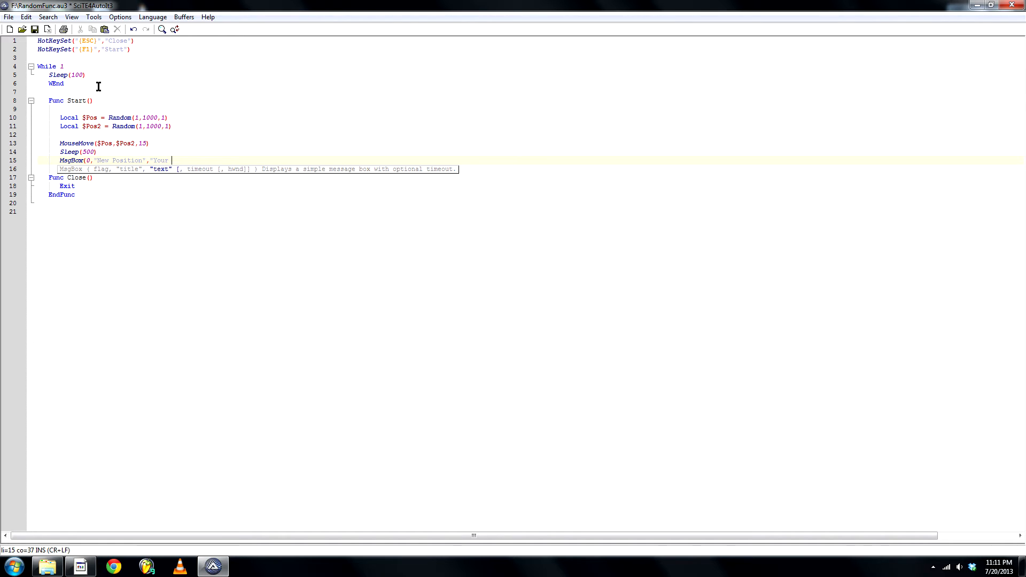
{"action": "type", "text": "position is"}
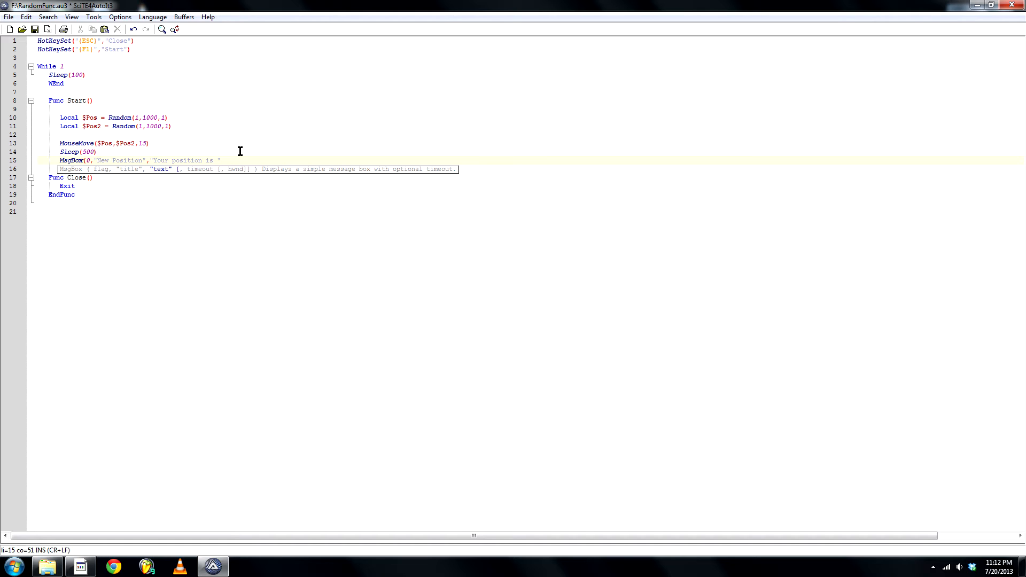
{"action": "type", "text": "&"}
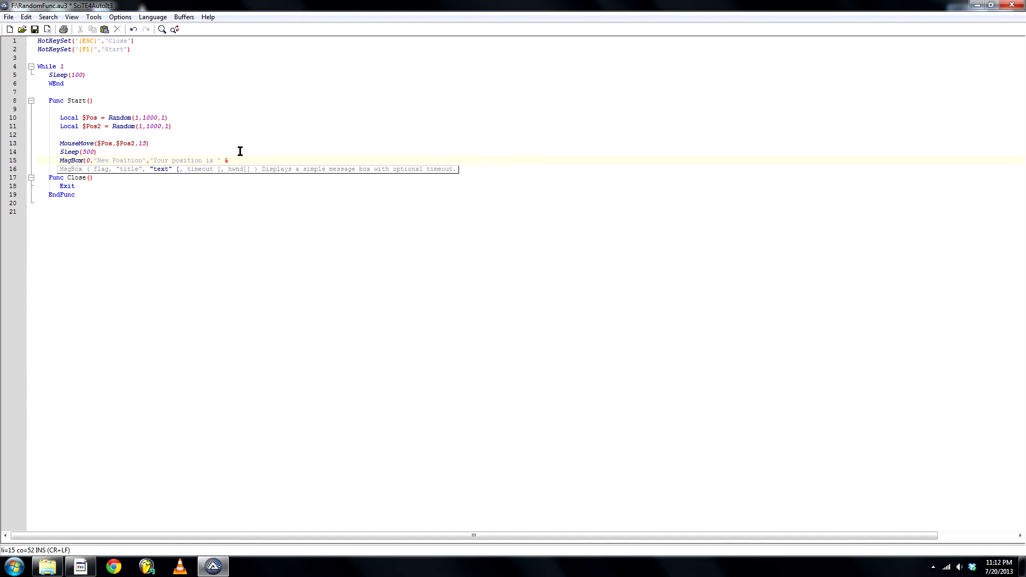
{"action": "type", "text": "$Pos"}
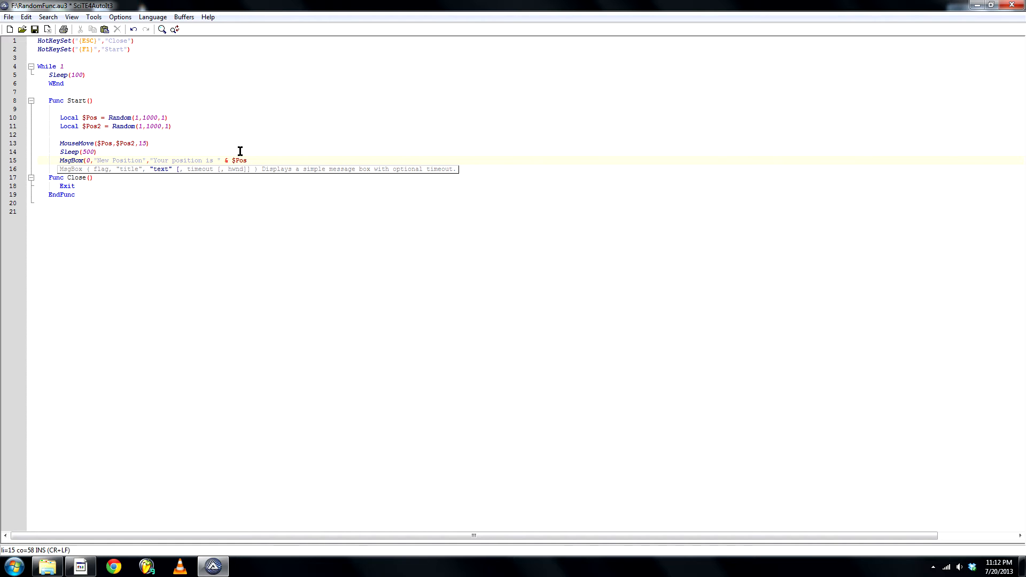
{"action": "type", "text": "&"}
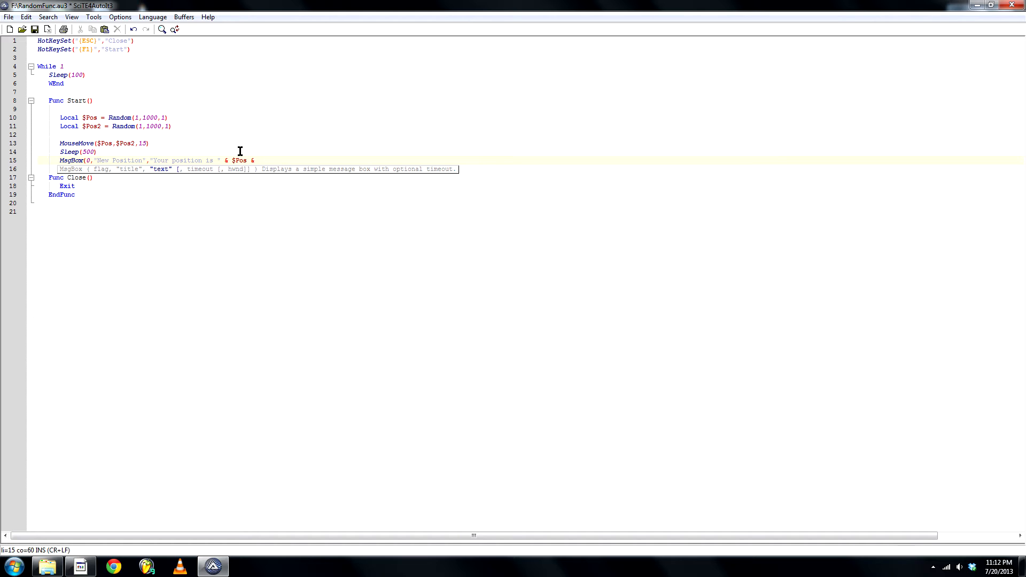
{"action": "type", "text": "$Pos"}
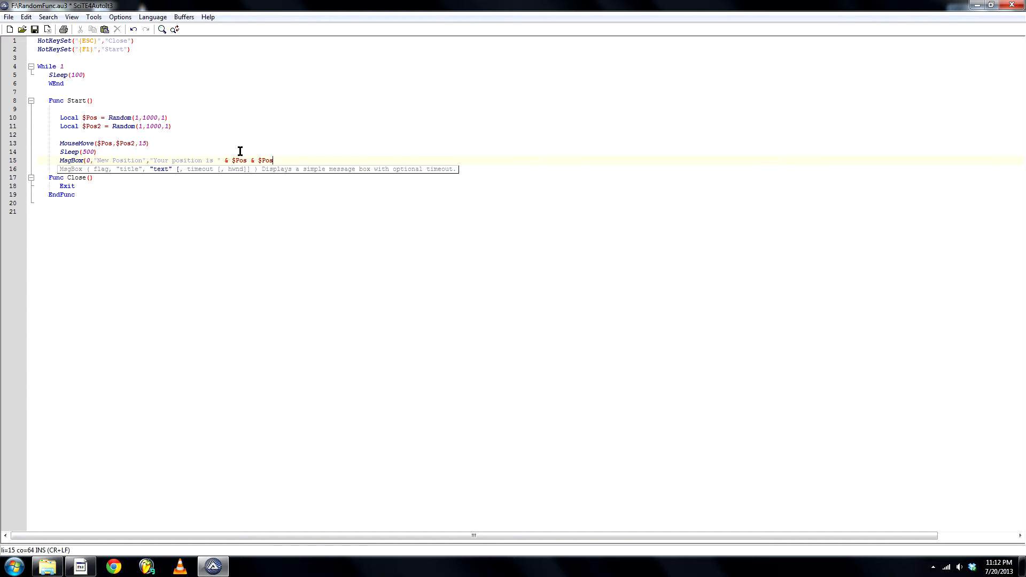
{"action": "type", "text": "2)"}
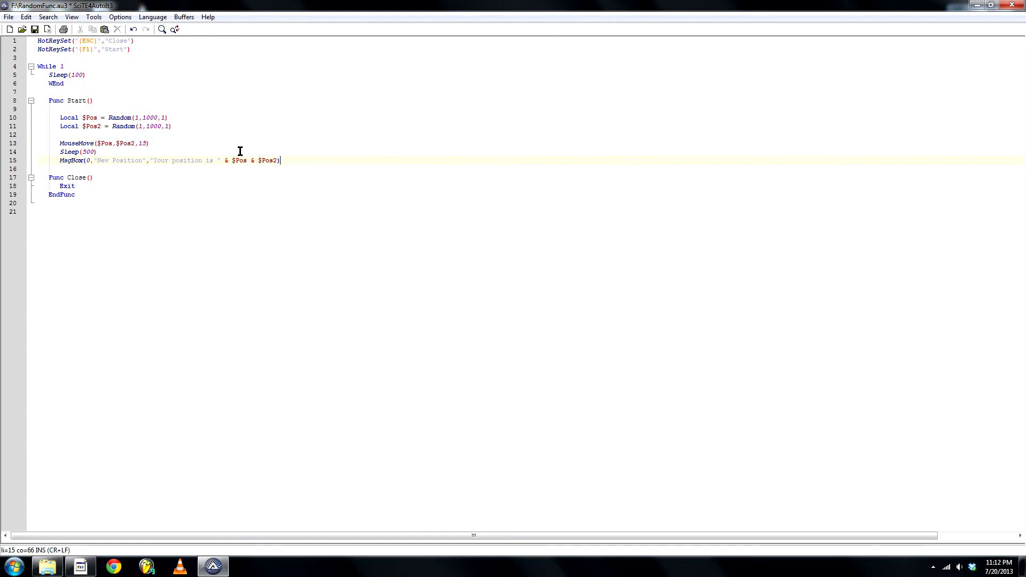
{"action": "key", "text": "Enter"}
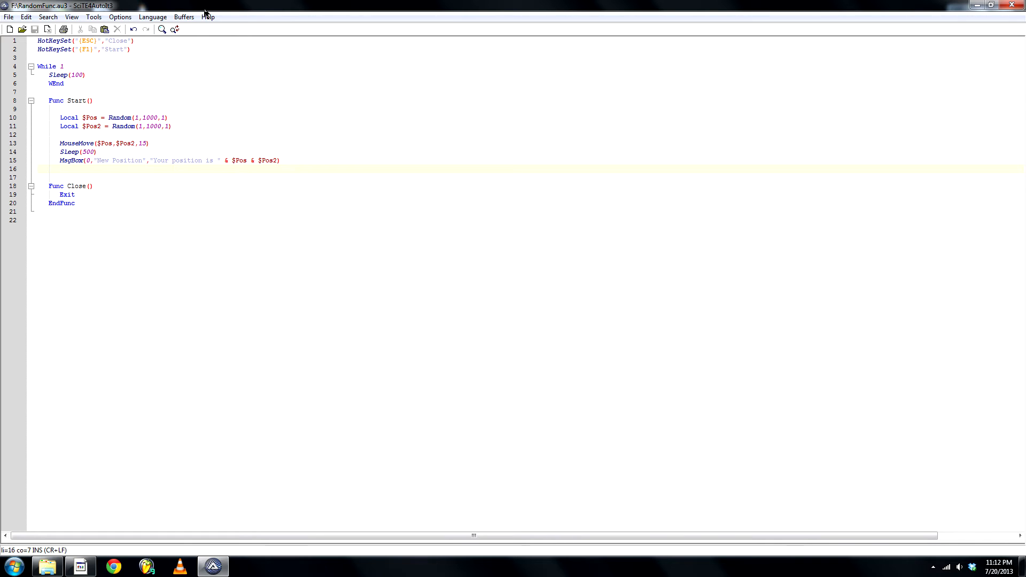
- Run the script with F5, see the missing EndFunc error, and close Start with EndFunc
{"action": "key", "text": "F5"}
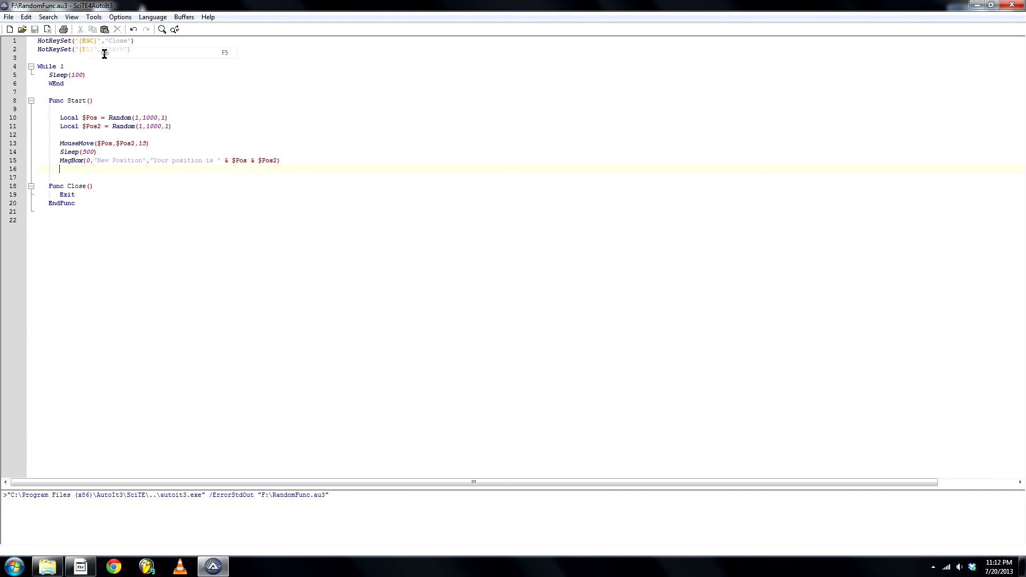
{"action": "key", "text": "F5"}
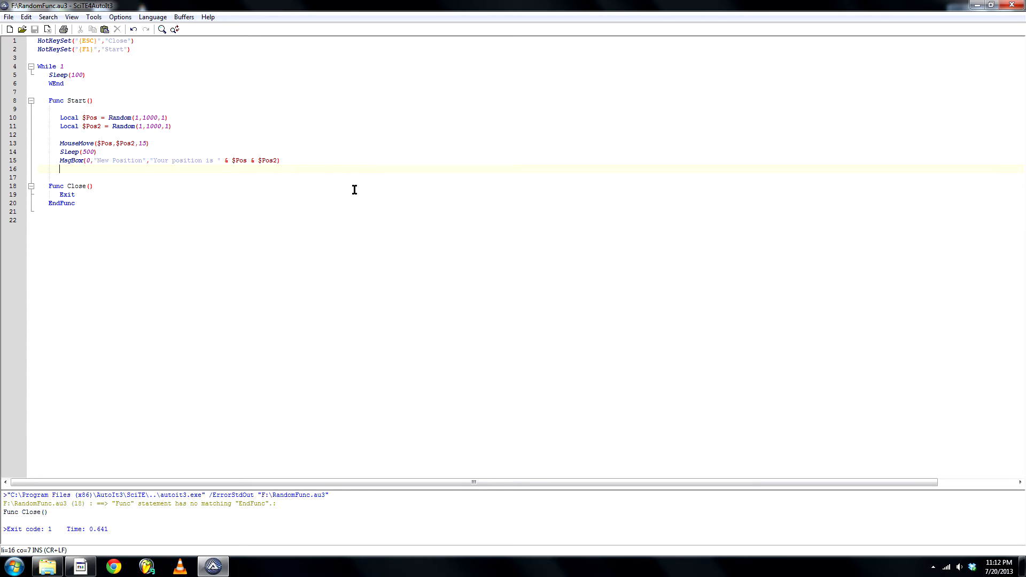
{"action": "type", "text": "en"}
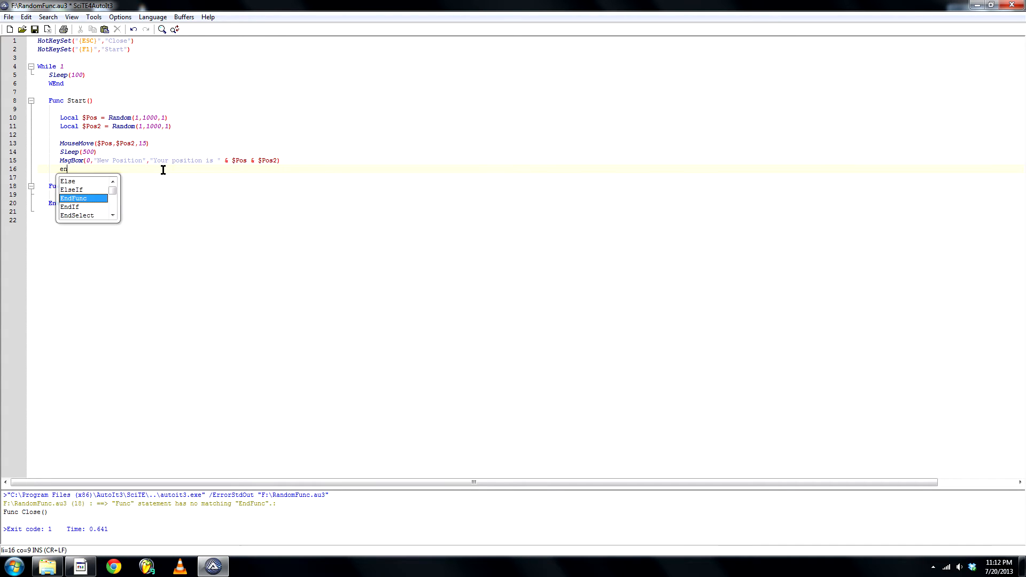
{"action": "left_click", "coordinate": [96, 18]}
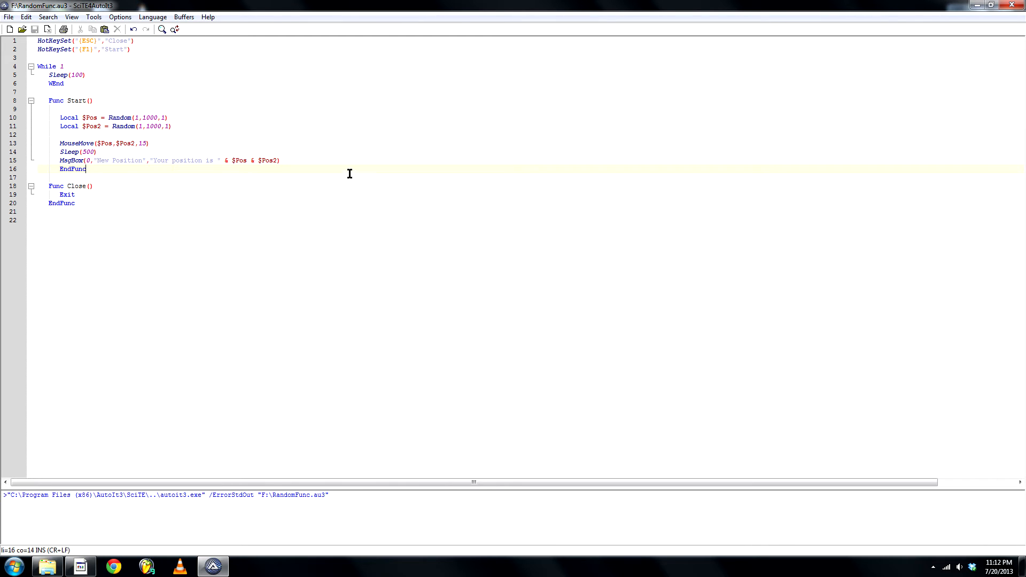
{"action": "mouse_move", "coordinate": [401, 167]}
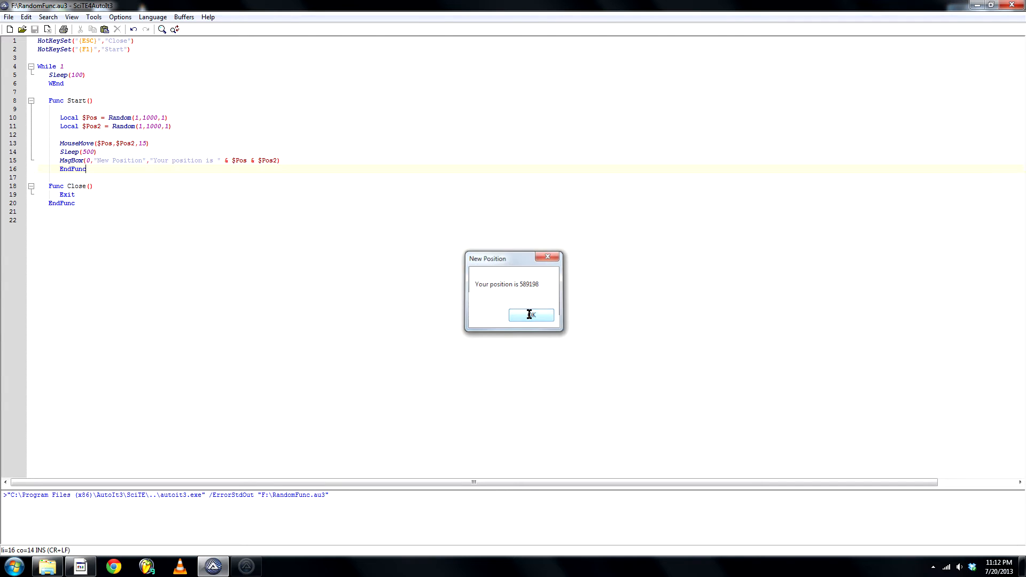
- Dismiss the message, stop the running script via Tools, and rerun it with F5
{"action": "left_click", "coordinate": [530, 314]}
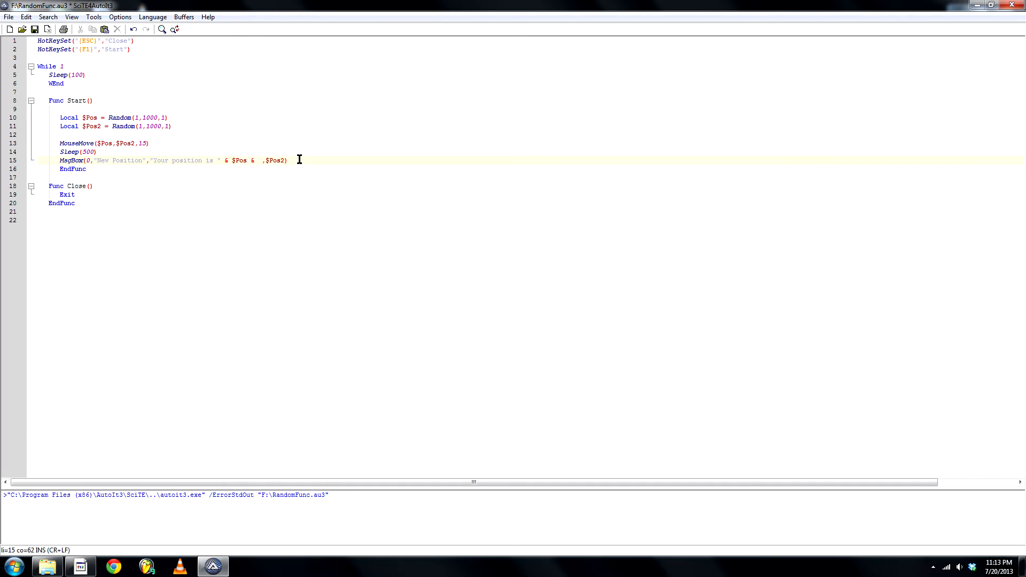
{"action": "mouse_move", "coordinate": [277, 161]}
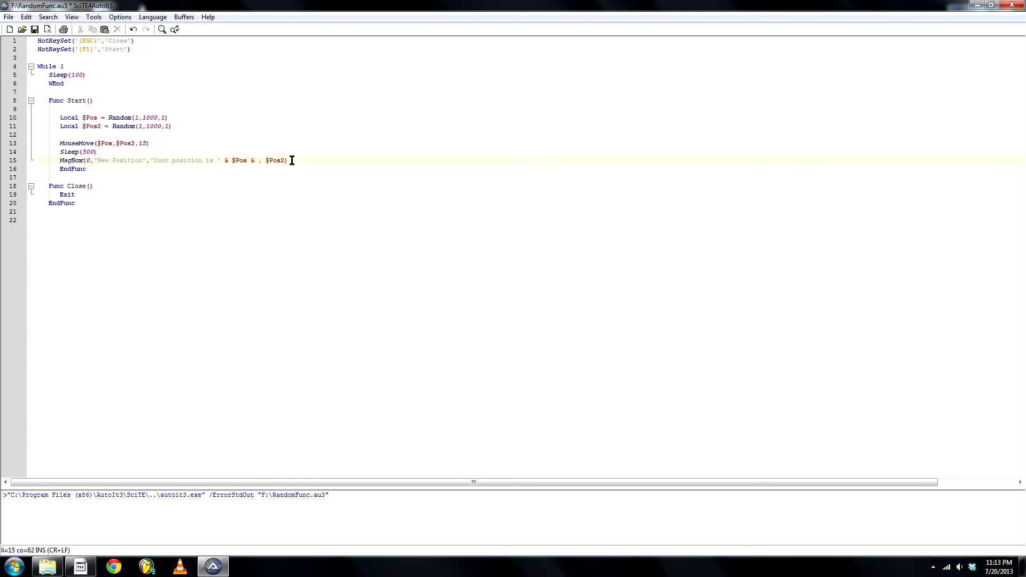
{"action": "left_click", "coordinate": [94, 17]}
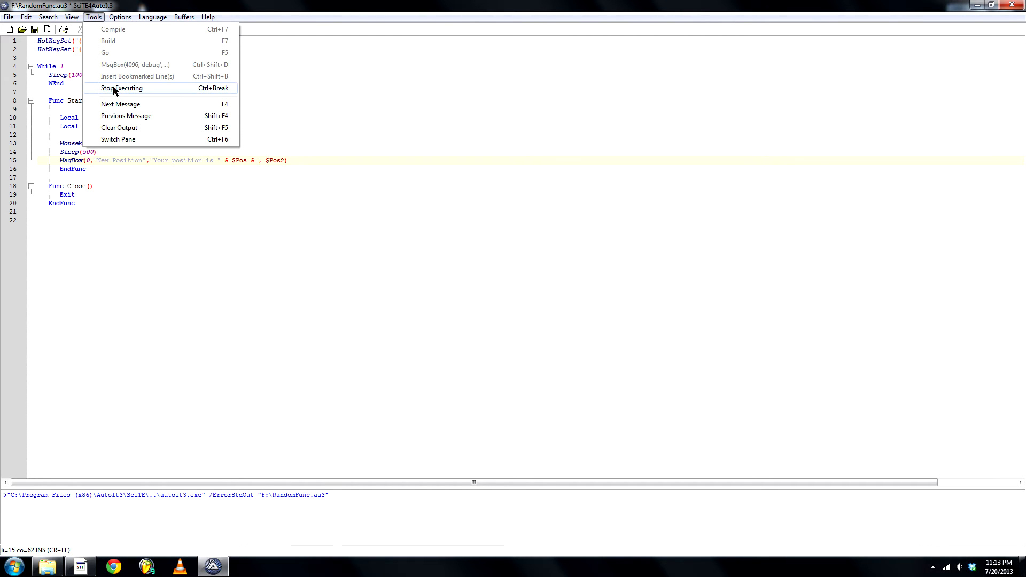
{"action": "left_click", "coordinate": [121, 87]}
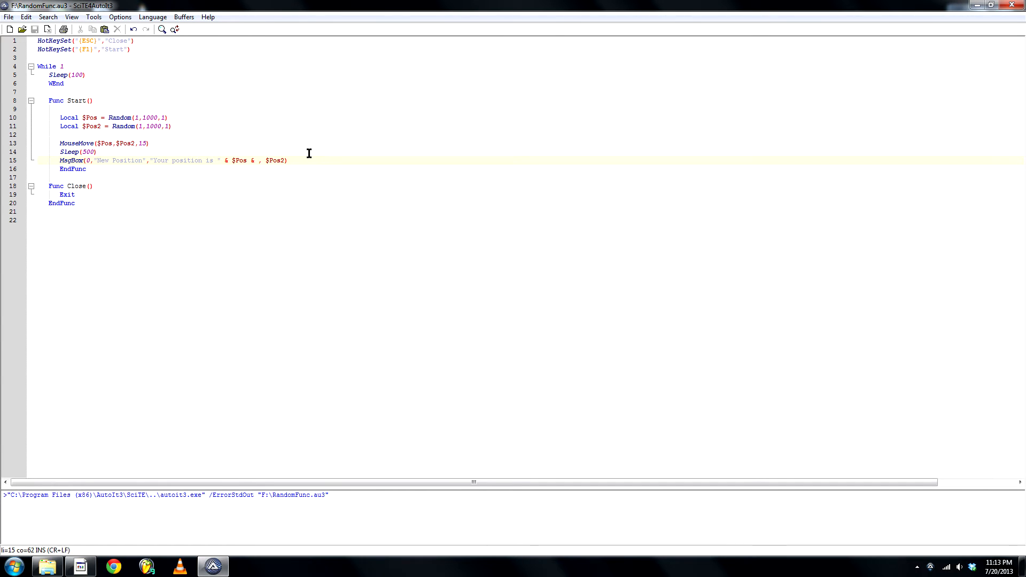
{"action": "key", "text": "F5"}
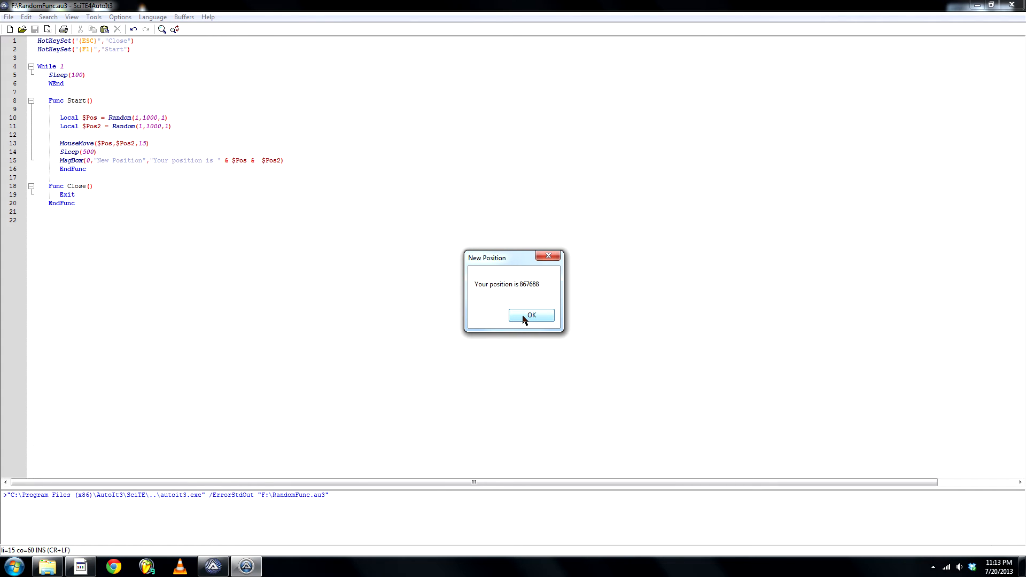
- Dismiss the message and rerun after inserting "," between $Pos and $Pos2
{"action": "left_click", "coordinate": [531, 314]}
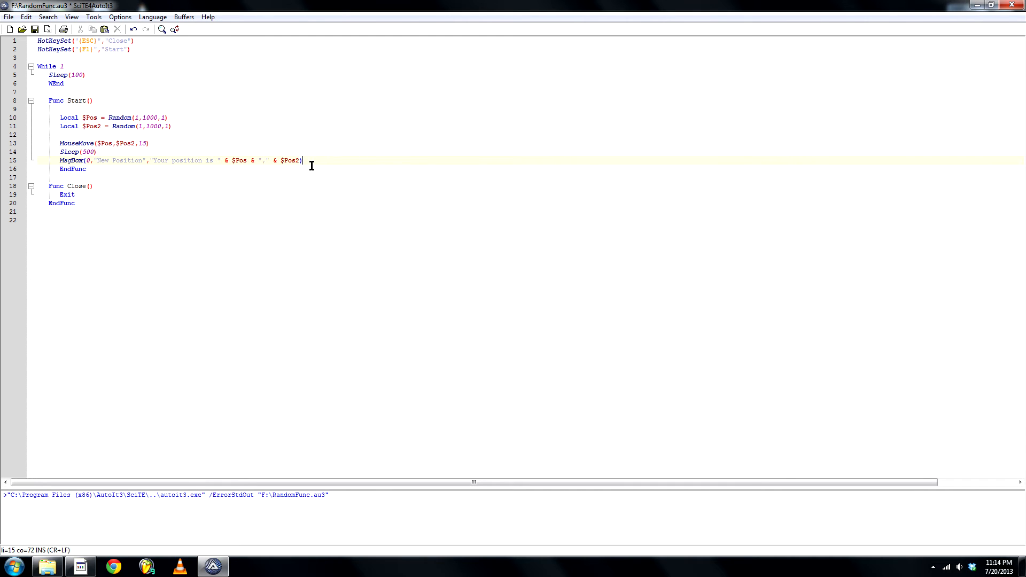
{"action": "left_click", "coordinate": [97, 17]}
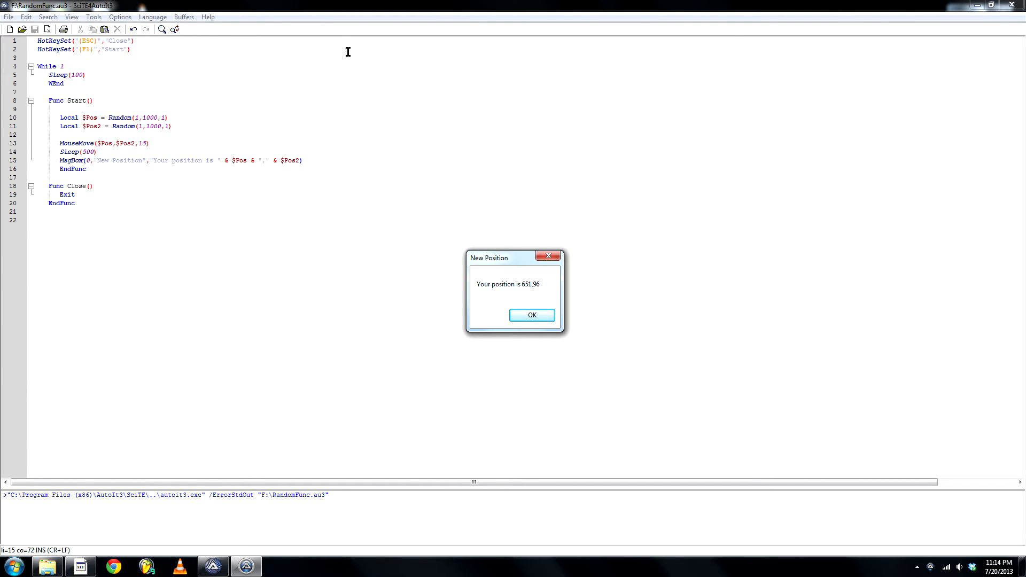
- Dismiss the 651,96 message, trigger Start again from the editor, and dismiss 84,655
{"action": "left_click", "coordinate": [532, 315]}
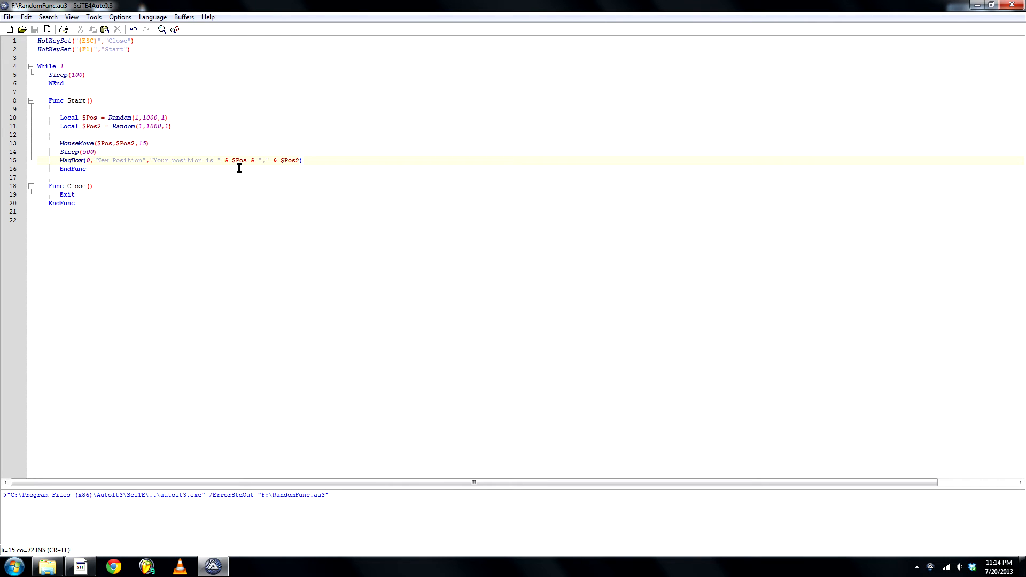
{"action": "left_click", "coordinate": [318, 173]}
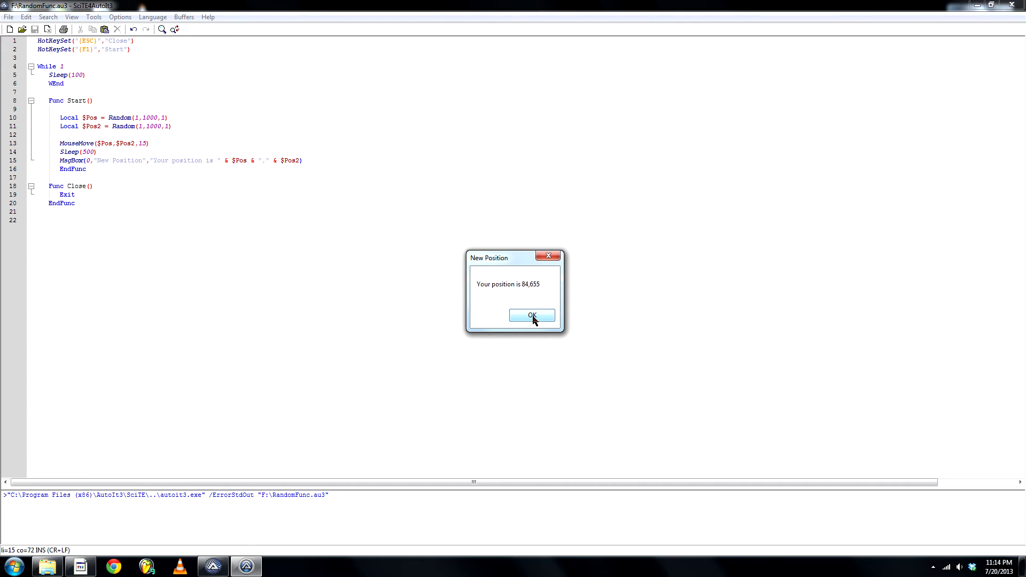
{"action": "left_click", "coordinate": [532, 315]}
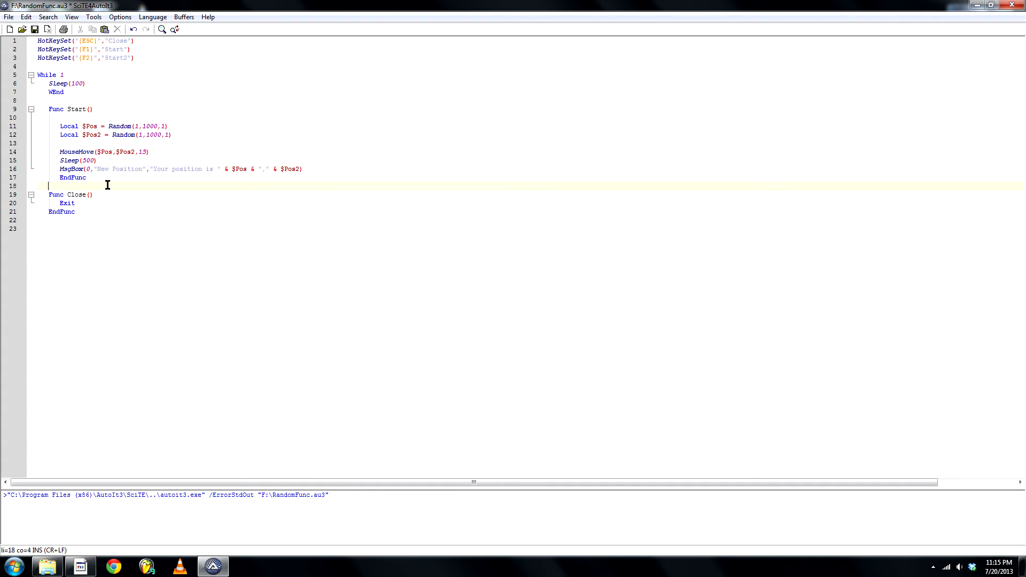
- Write Func Start2() with Local $pw = Random(1234,5678,1) as its first line
{"action": "type", "text": "Func"}
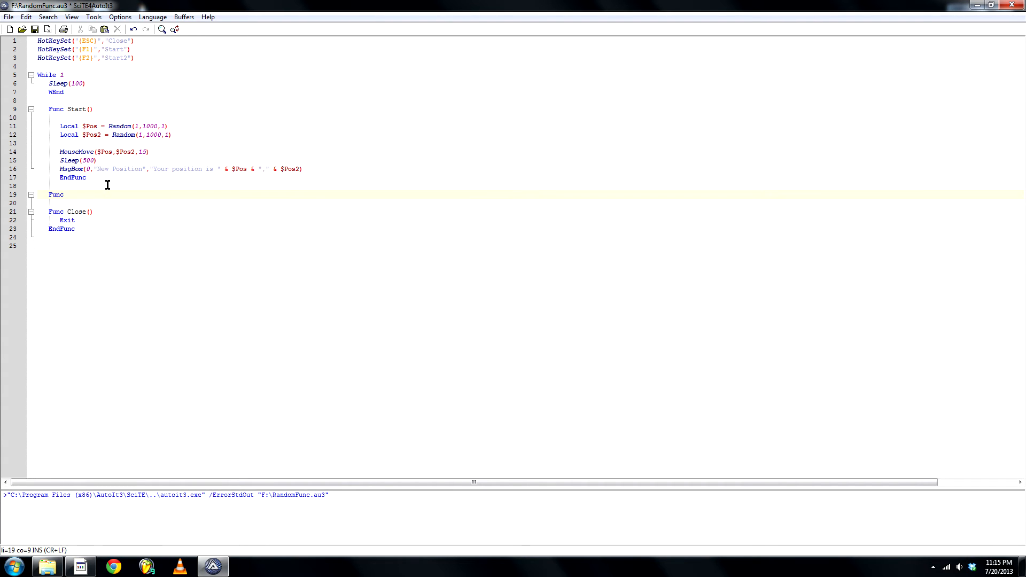
{"action": "type", "text": "Start2("}
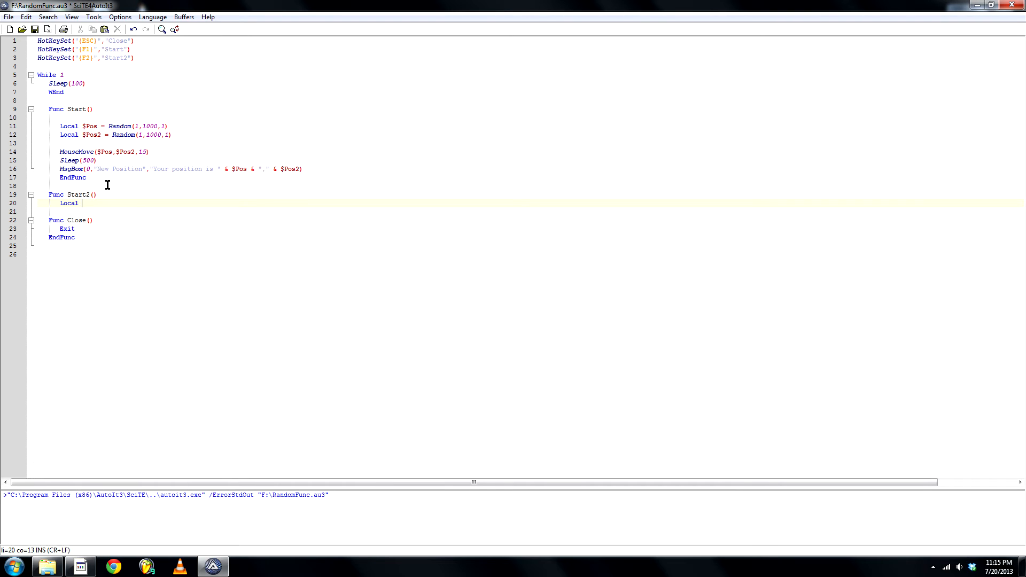
{"action": "type", "text": "$"}
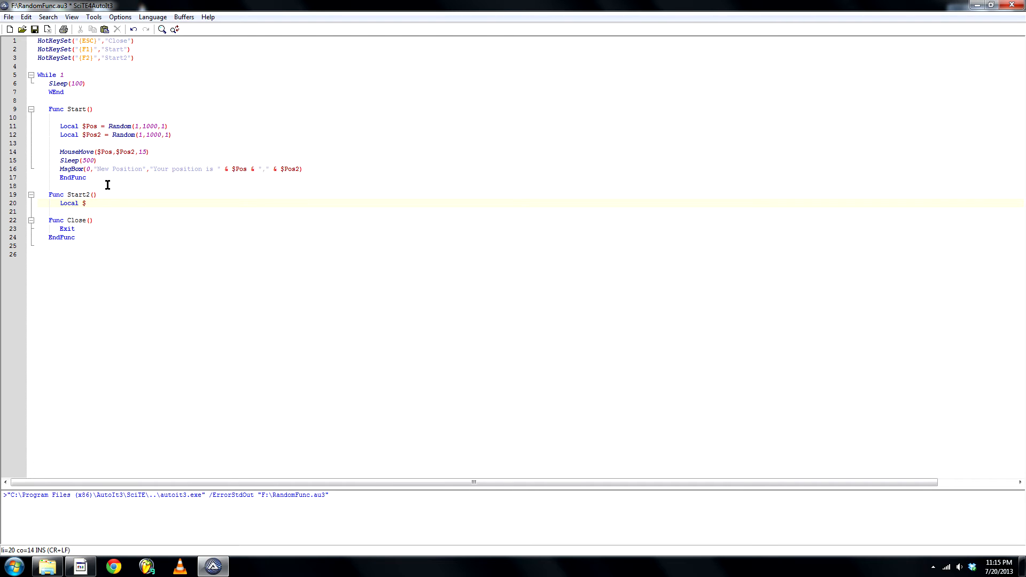
{"action": "type", "text": "pw"}
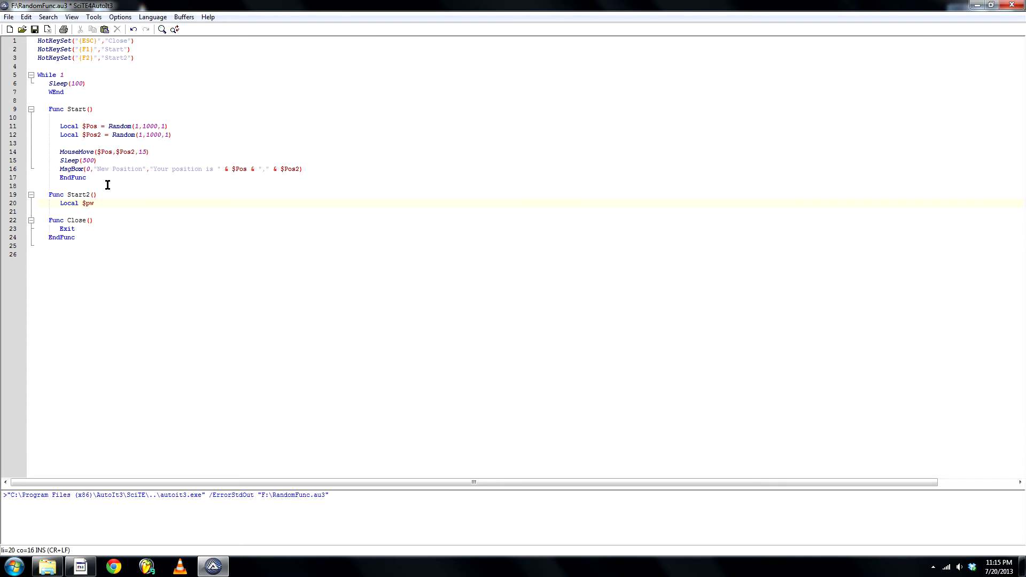
{"action": "type", "text": "= Ra"}
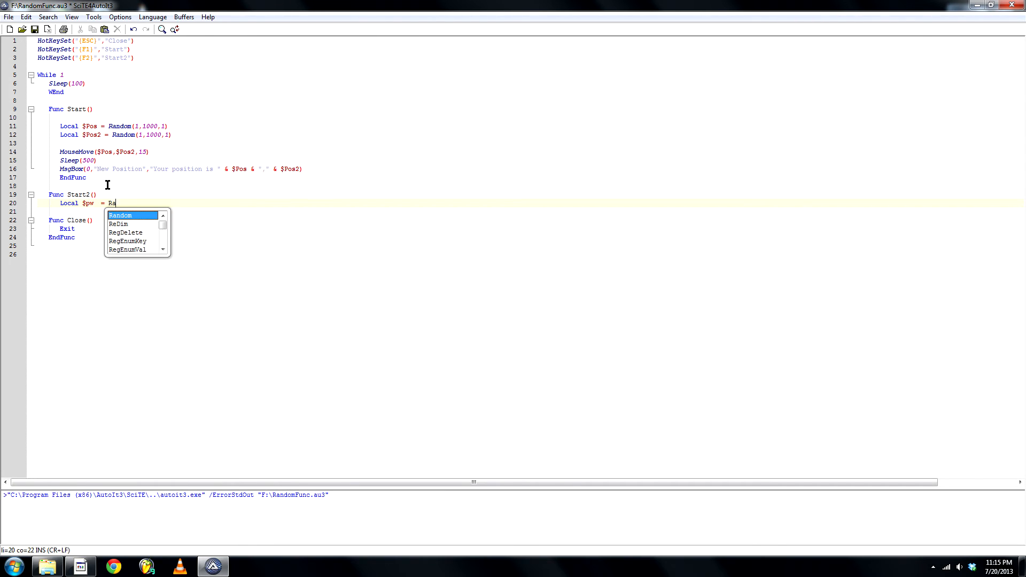
{"action": "type", "text": "ndom("}
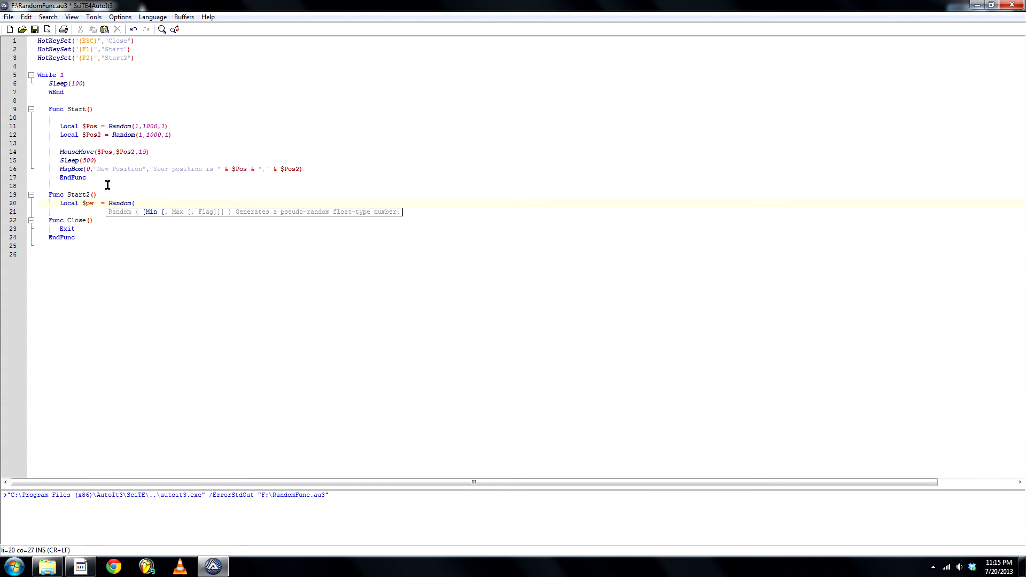
{"action": "type", "text": "1234"}
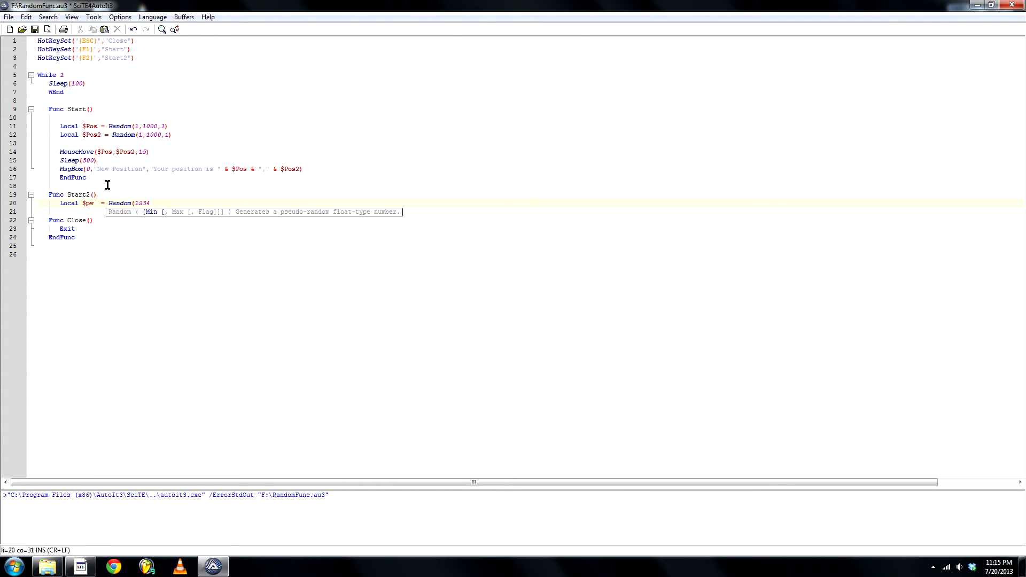
{"action": "type", "text": ",5678"}
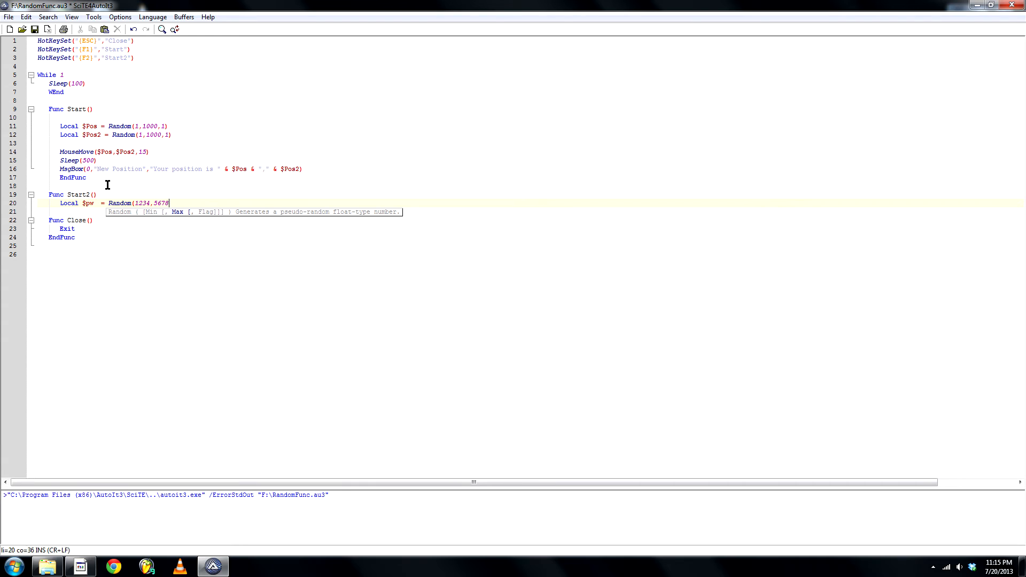
{"action": "type", "text": ",1)"}
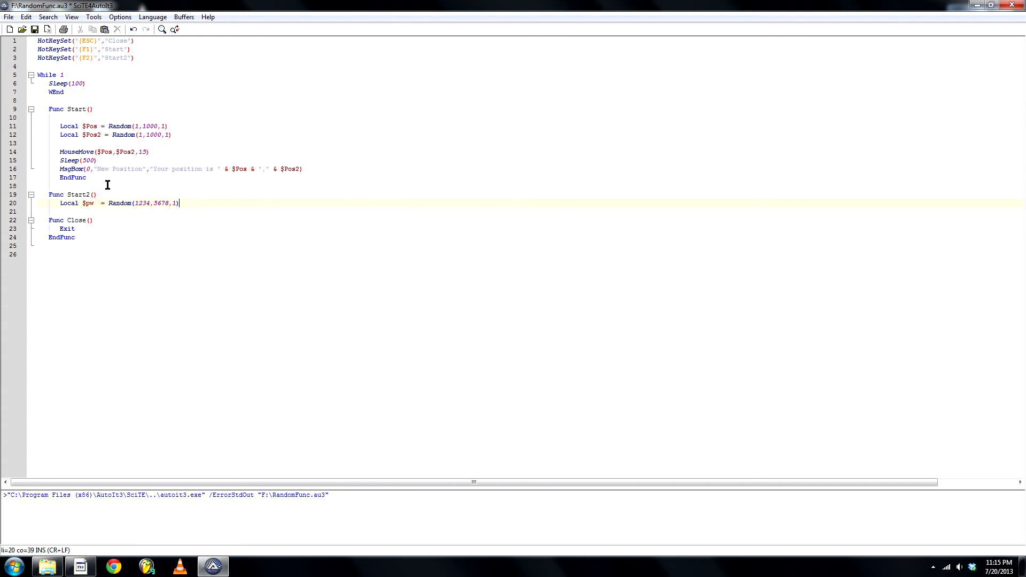
{"action": "key", "text": "Enter"}
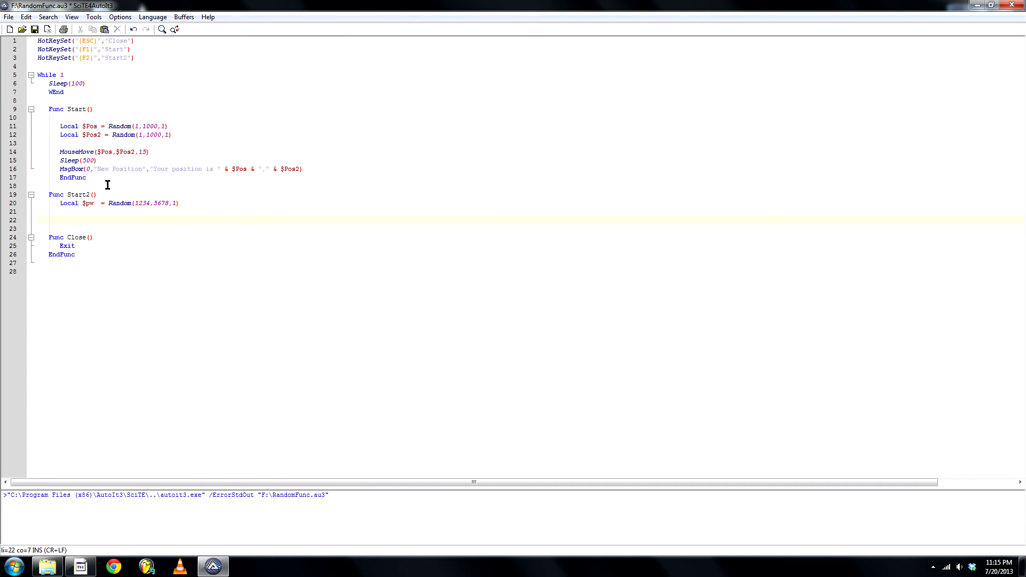
- Begin line 22 as $IP = InputBox("Login","Password" with the title and prompt
{"action": "type", "text": "$"}
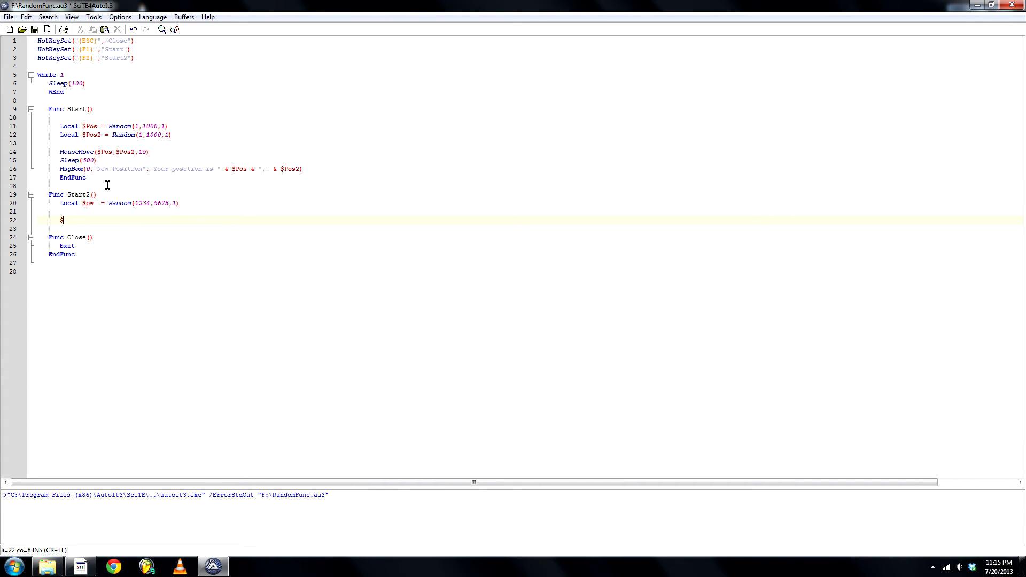
{"action": "type", "text": "IP"}
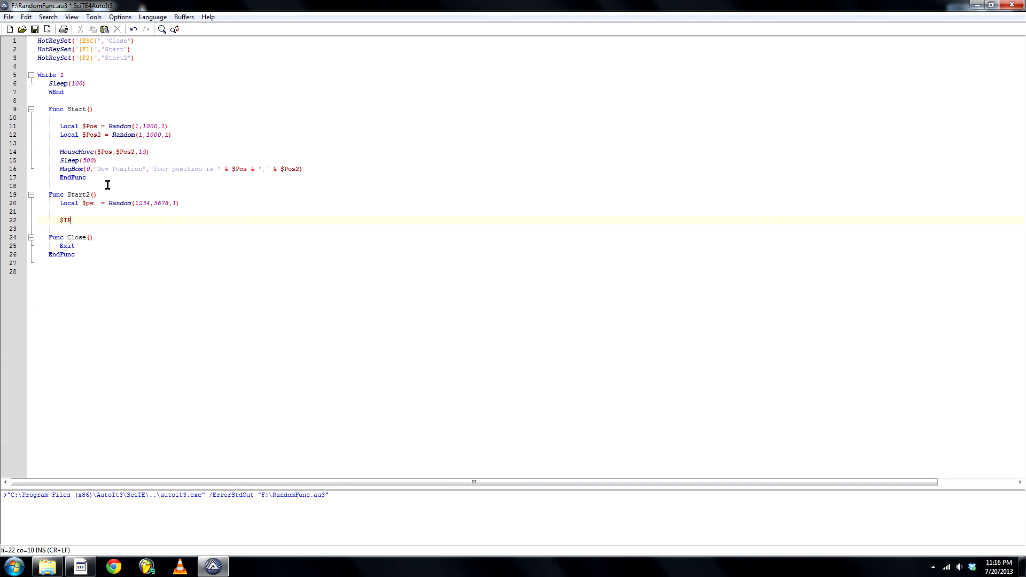
{"action": "type", "text": "="}
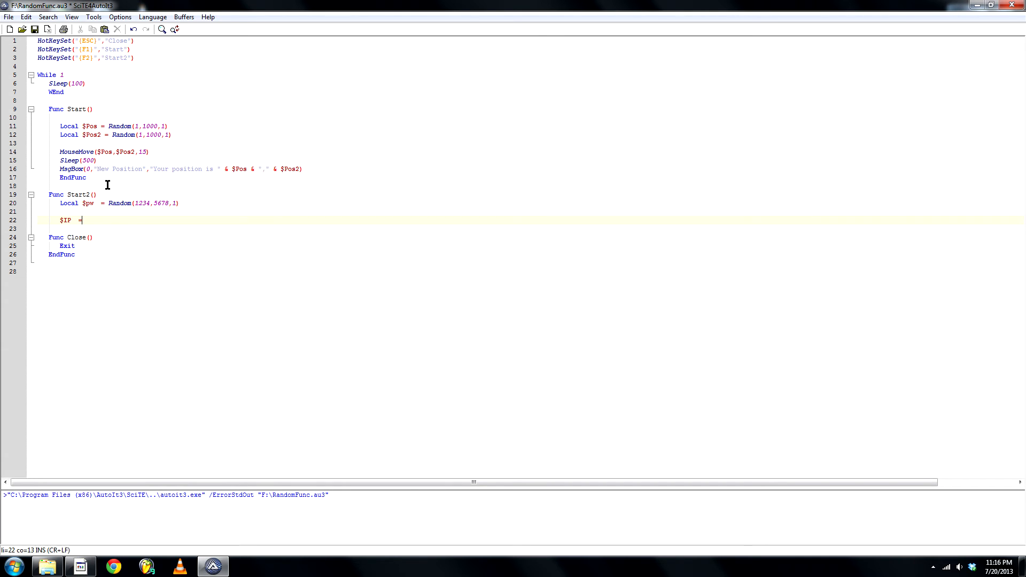
{"action": "type", "text": "InputBox"}
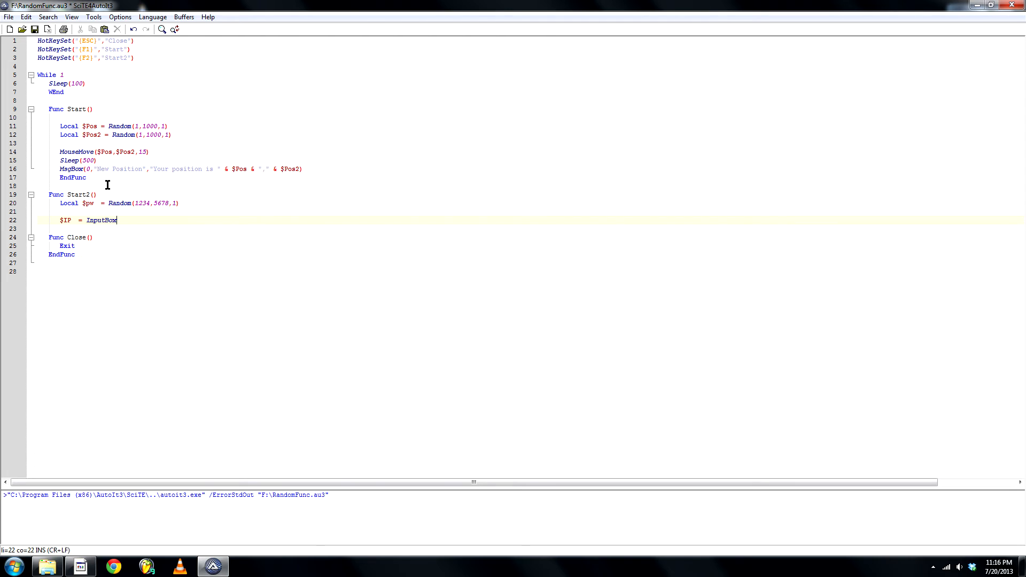
{"action": "type", "text": "(\"Logi"}
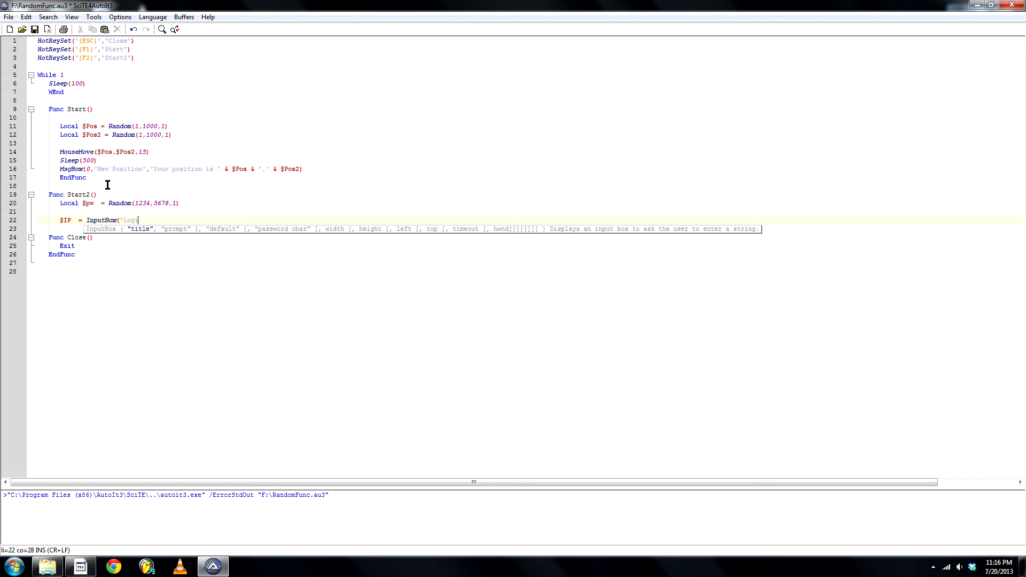
{"action": "type", "text": "n\","}
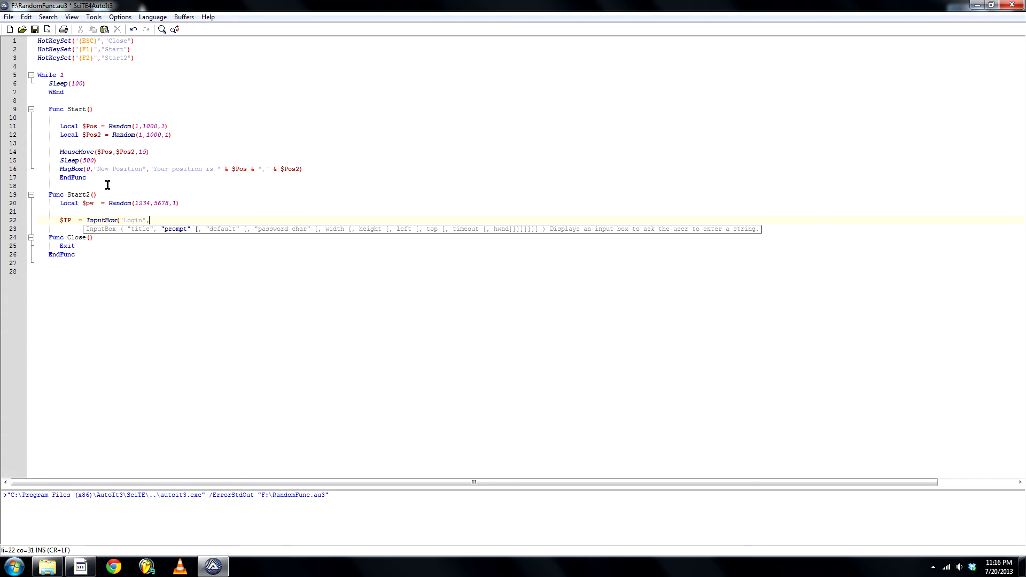
{"action": "type", "text": "\"Passwo"}
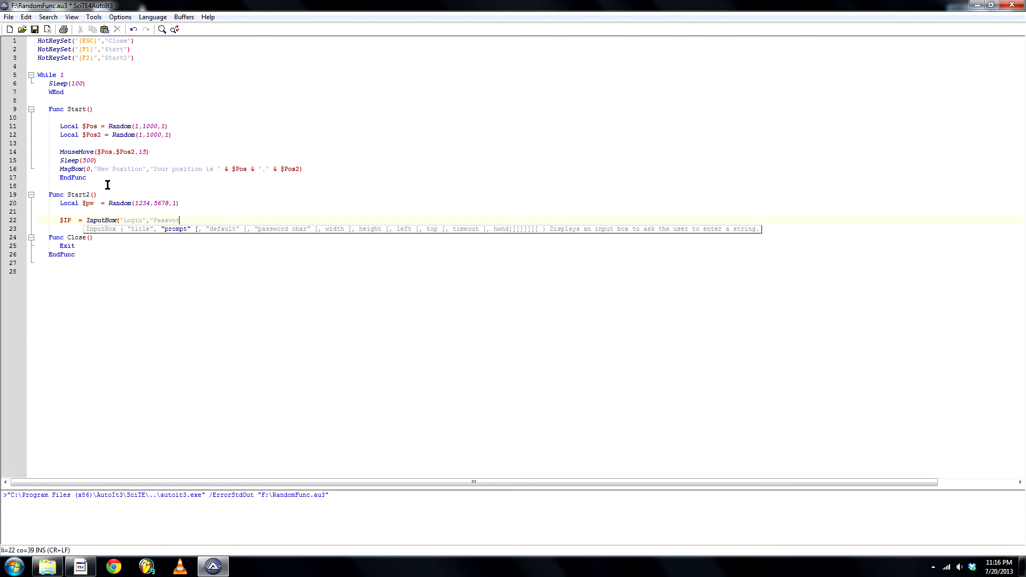
{"action": "type", "text": "rd"}
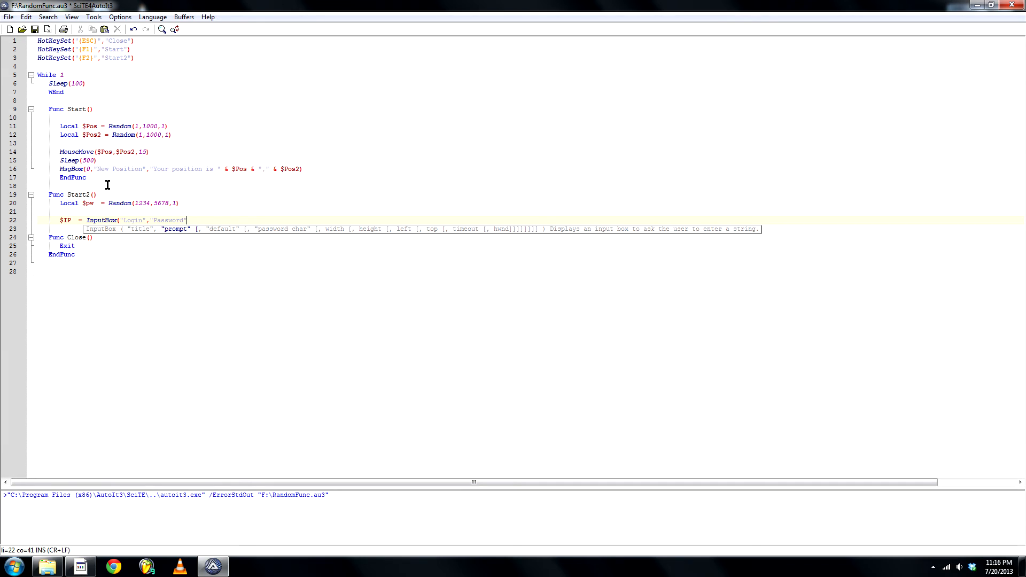
- Finish the InputBox call with two empty arguments and size 230 by 120
{"action": "type", "text": ","}
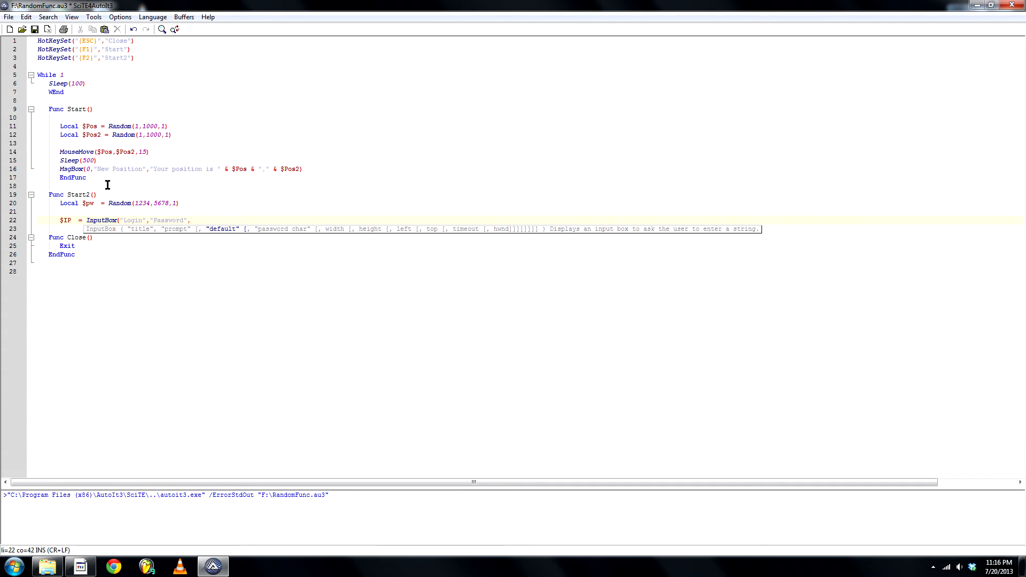
{"action": "type", "text": ",\"\""}
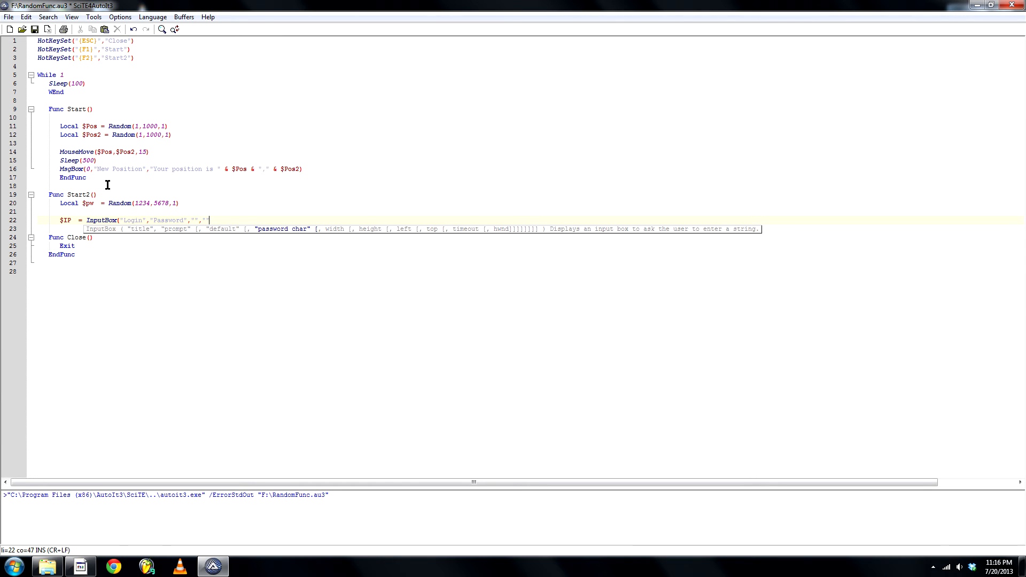
{"action": "key", "text": "Backspace"}
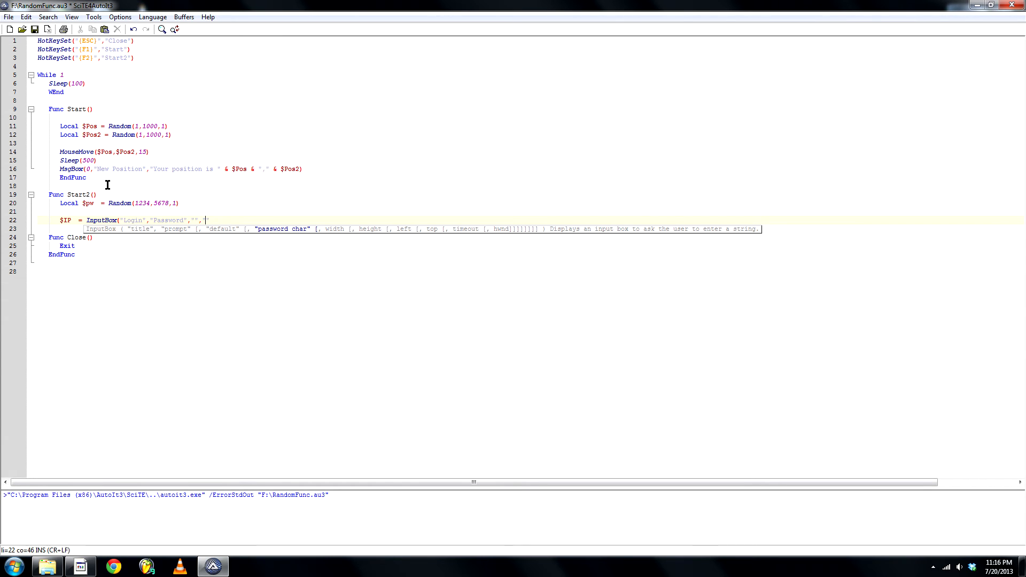
{"action": "type", "text": "\""}
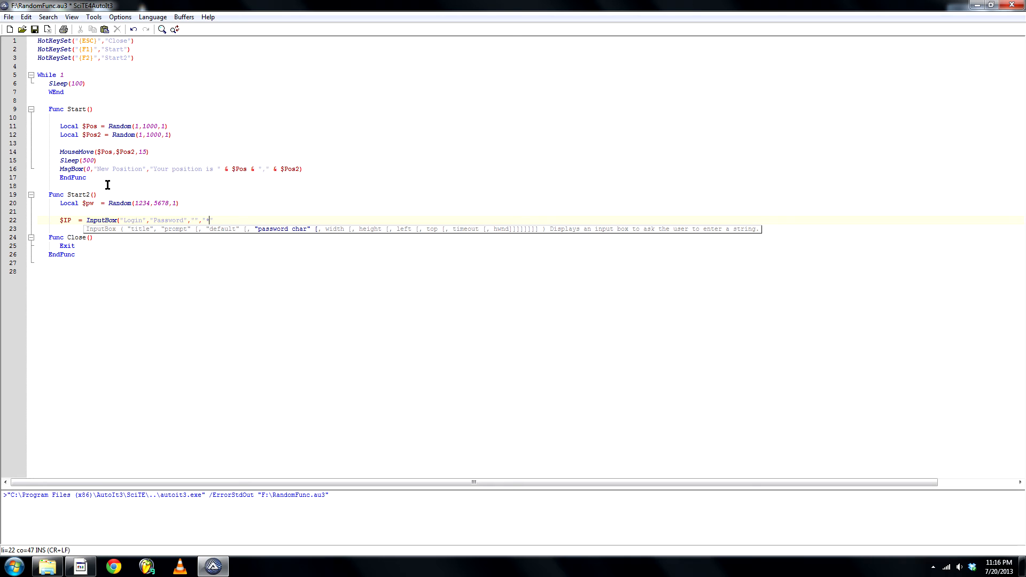
{"action": "key", "text": "BackSpace"}
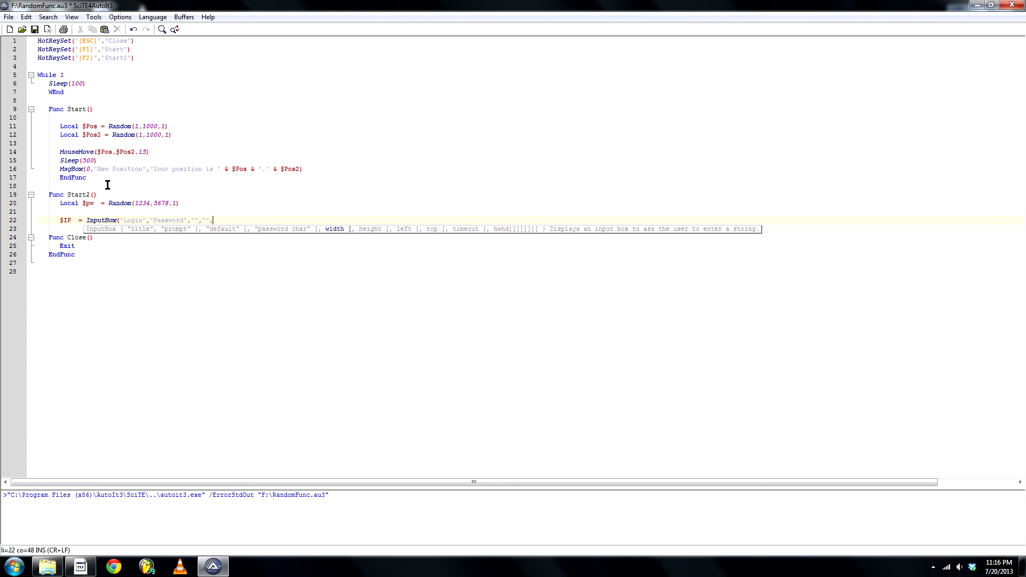
{"action": "type", "text": "230"}
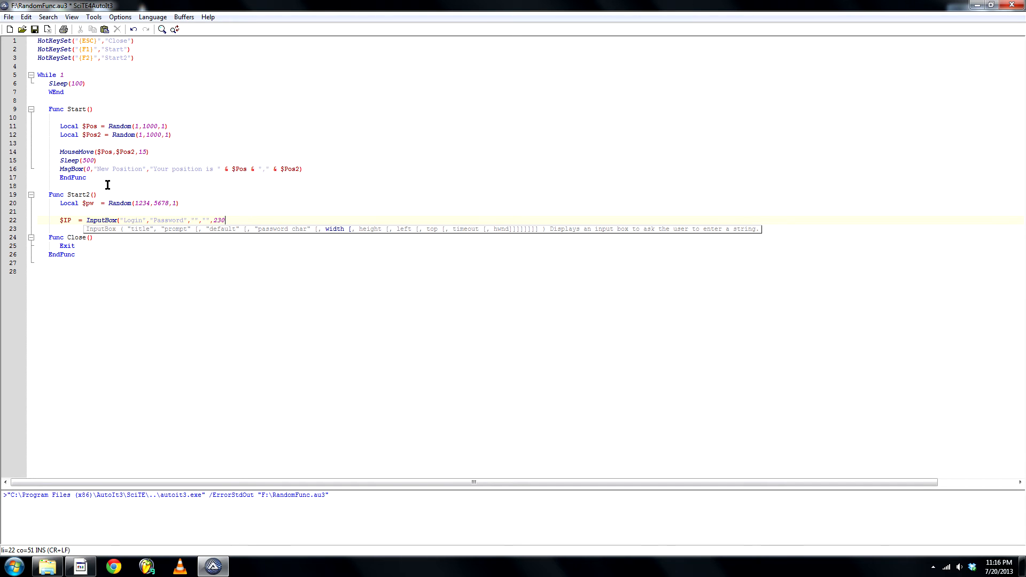
{"action": "type", "text": ",120)"}
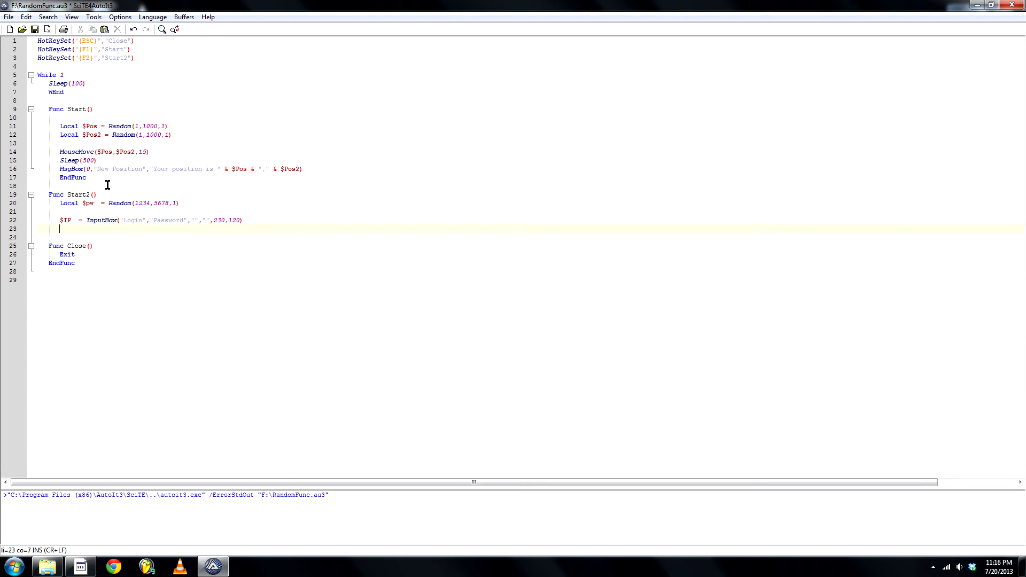
- Write the condition line If $IP = $pw Then on line 23
{"action": "type", "text": "If"}
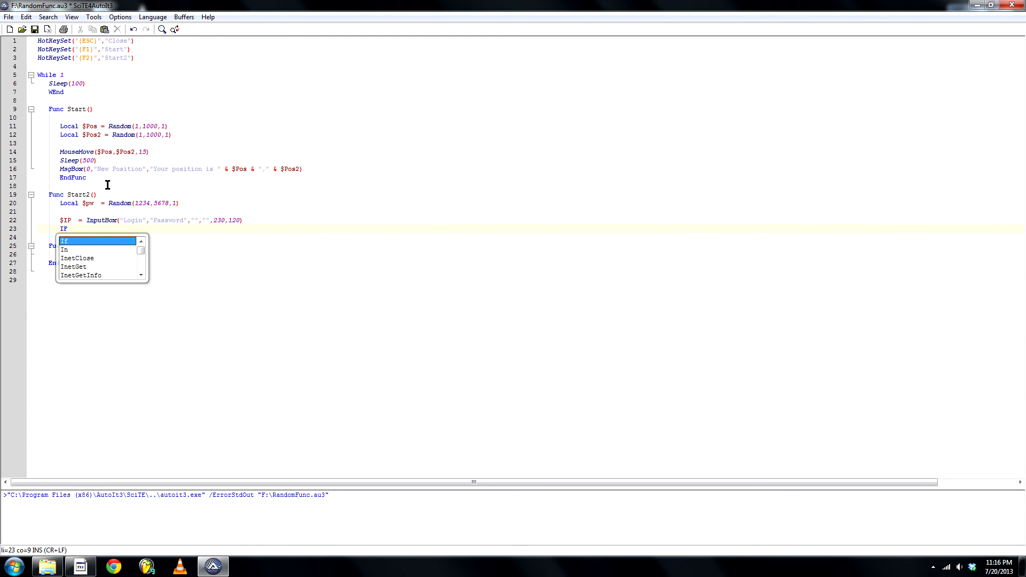
{"action": "key", "text": "Space"}
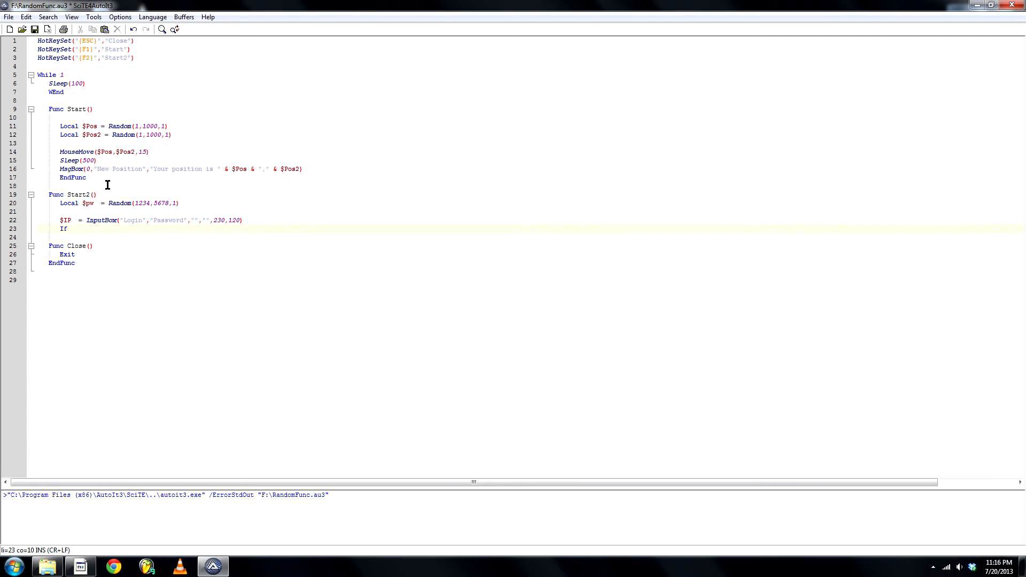
{"action": "type", "text": "$"}
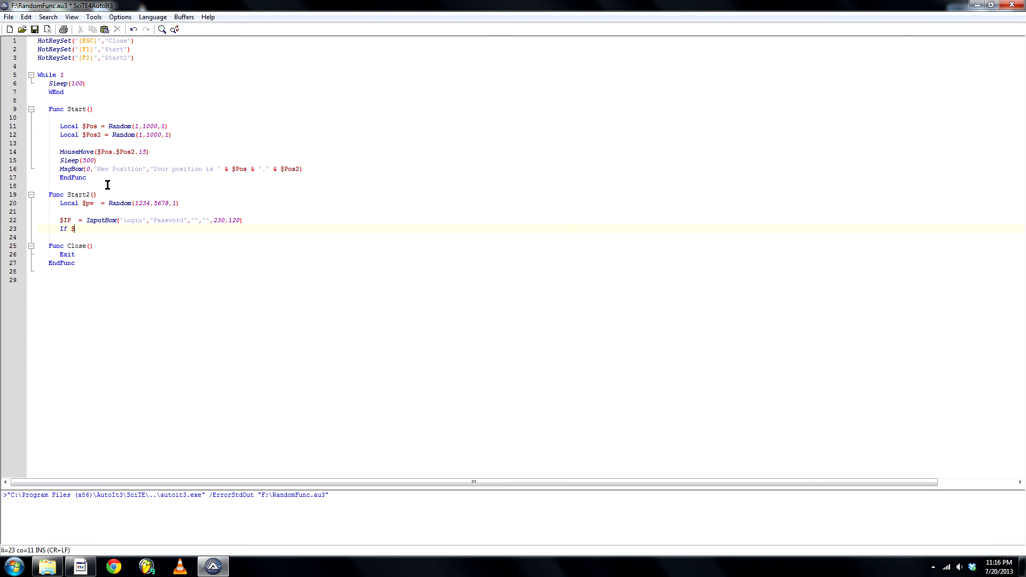
{"action": "type", "text": "IP ="}
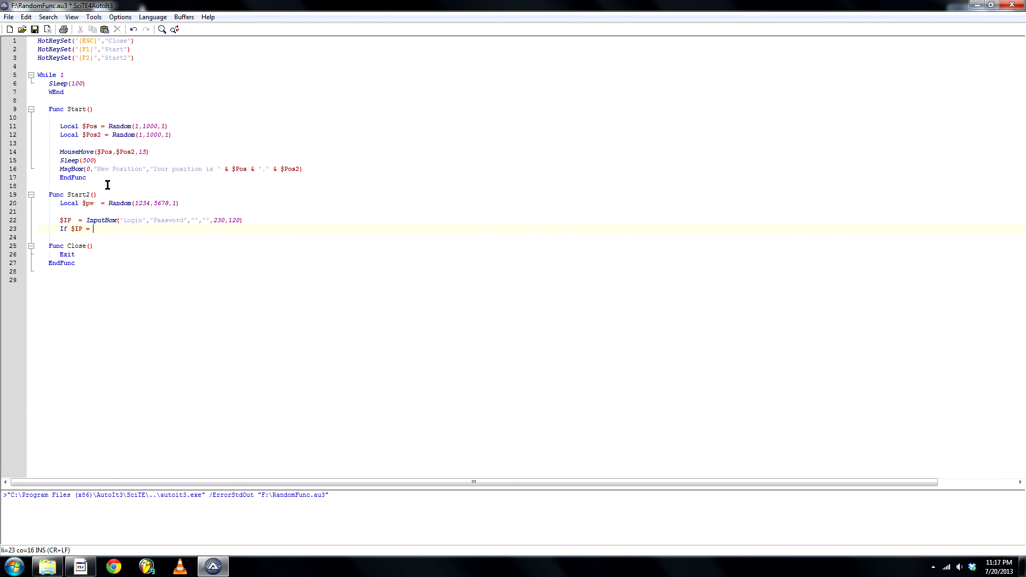
{"action": "type", "text": "$"}
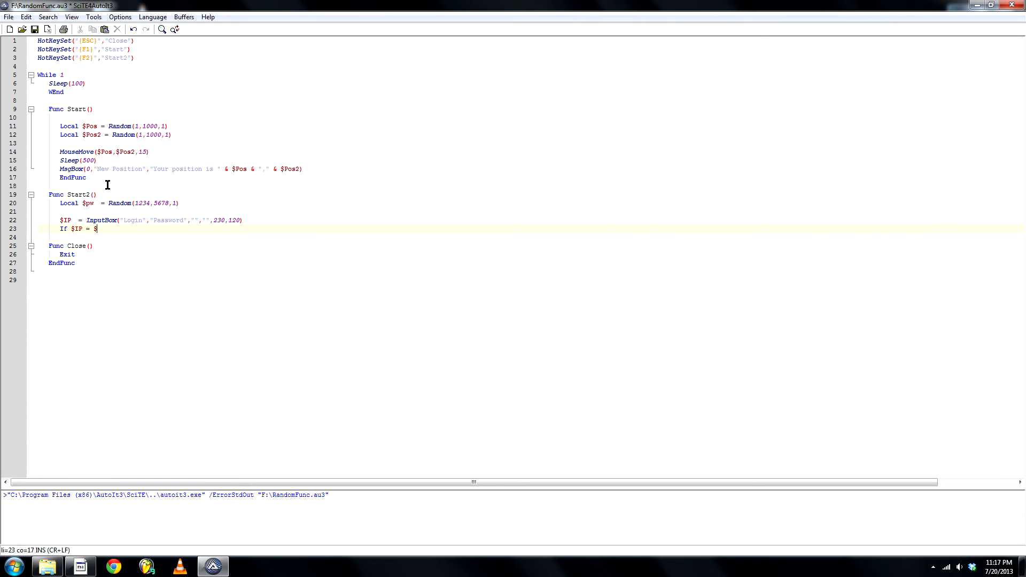
{"action": "type", "text": "pw"}
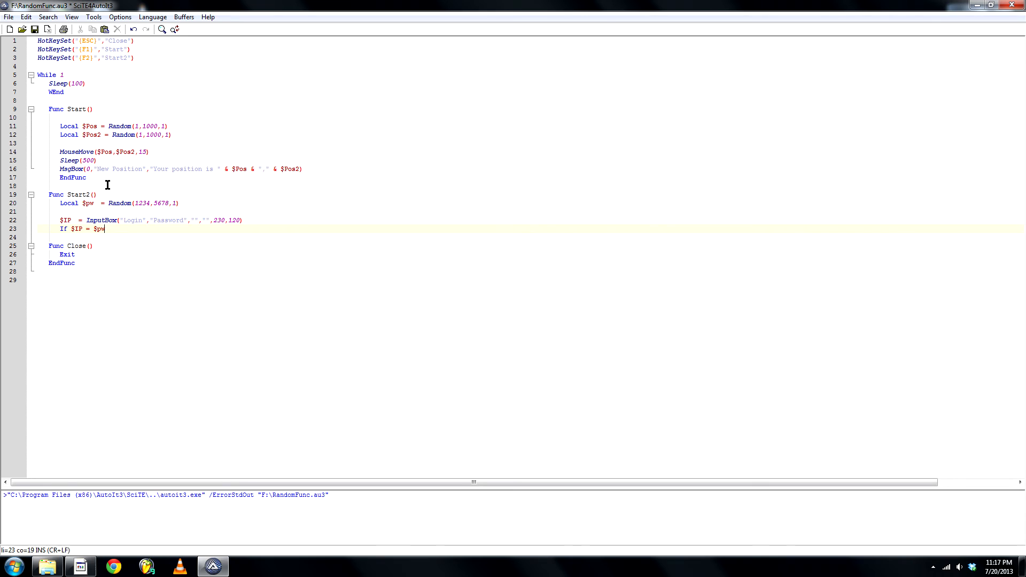
{"action": "type", "text": "the"}
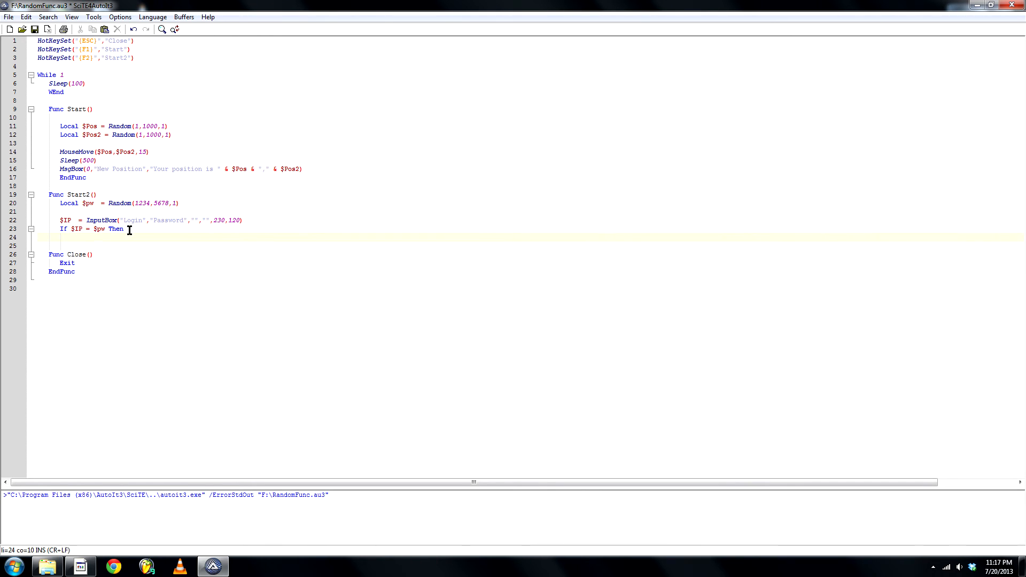
- Start line 24 as MsgBox(0,"","The password " with the message text begun
{"action": "type", "text": "MsgBox"}
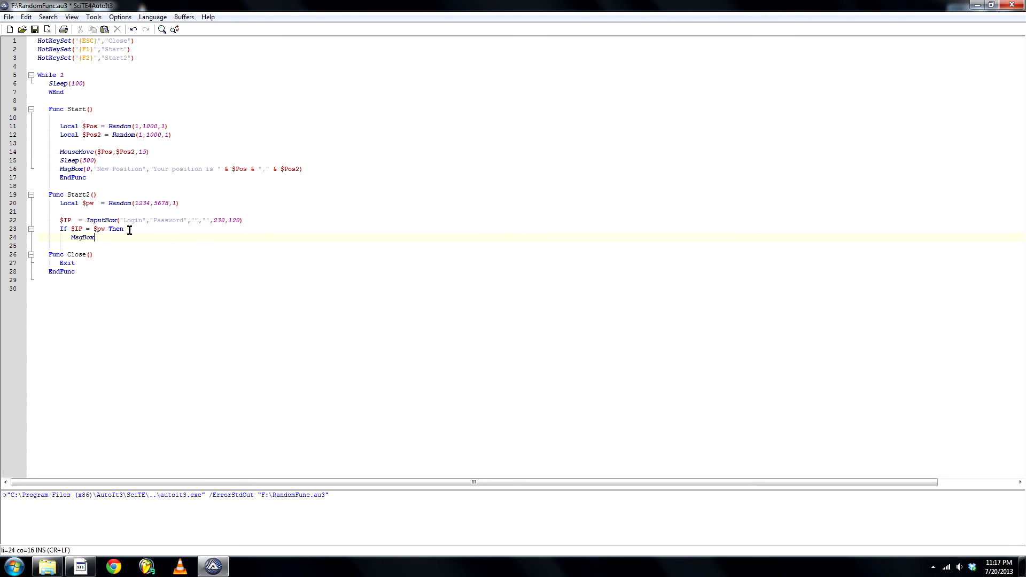
{"action": "type", "text": "(0"}
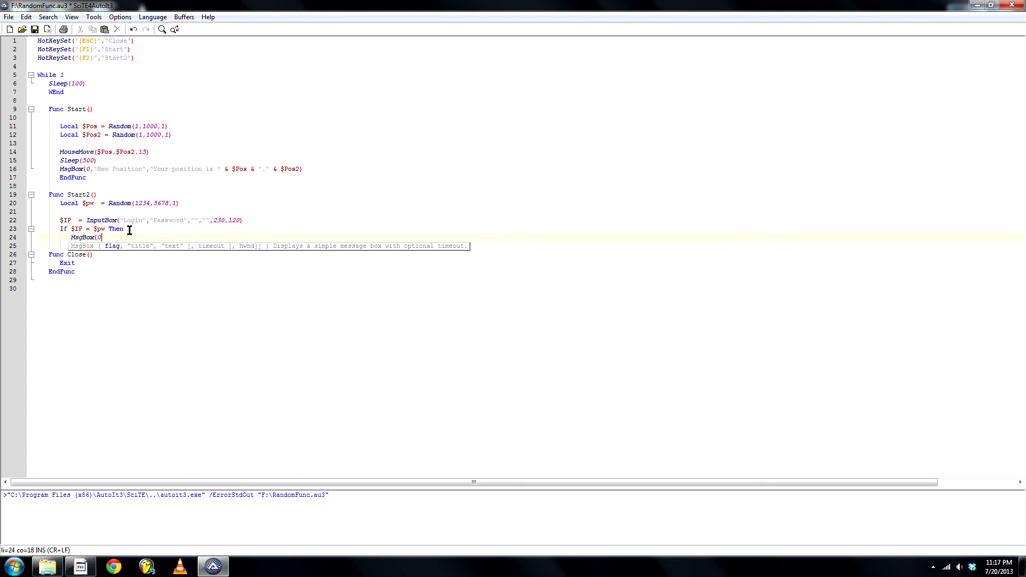
{"action": "type", "text": ",\"\",\""}
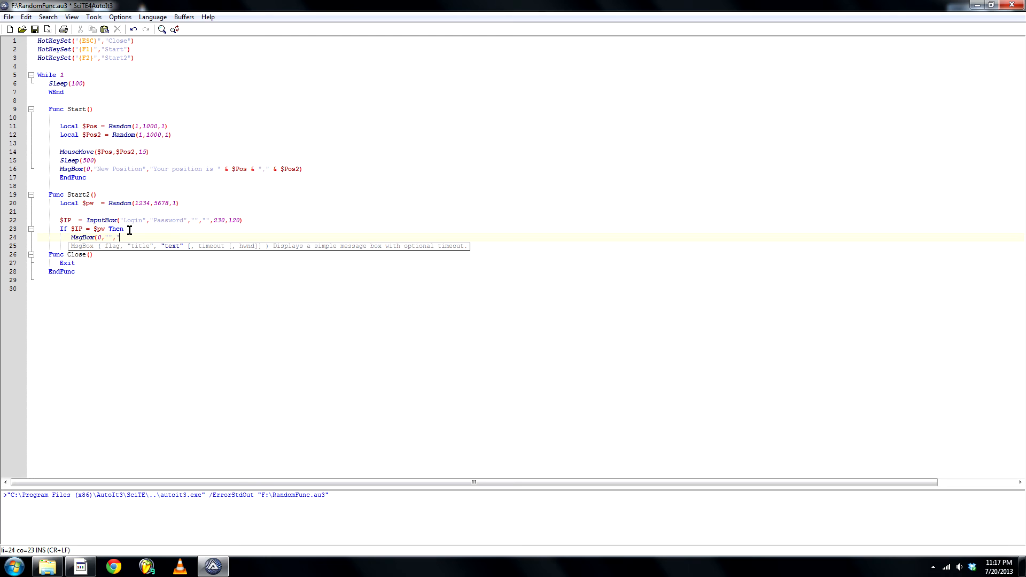
{"action": "key", "text": "Backspace"}
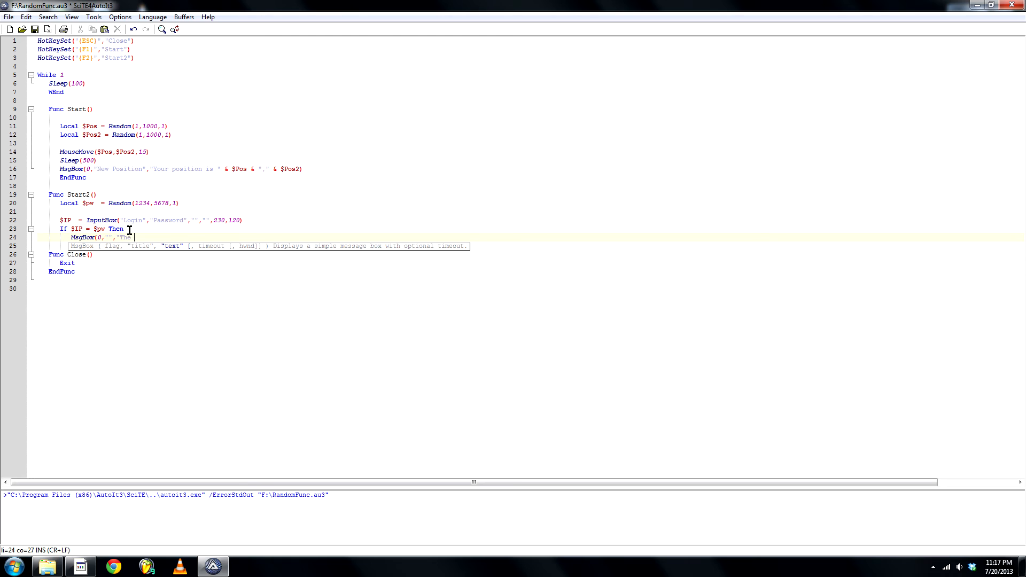
{"action": "type", "text": "passw"}
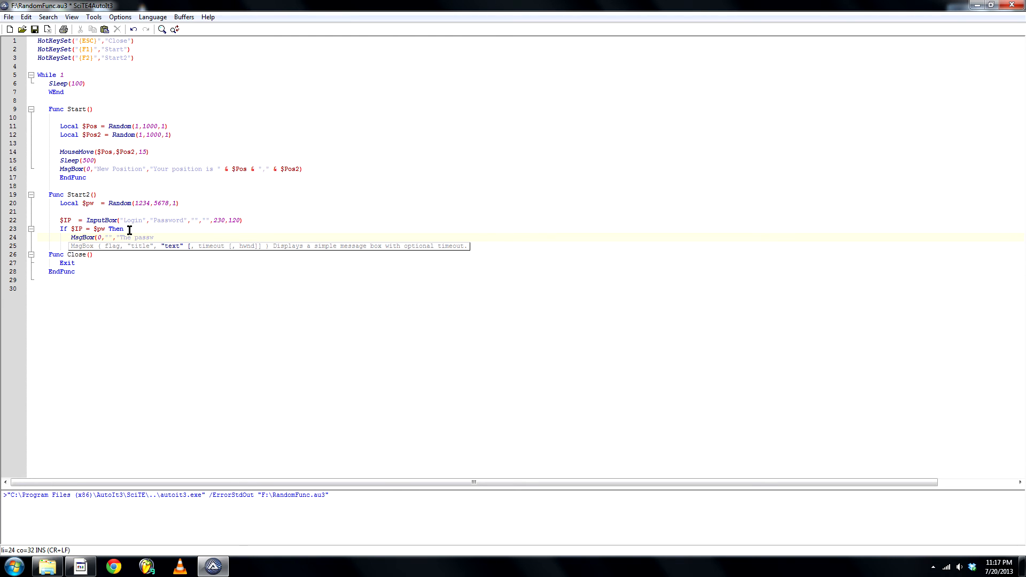
{"action": "type", "text": "ord"}
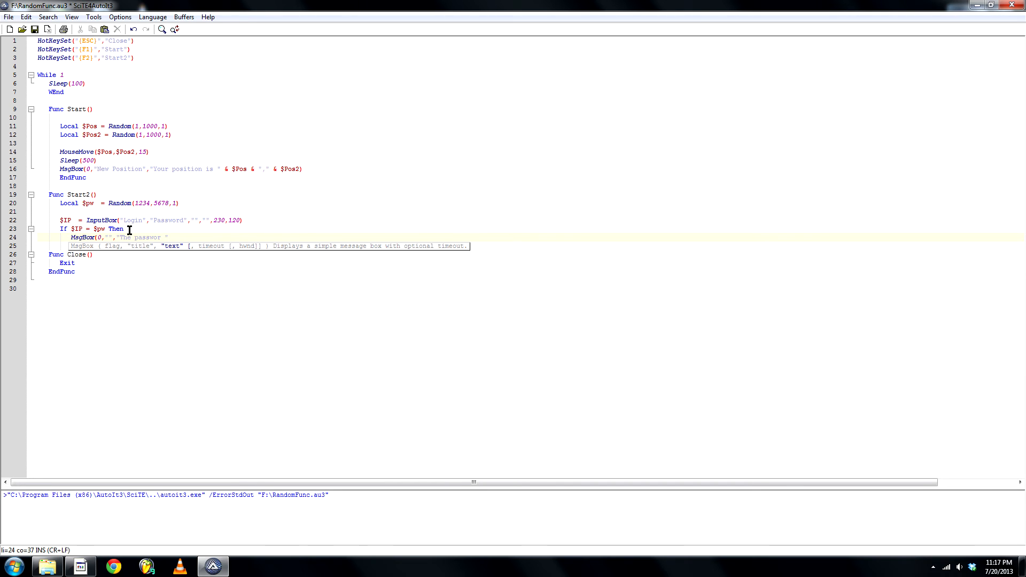
- Complete the message as " & $pw & " is correct") inside the If block
{"action": "type", "text": "&"}
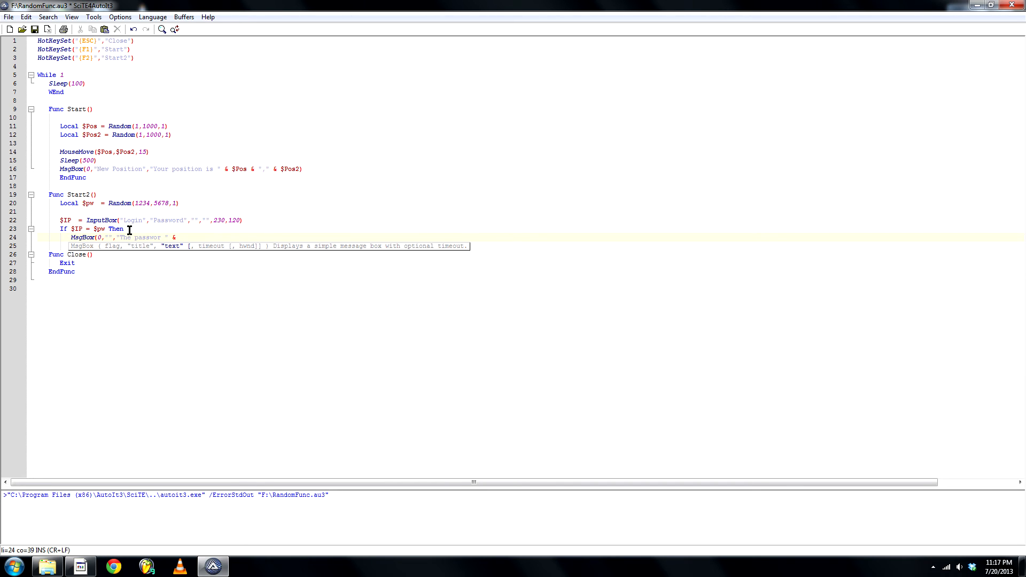
{"action": "type", "text": "$pw & \""}
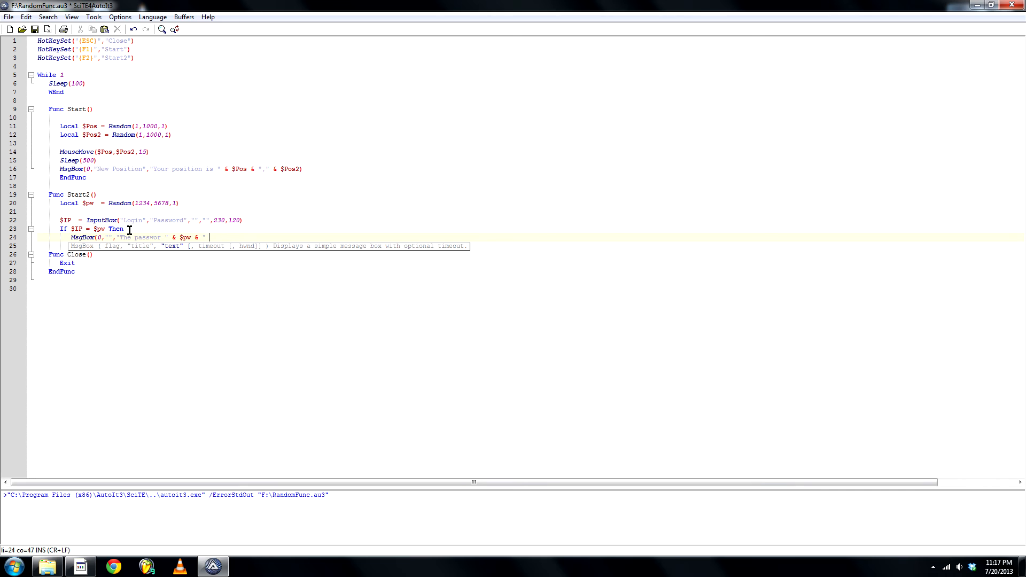
{"action": "type", "text": "is co"}
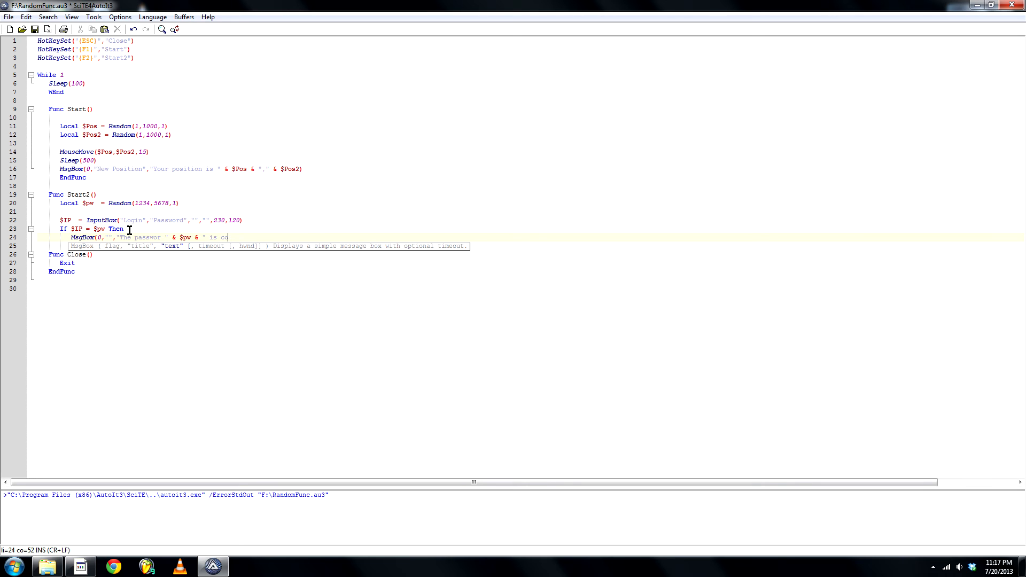
{"action": "type", "text": "rce"}
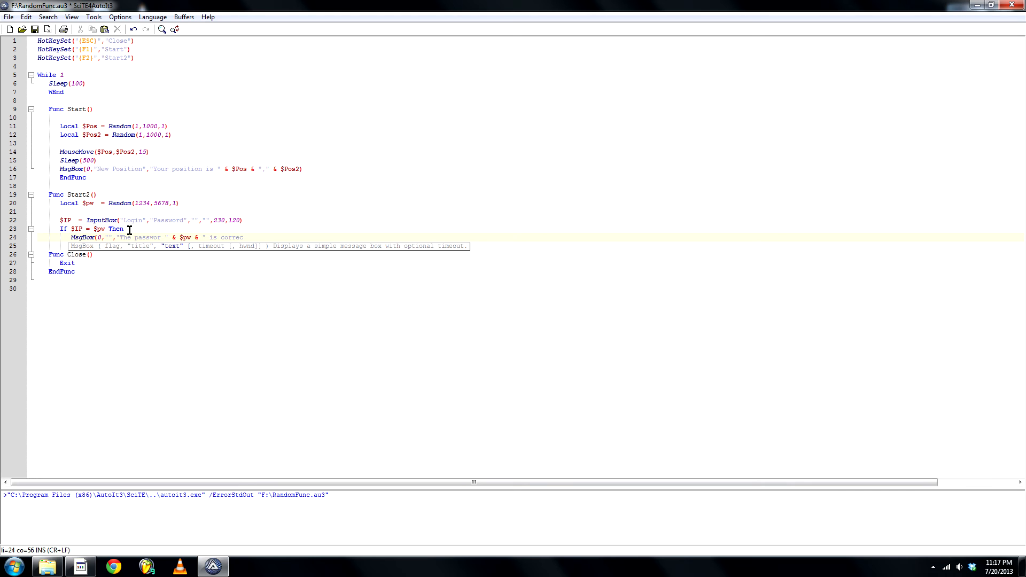
{"action": "type", "text": "t\")"}
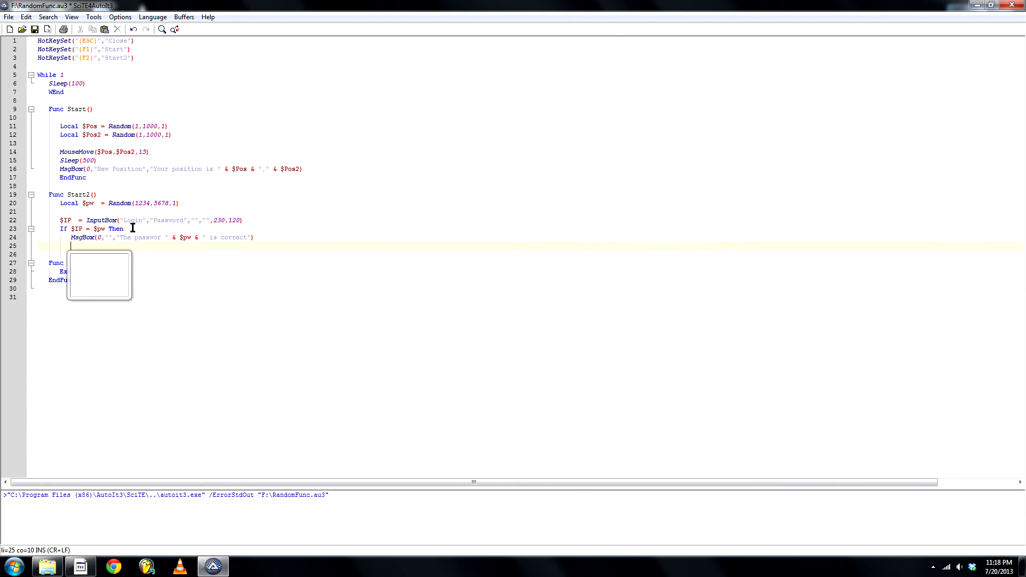
- Add an Else branch with MsgBox(0,"","The password " & $IP & " is incorrect"
{"action": "type", "text": "Else"}
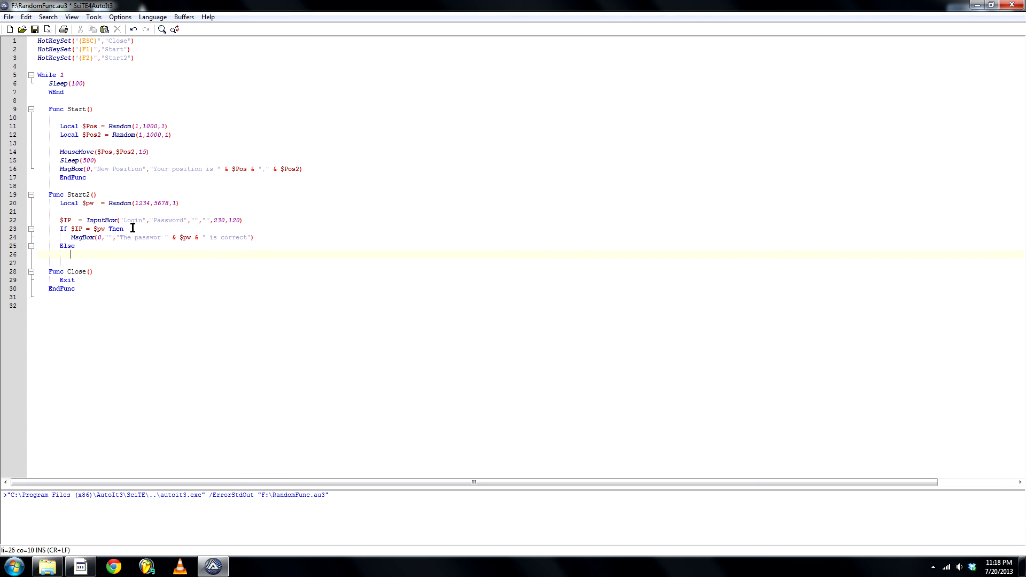
{"action": "type", "text": "Ma"}
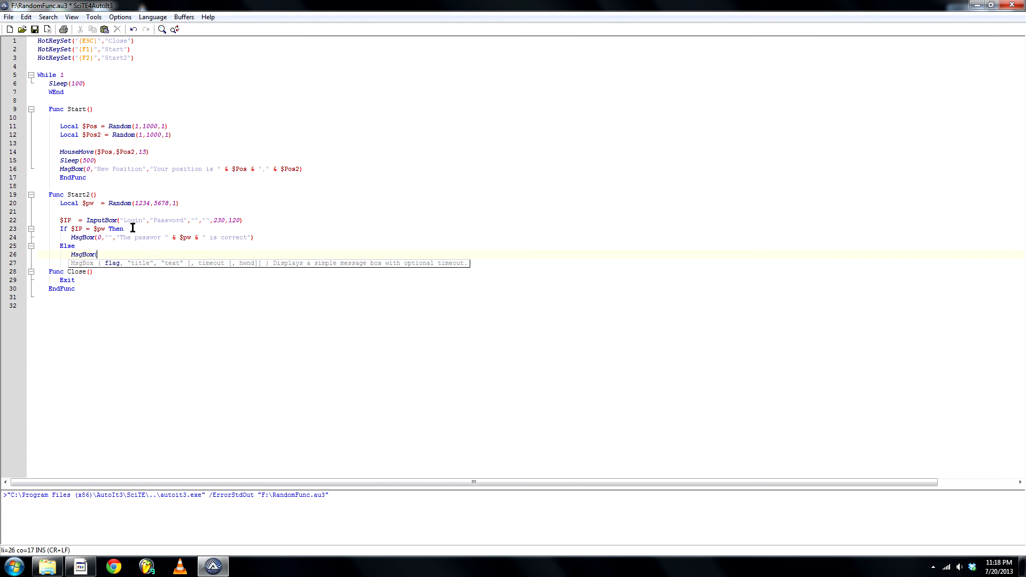
{"action": "type", "text": "0"}
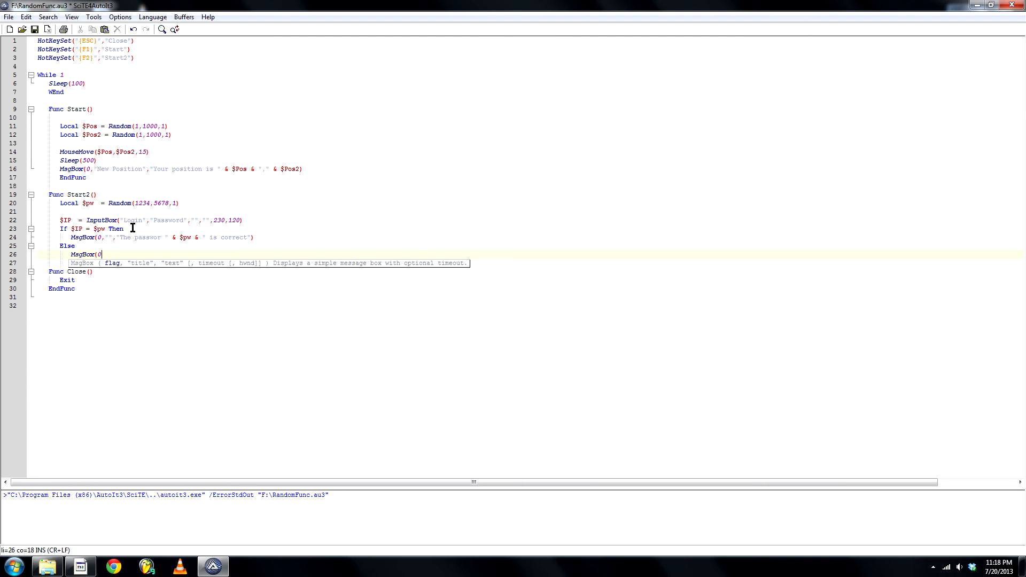
{"action": "type", "text": ",\"\",\"The passw"}
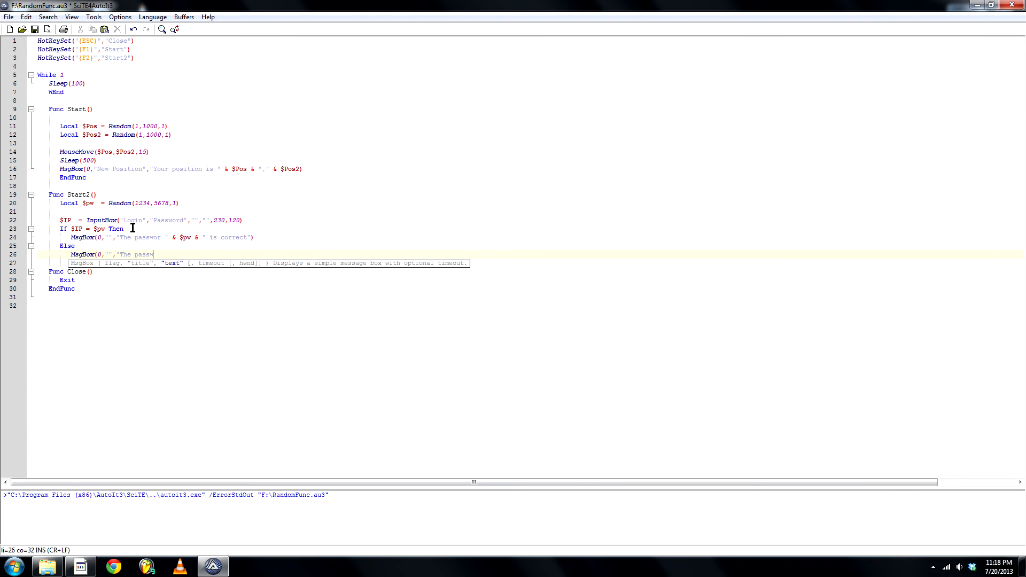
{"action": "type", "text": "ord \" & $IP & \""}
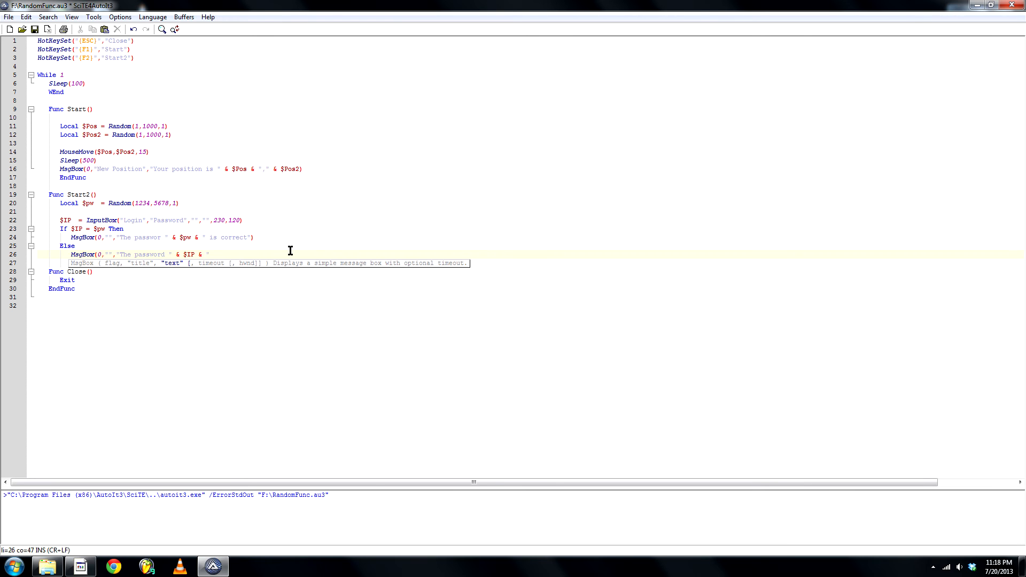
{"action": "type", "text": "is incorrec"}
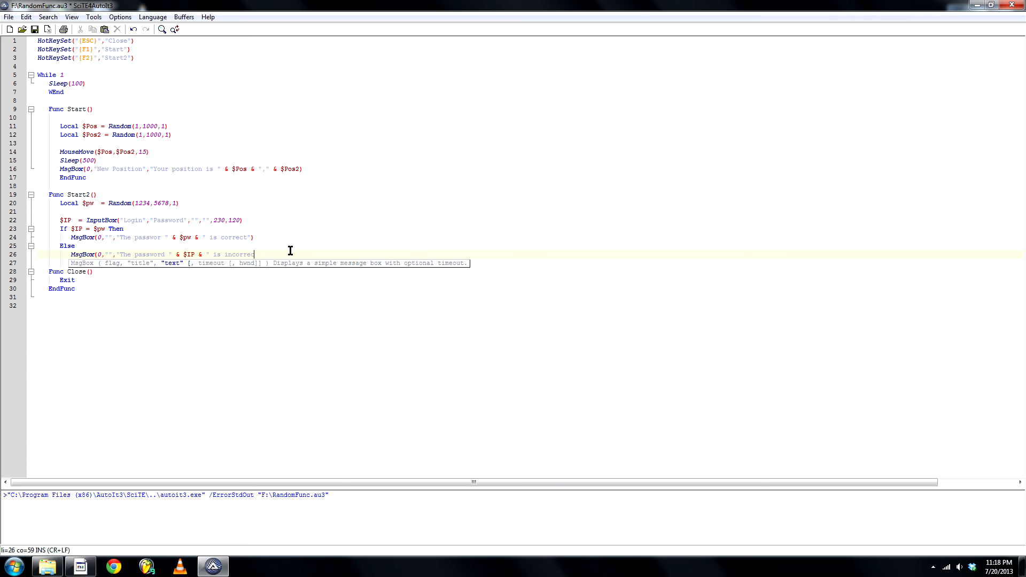
{"action": "type", "text": "t\""}
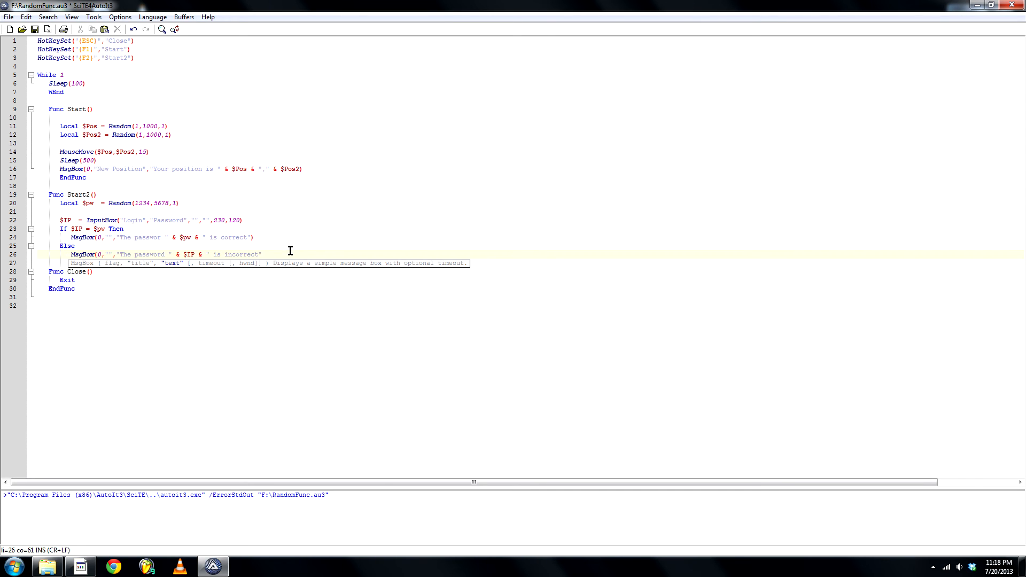
- End Start2 with an Exit line followed by EndFunc
{"action": "type", "text": "exi"}
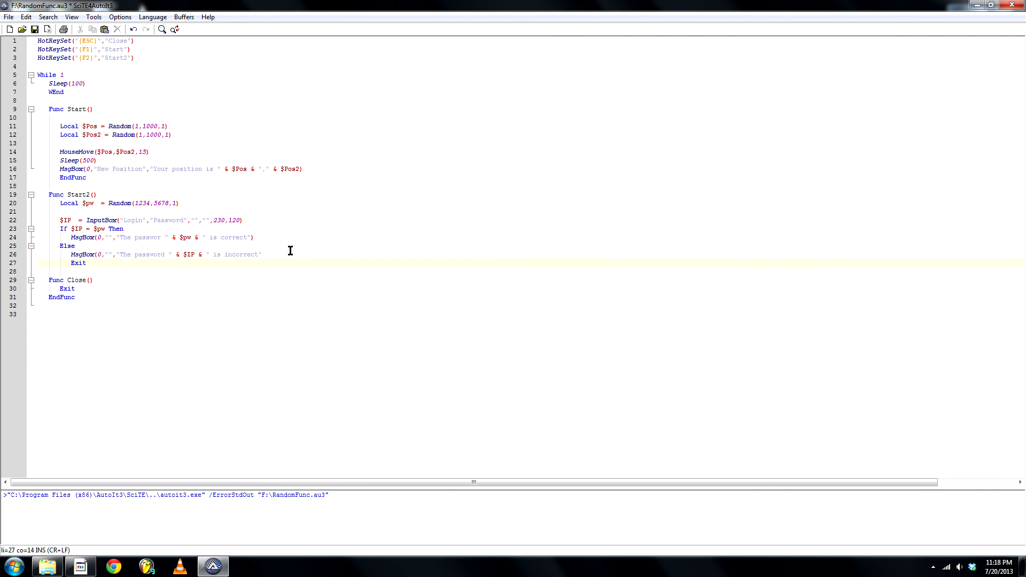
{"action": "type", "text": "en"}
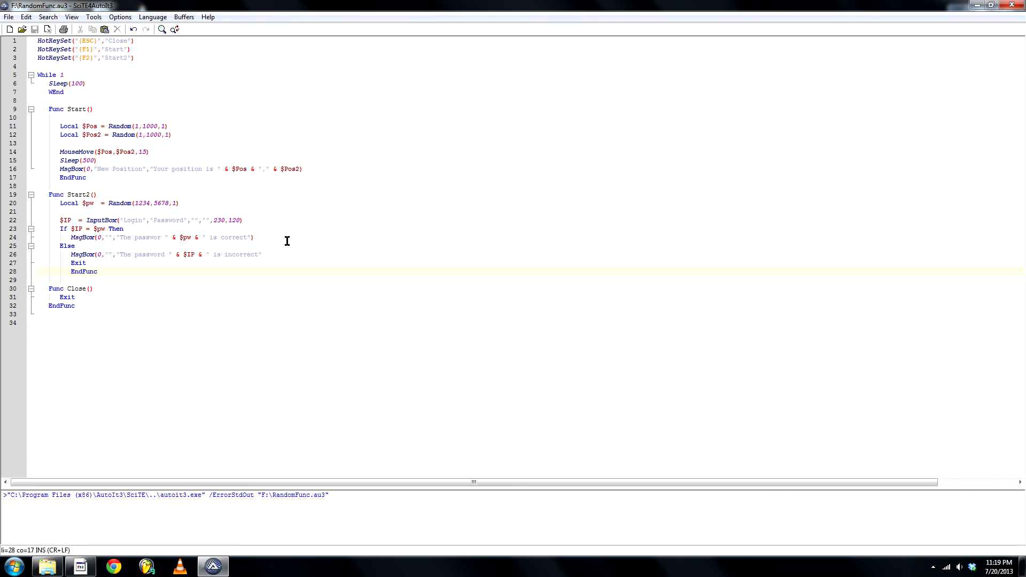
- Stop the stale run and rerun via Tools, revealing the missing EndIf error at line 25
{"action": "left_click", "coordinate": [99, 18]}
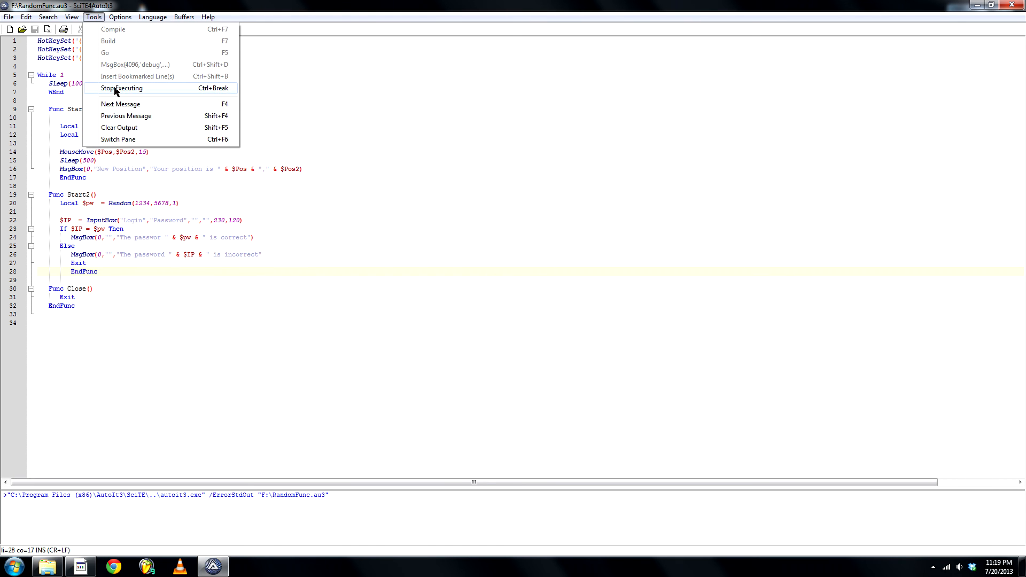
{"action": "left_click", "coordinate": [122, 88]}
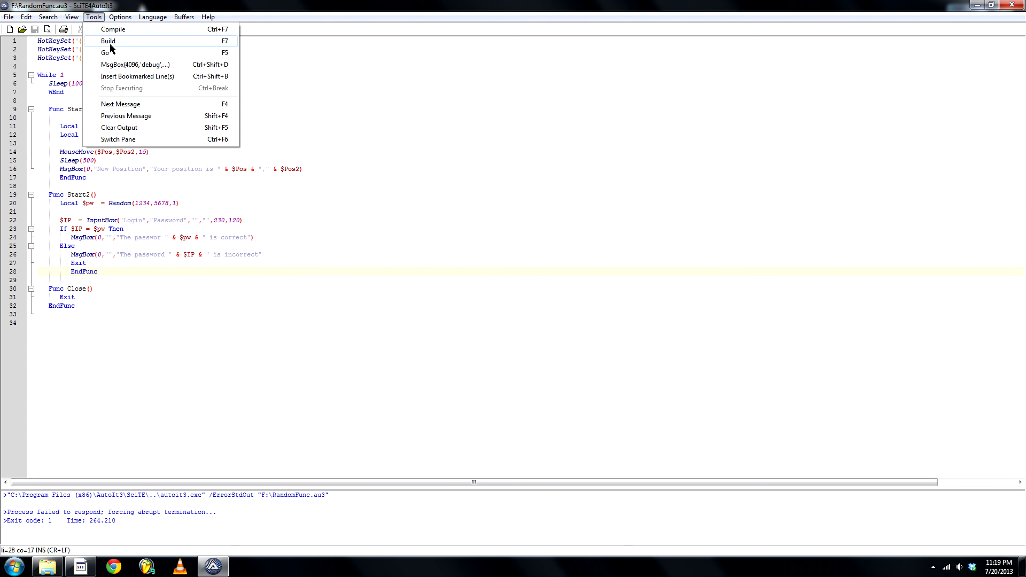
{"action": "left_click", "coordinate": [109, 40]}
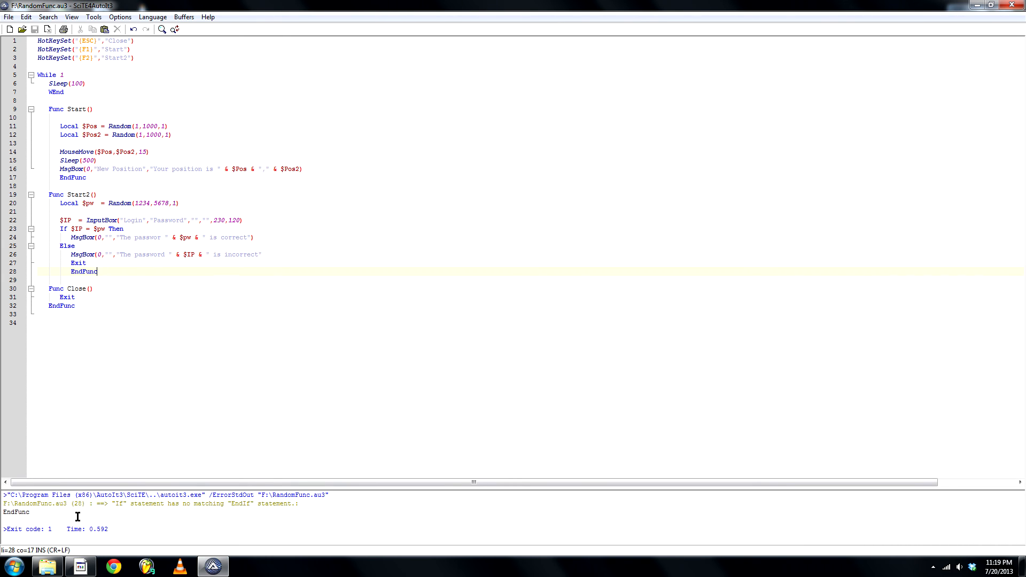
{"action": "left_click", "coordinate": [92, 263]}
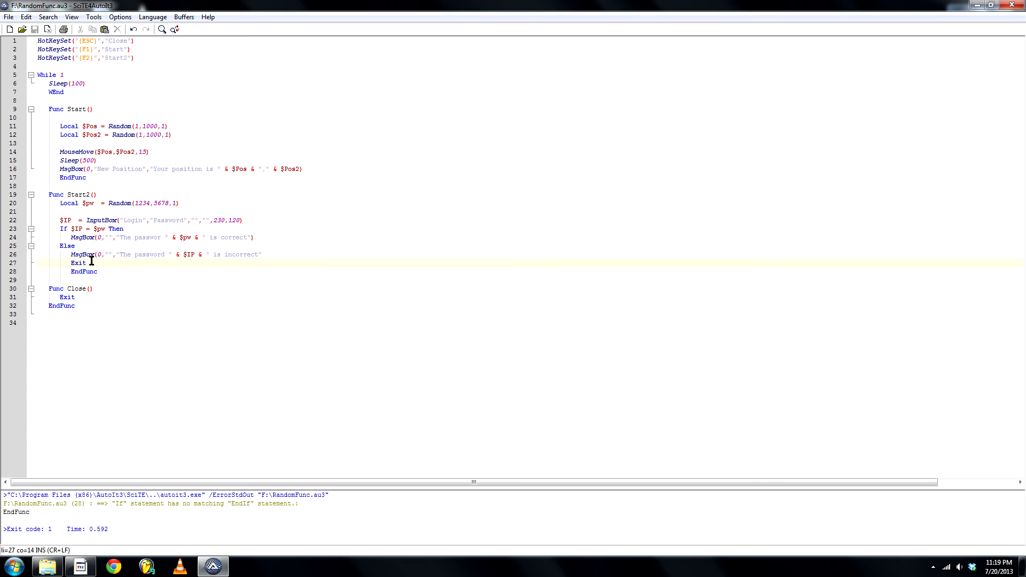
- Add EndIf after Exit, run with F5 and dismiss the Login prompt to see the line-26 parsing error
{"action": "type", "text": "en"}
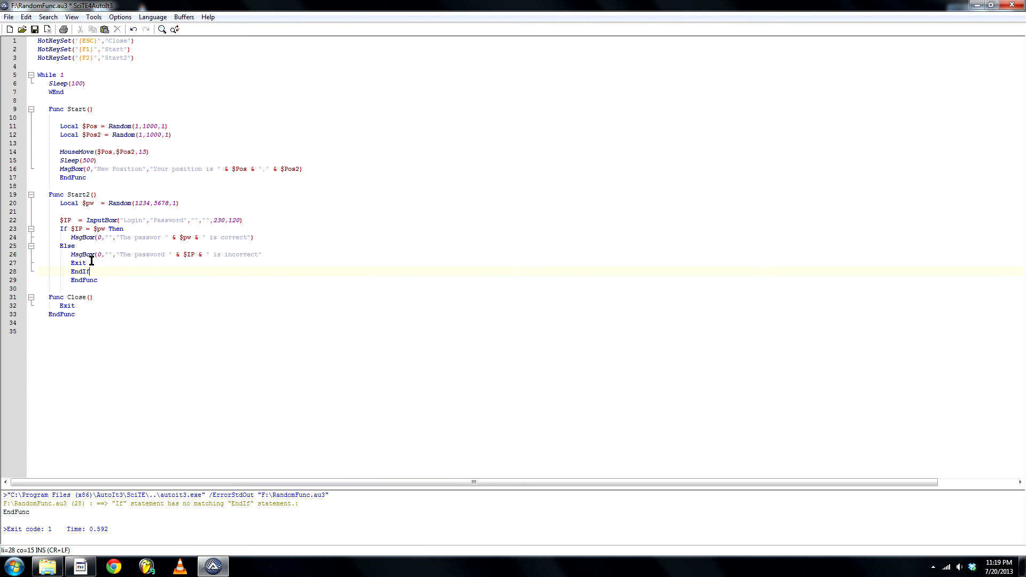
{"action": "mouse_move", "coordinate": [81, 17]}
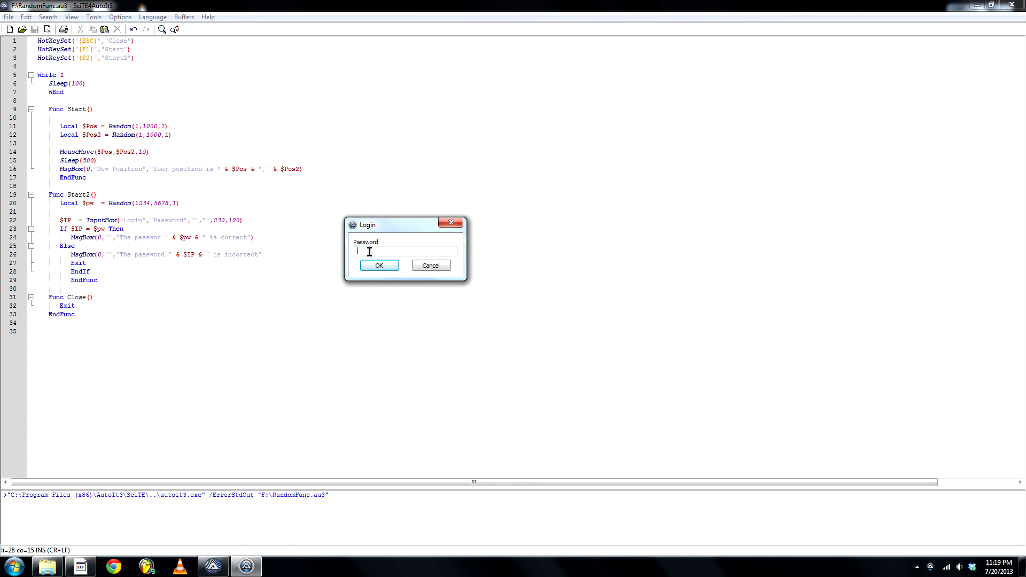
{"action": "left_click", "coordinate": [430, 265]}
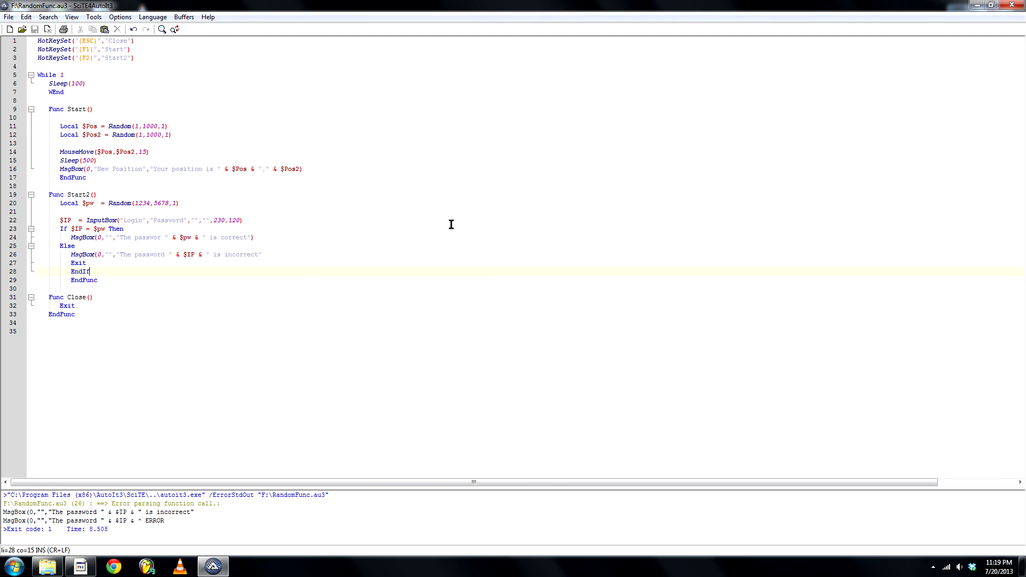
{"action": "mouse_move", "coordinate": [372, 242]}
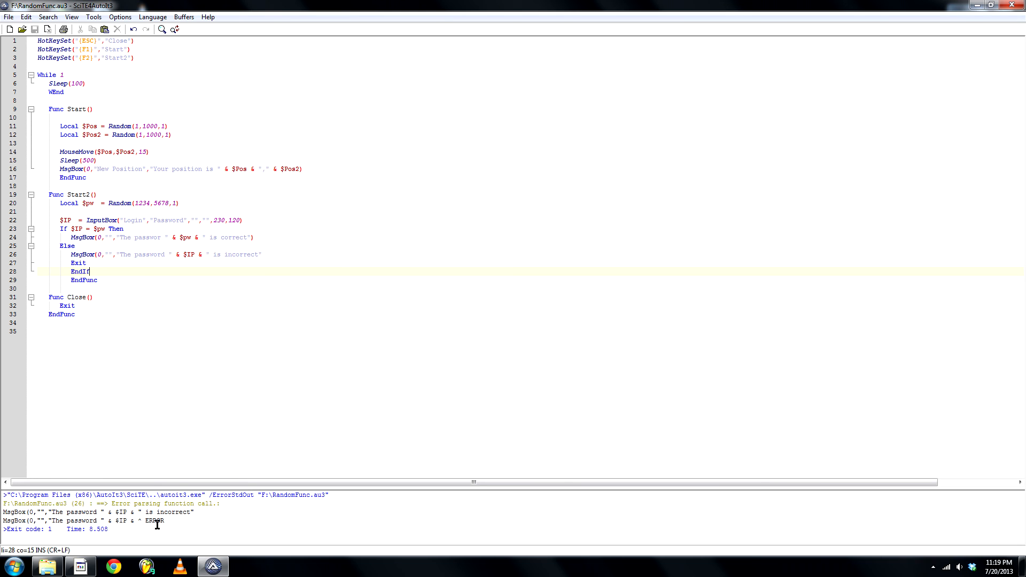
{"action": "mouse_move", "coordinate": [190, 286]}
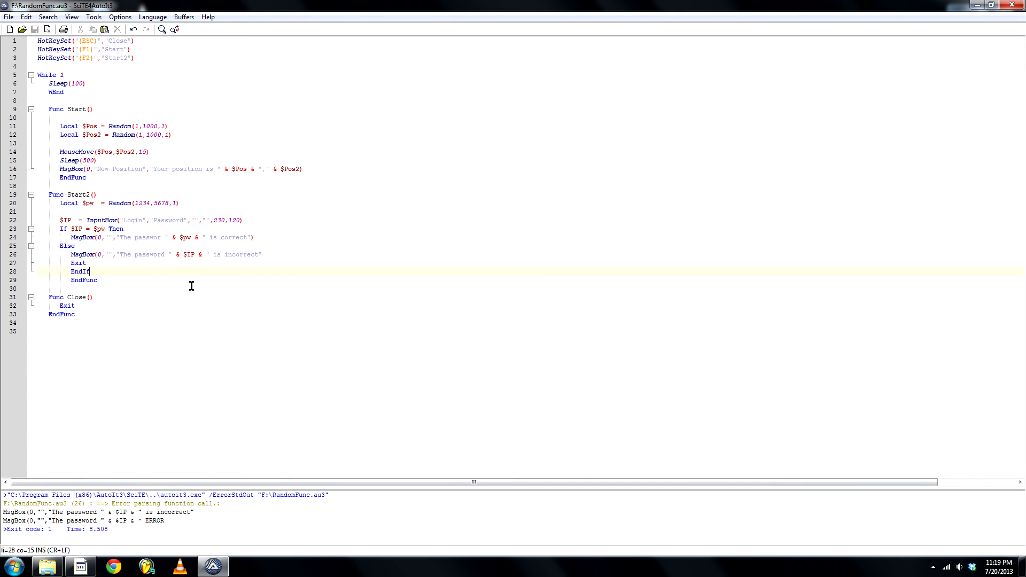
{"action": "mouse_move", "coordinate": [223, 243]}
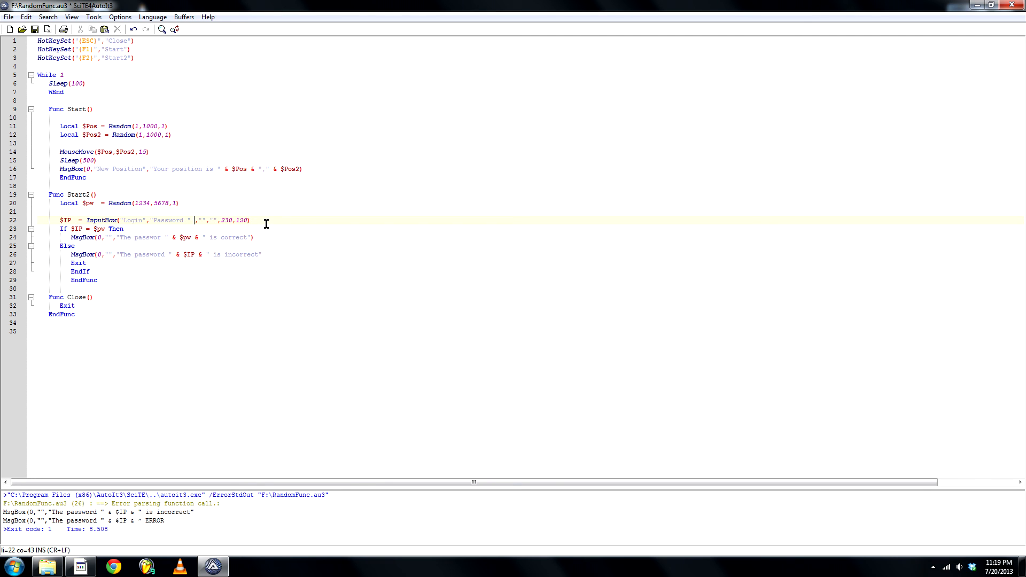
- Change the InputBox prompt to "Password " & $pw so it shows the random number
{"action": "type", "text": "&"}
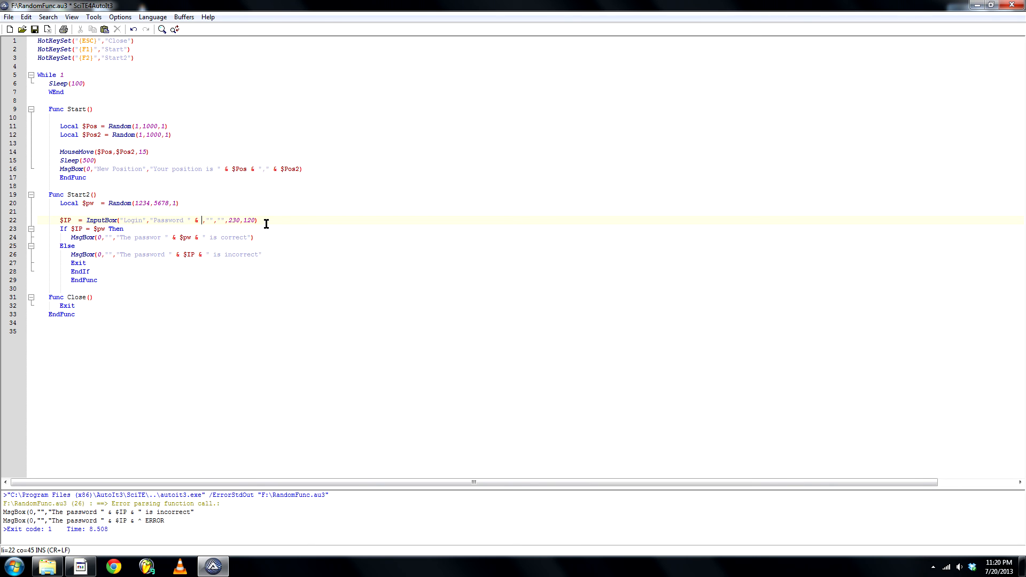
{"action": "type", "text": "$pw"}
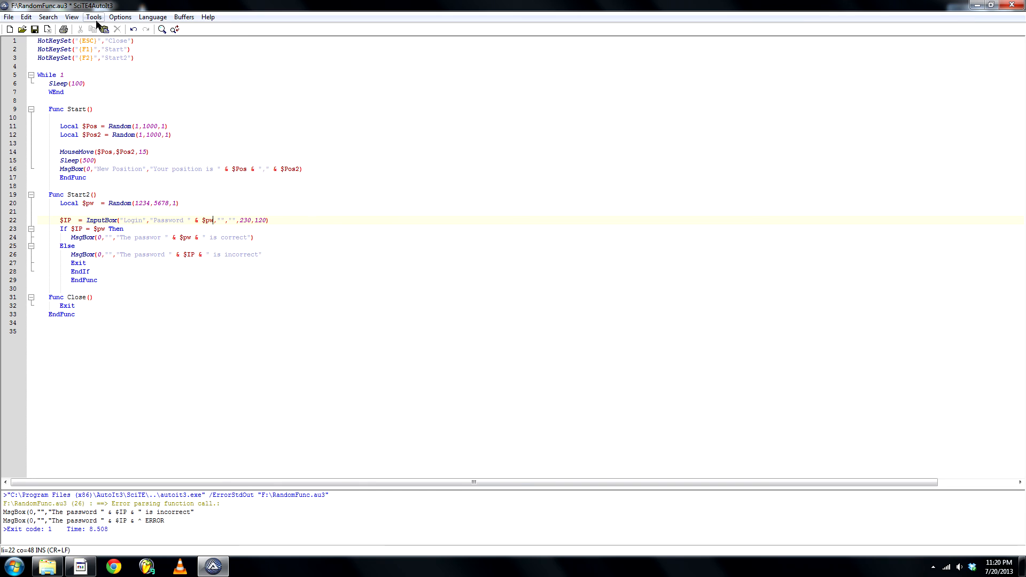
{"action": "mouse_move", "coordinate": [109, 54]}
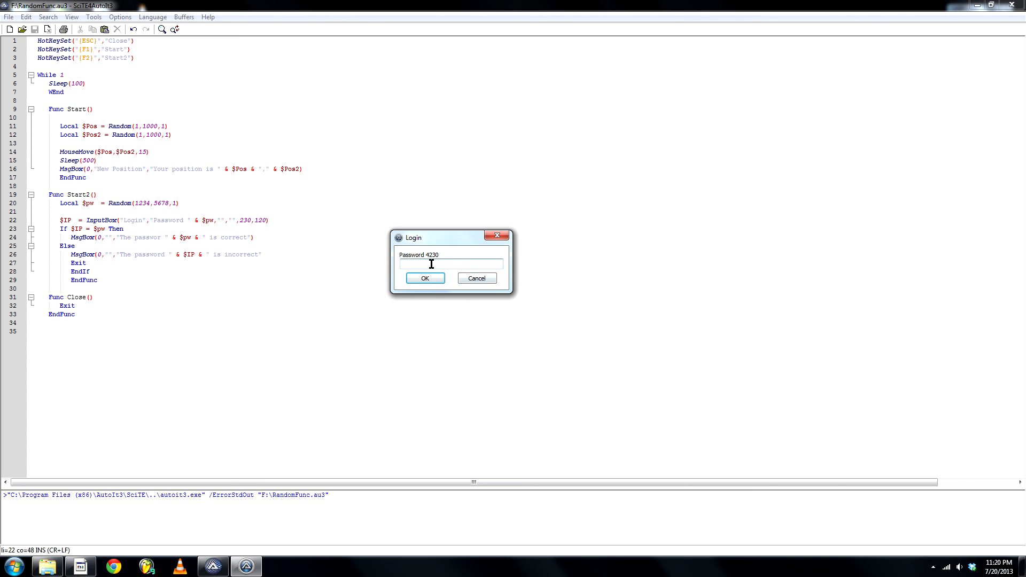
{"action": "type", "text": "4"}
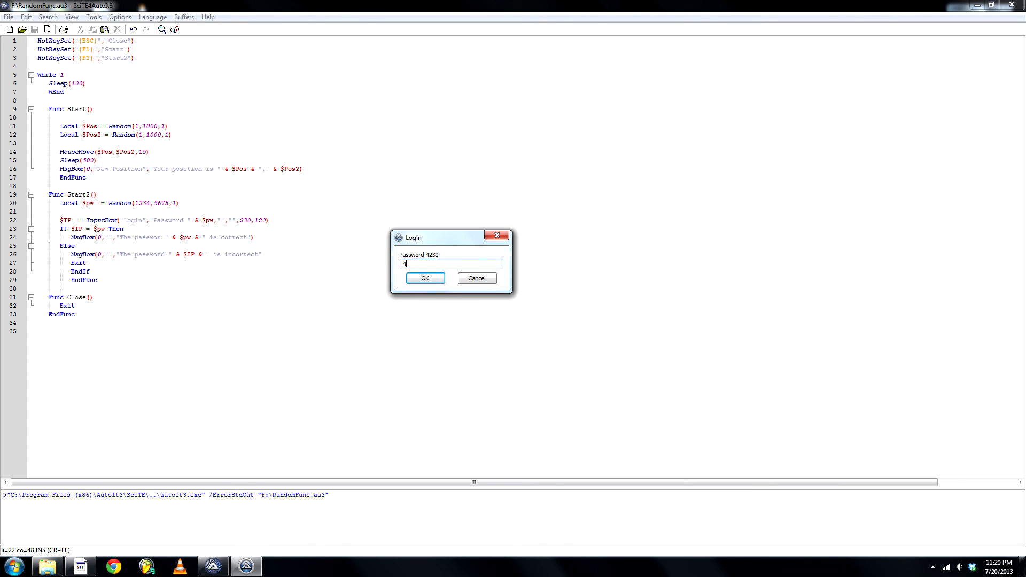
{"action": "type", "text": "23"}
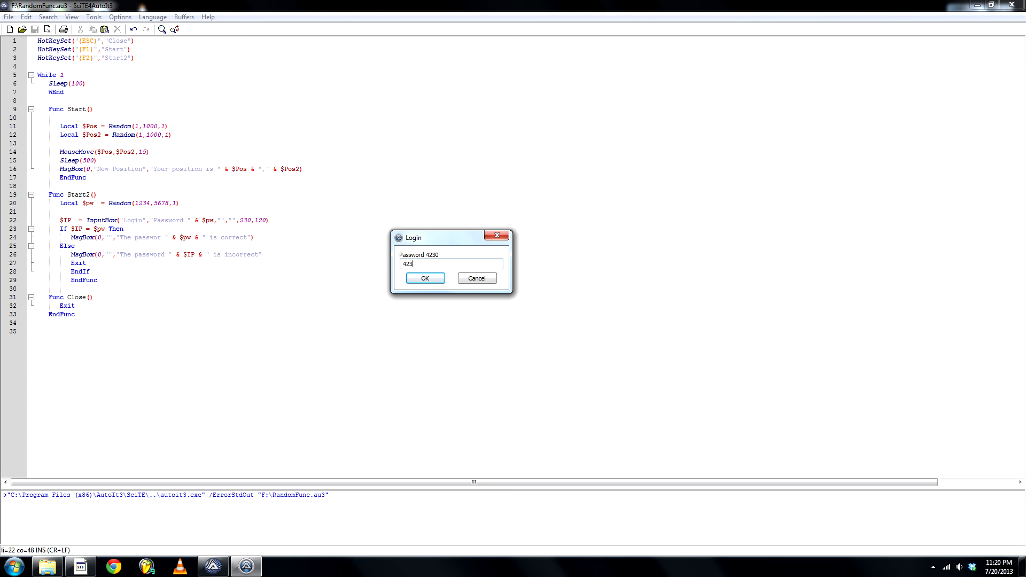
{"action": "left_click", "coordinate": [426, 278]}
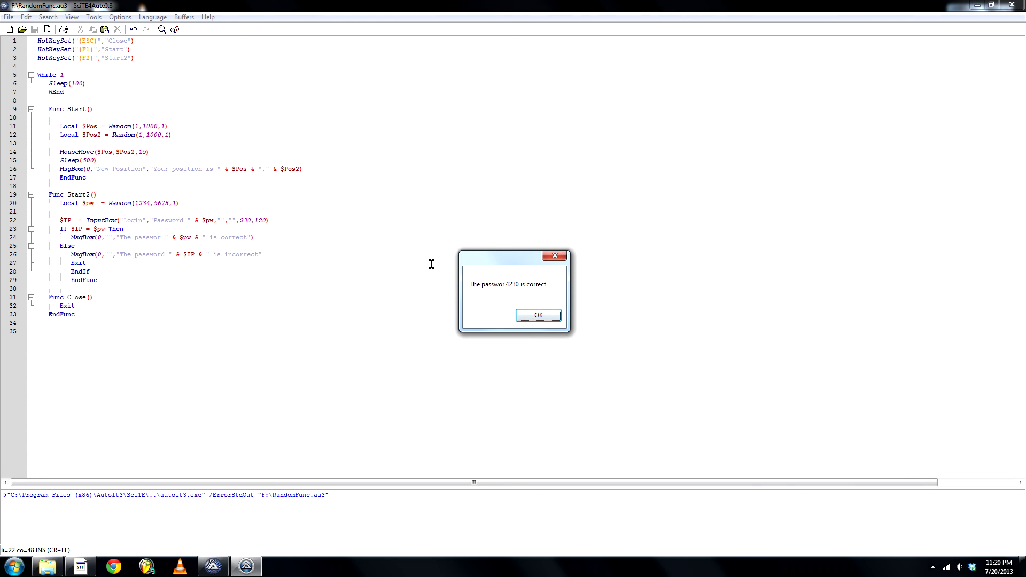
{"action": "left_click", "coordinate": [537, 314]}
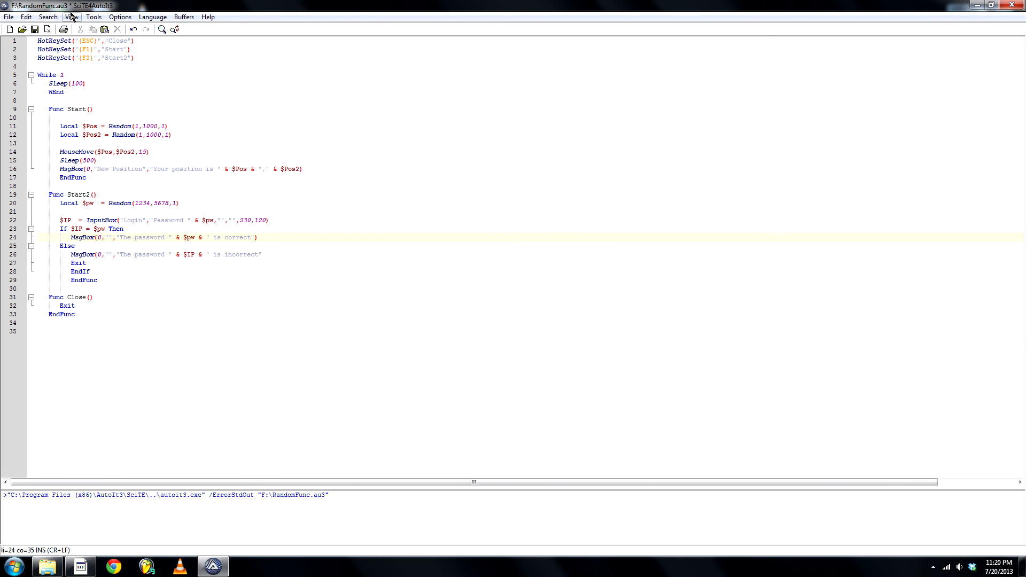
- Run again with wrong password 112, exposing the parsing error on the 'is incorrect' line
{"action": "left_click", "coordinate": [96, 17]}
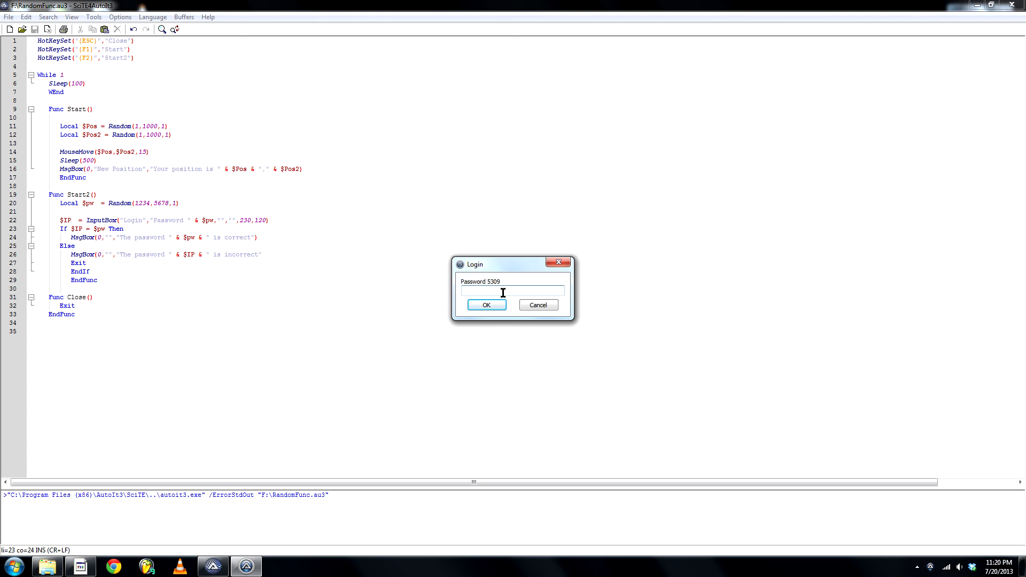
{"action": "type", "text": "112"}
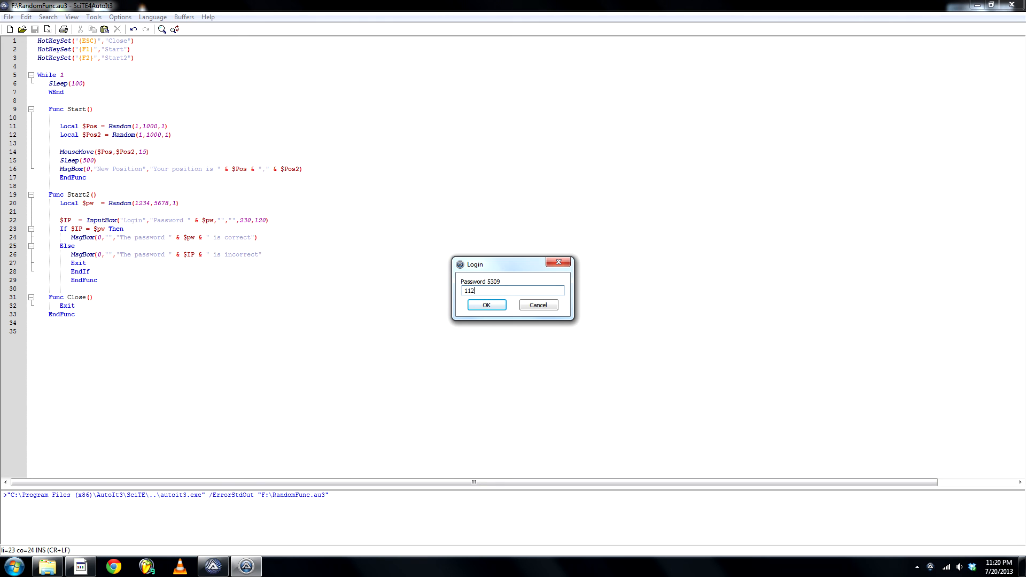
{"action": "type", "text": "fre"}
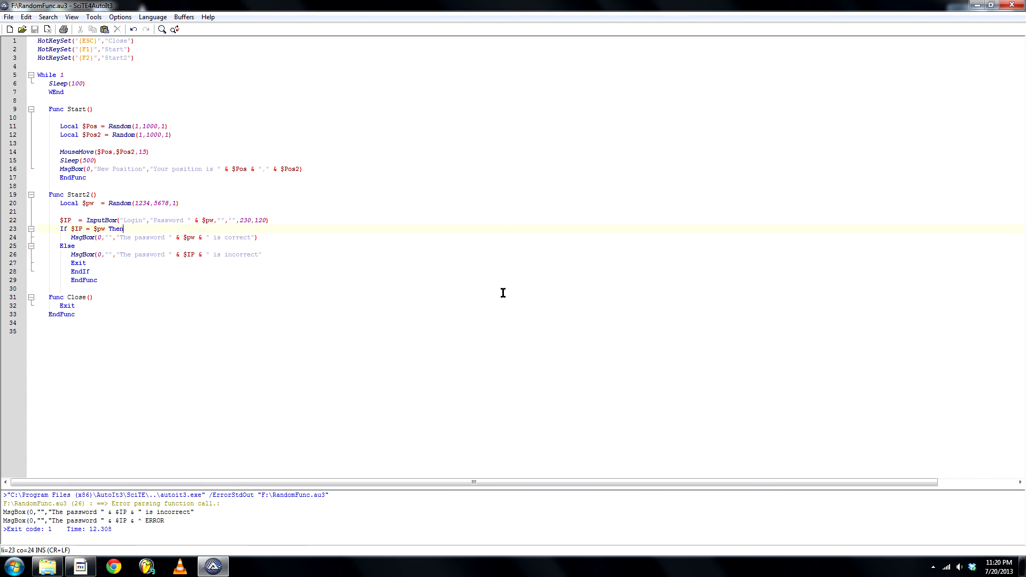
{"action": "mouse_move", "coordinate": [461, 315]}
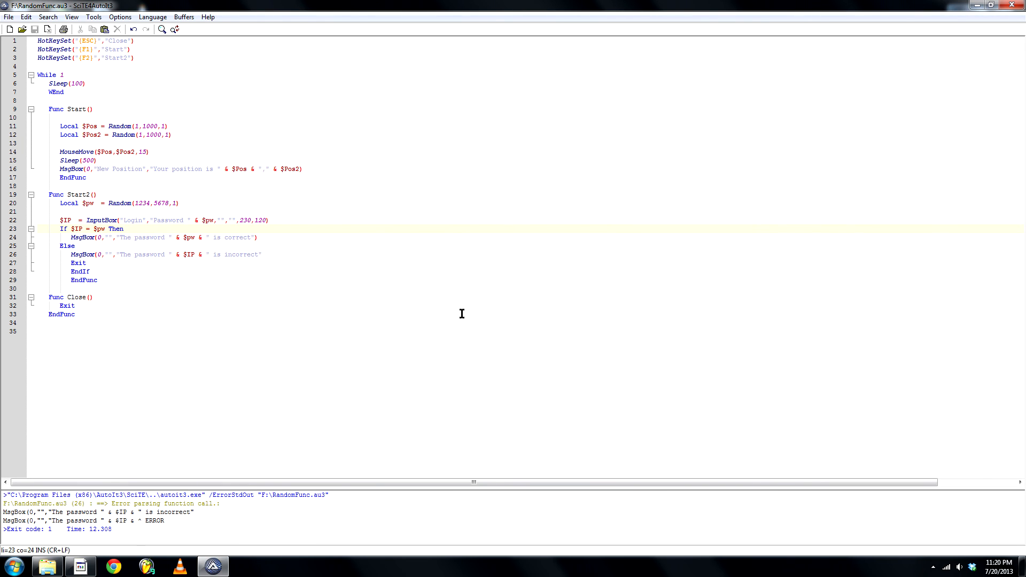
- Add the missing ')' to the incorrect MsgBox line, run, and enter 'hello' to get 'The password hello is incorrect'
{"action": "left_click", "coordinate": [259, 254]}
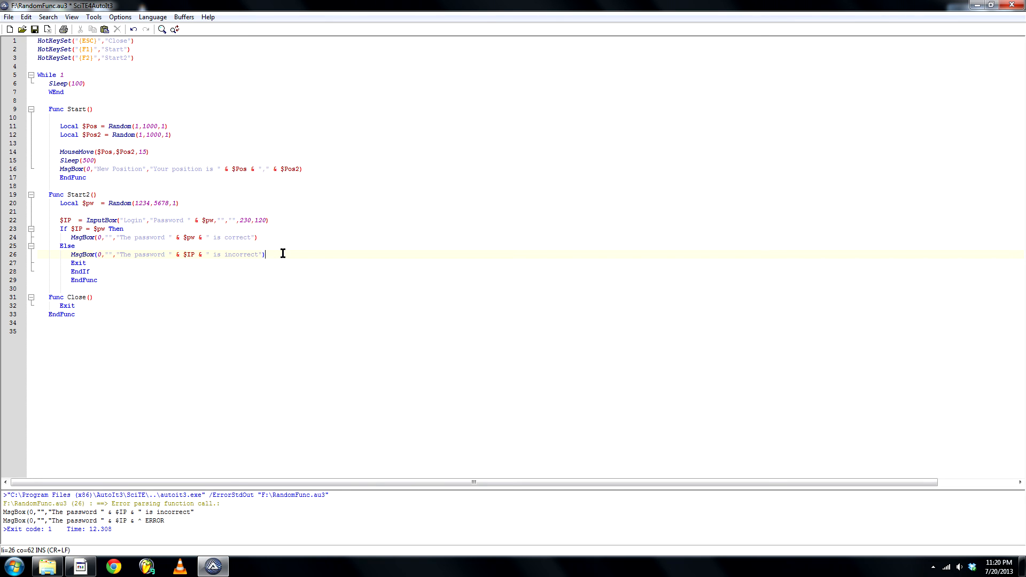
{"action": "left_click", "coordinate": [97, 17]}
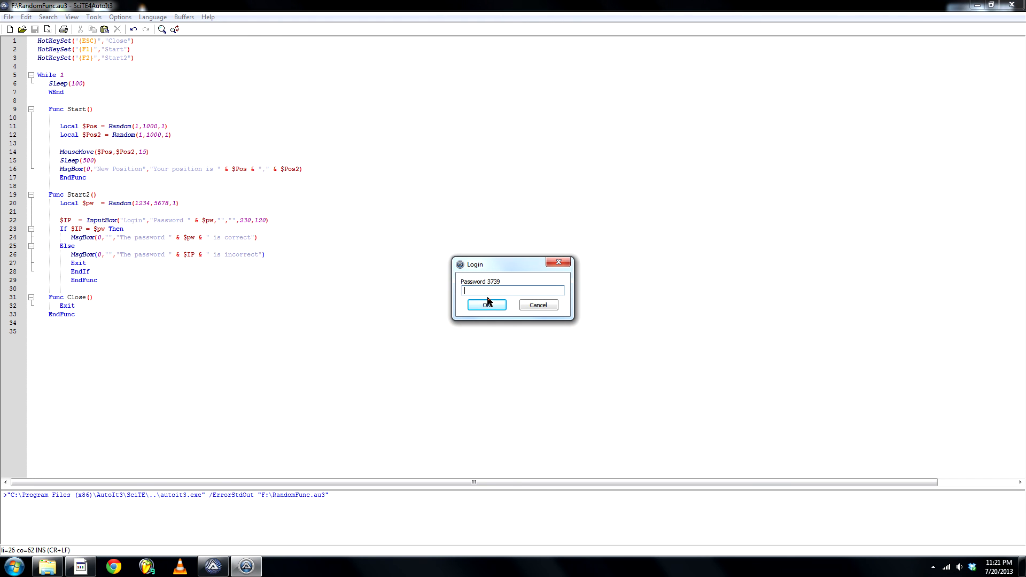
{"action": "type", "text": "hello"}
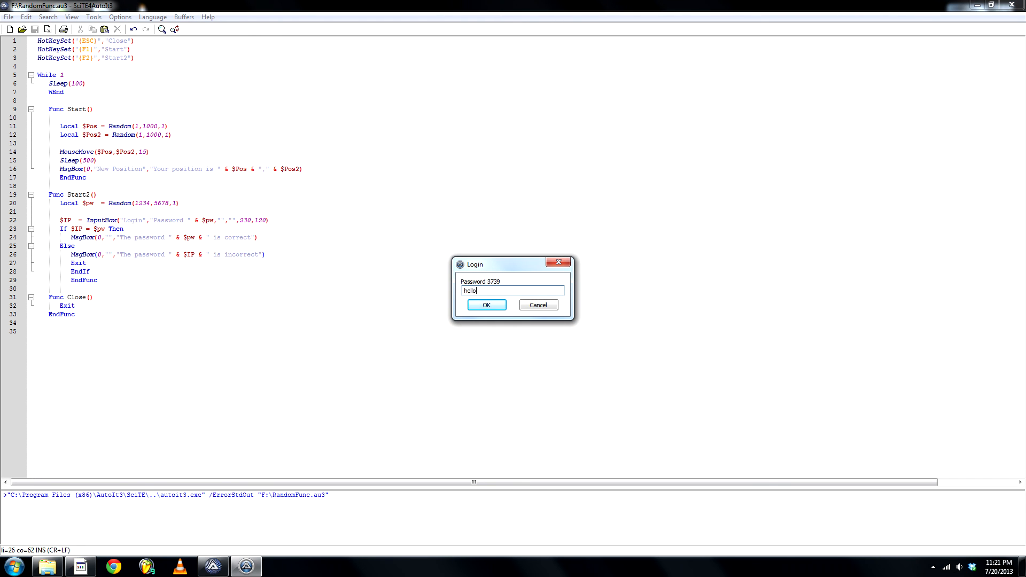
{"action": "left_click", "coordinate": [486, 305]}
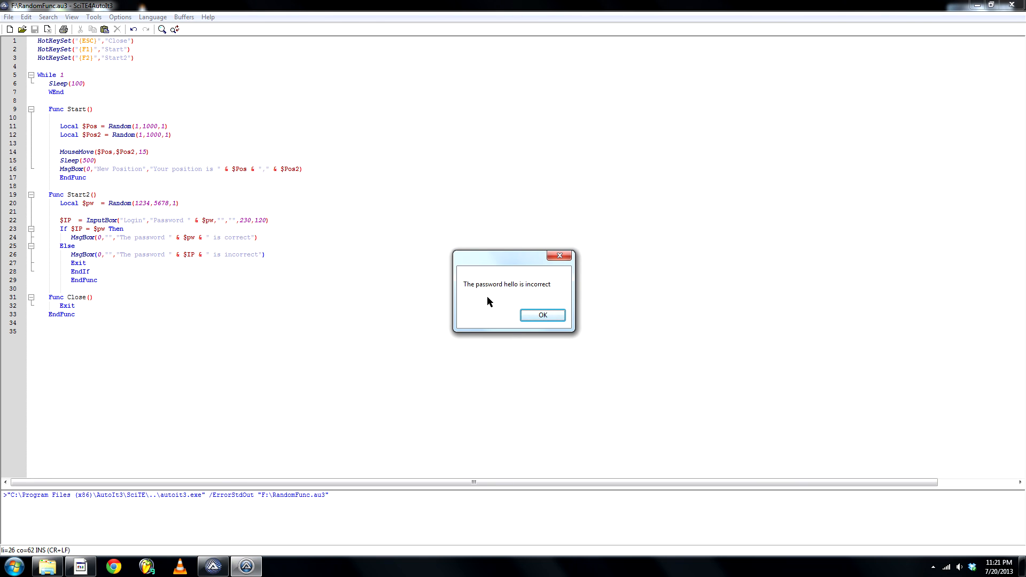
{"action": "left_click", "coordinate": [543, 314]}
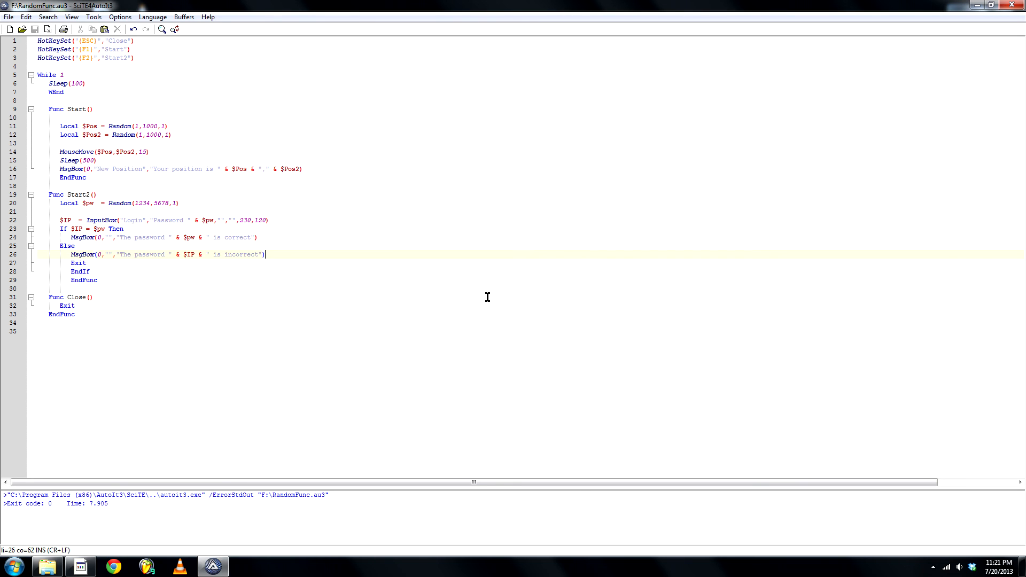